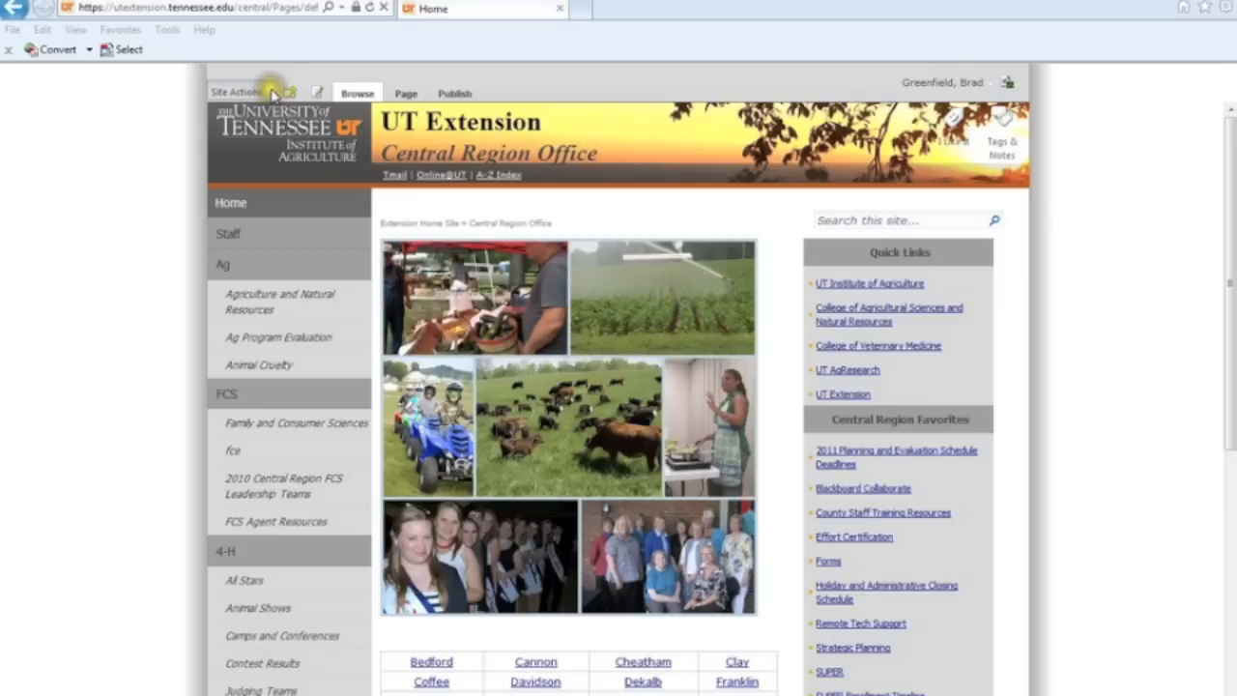
Bring up the Site Actions menu on the UT Extension Central Region Office home site
click(235, 93)
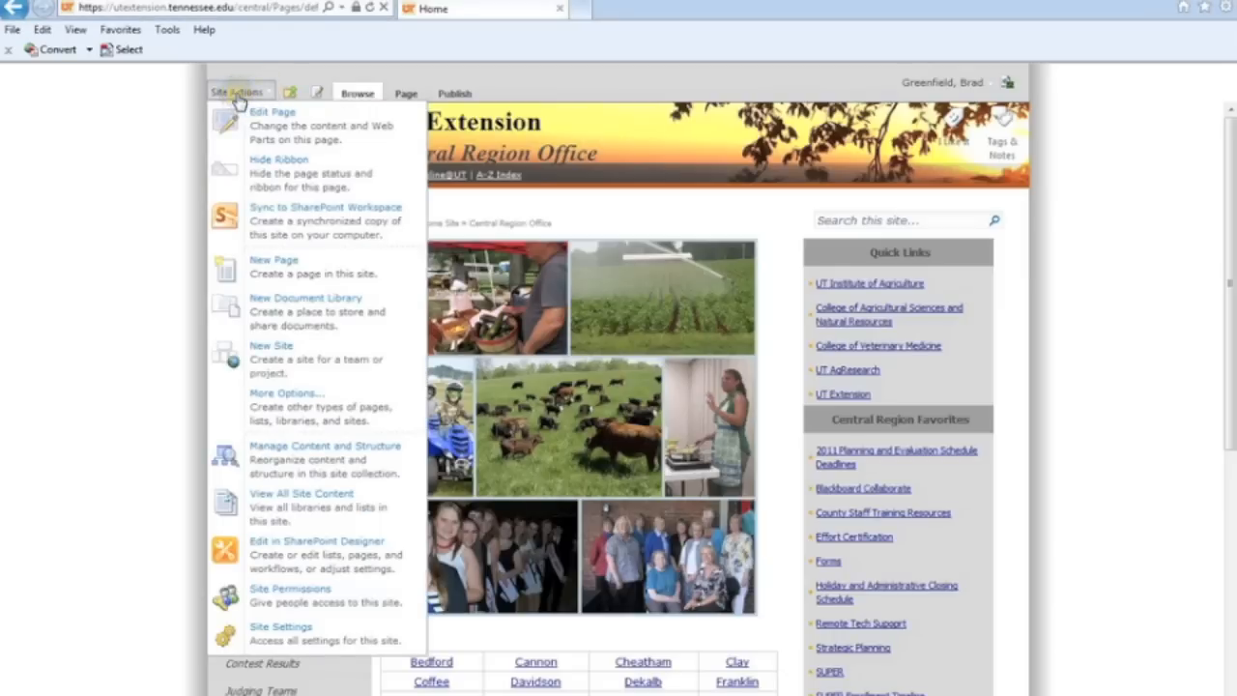
mouse_move(301, 518)
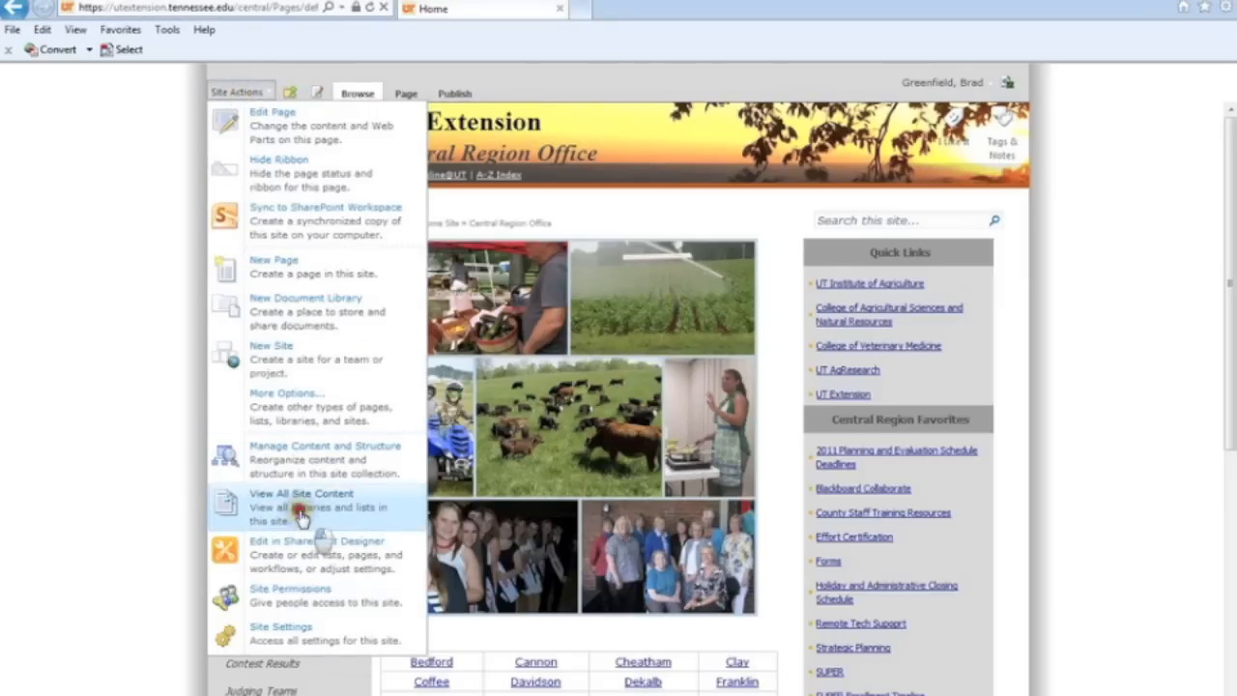
Show the All Site Content page and look over the document libraries, picture library and lists
click(301, 498)
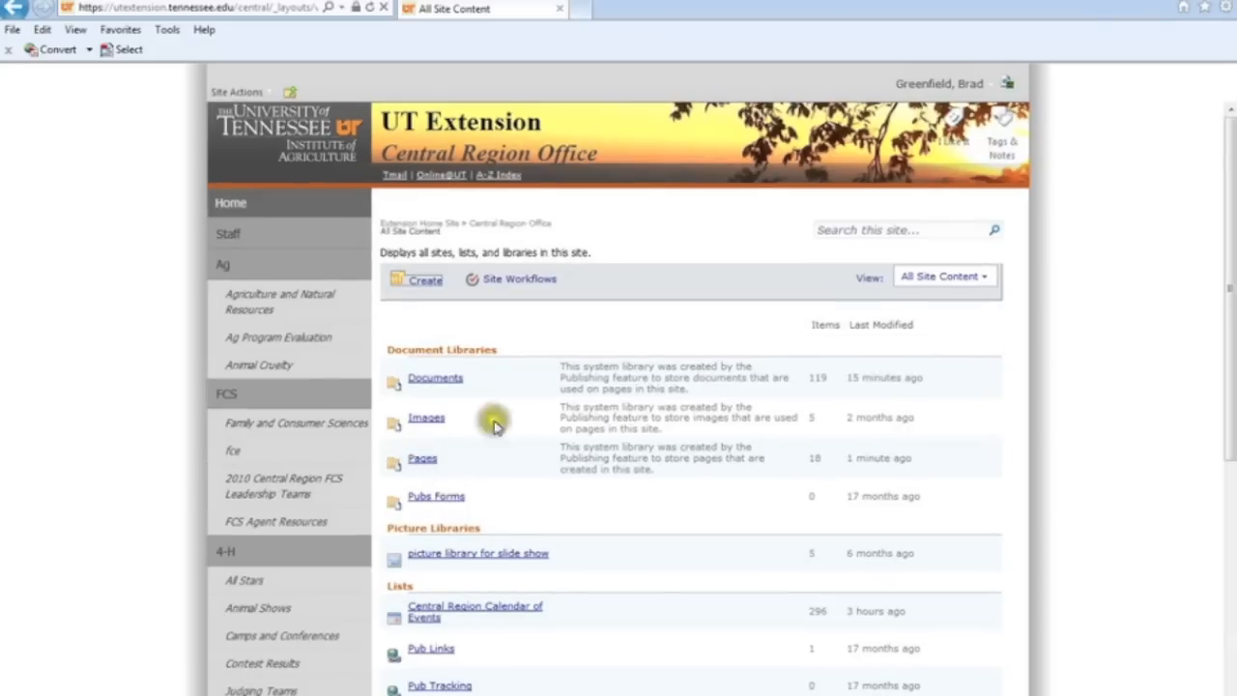
scroll(down, 3)
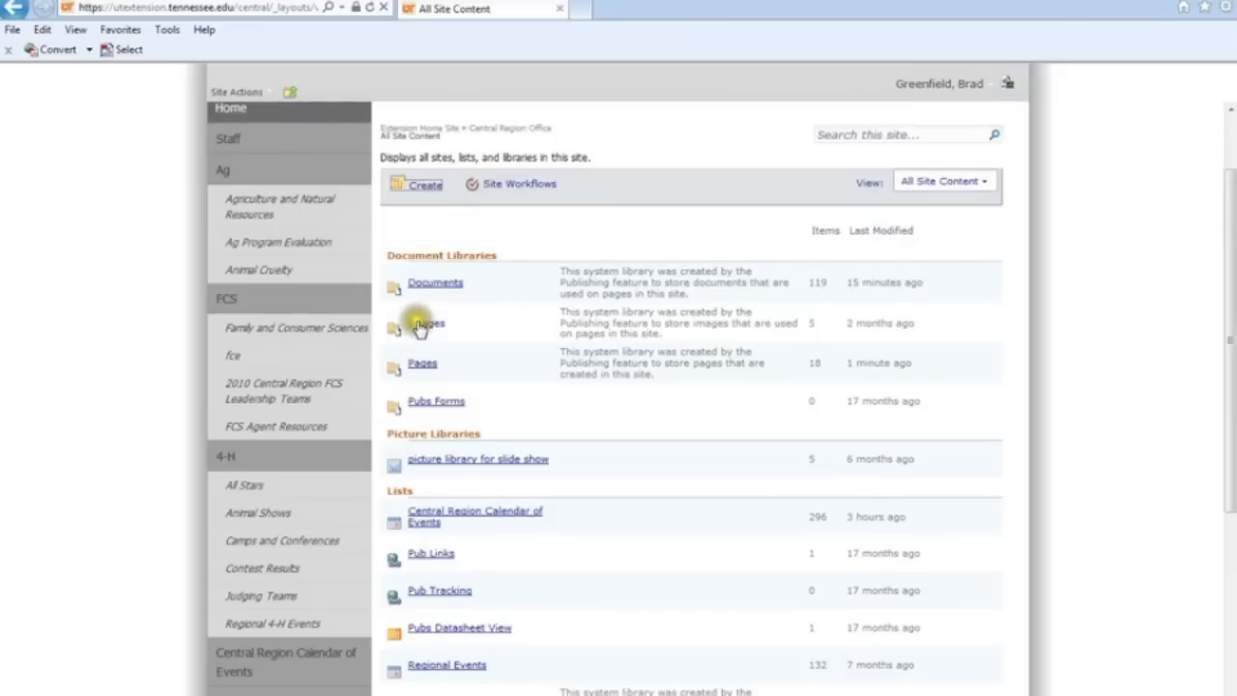
mouse_move(456, 480)
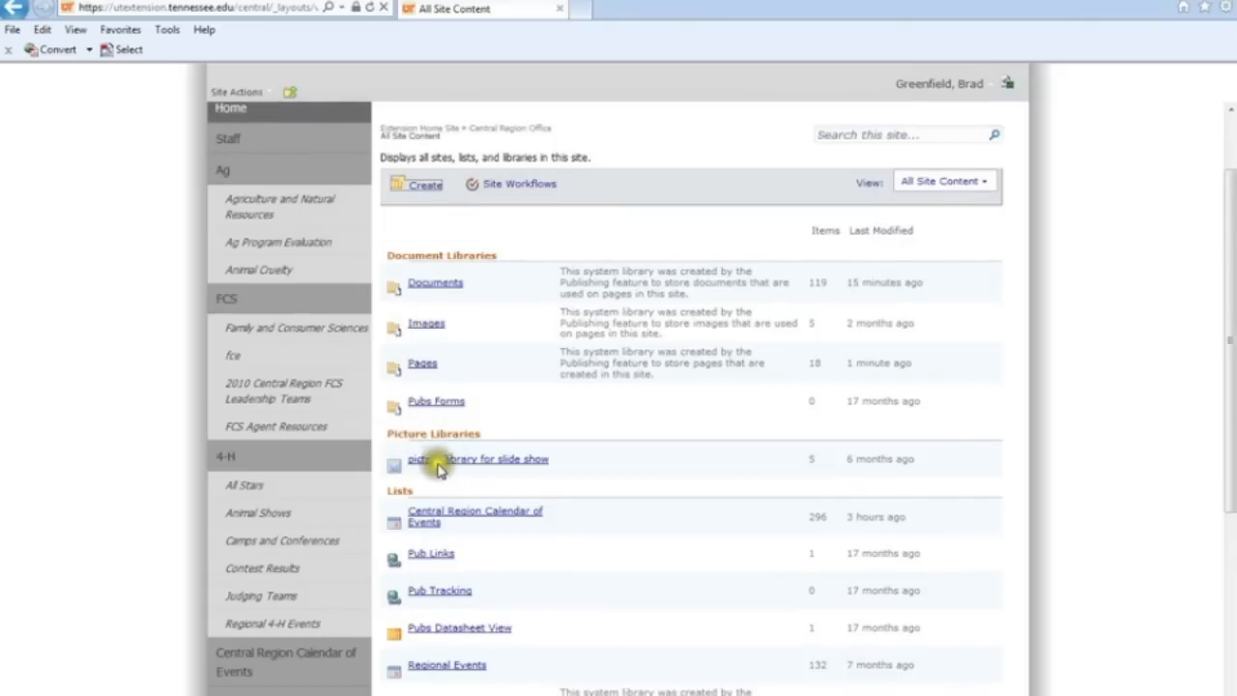
mouse_move(487, 421)
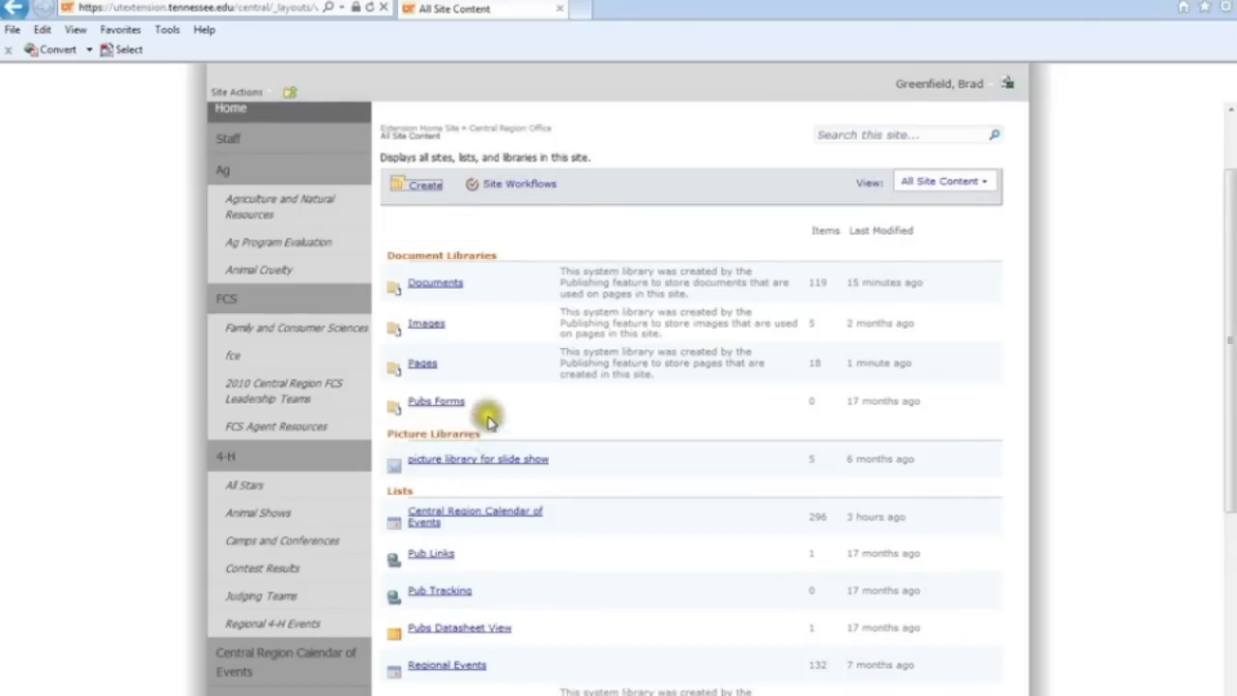
mouse_move(416, 340)
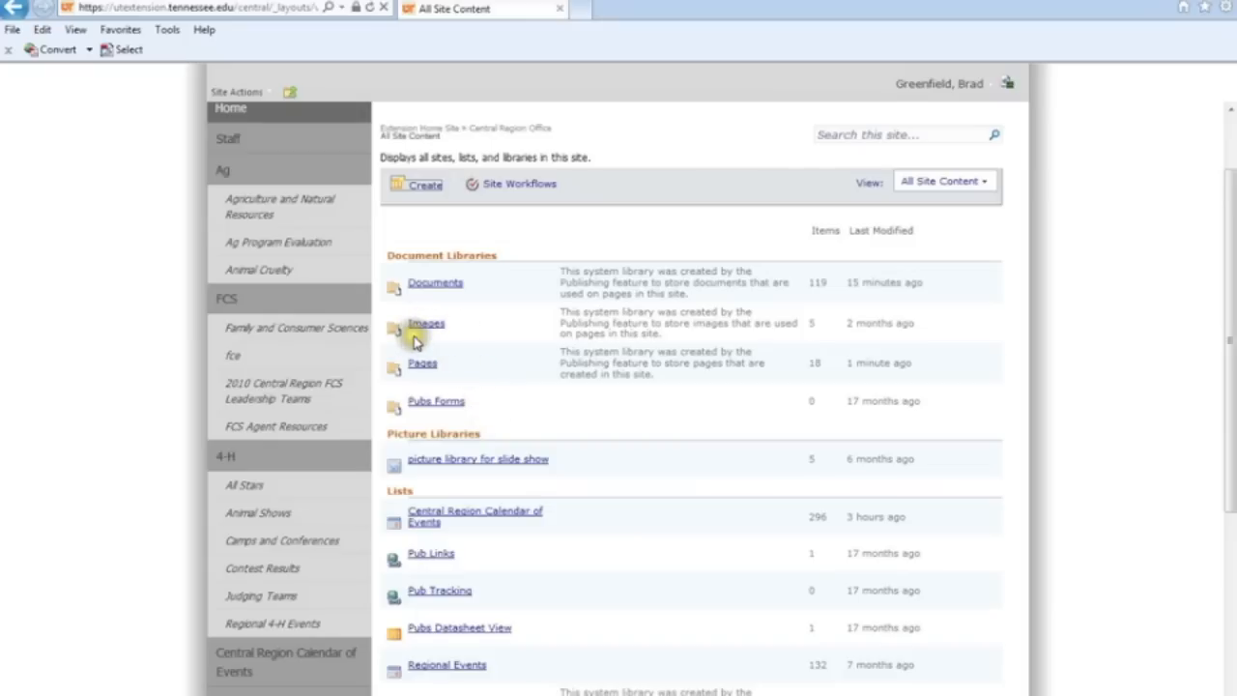
mouse_move(421, 340)
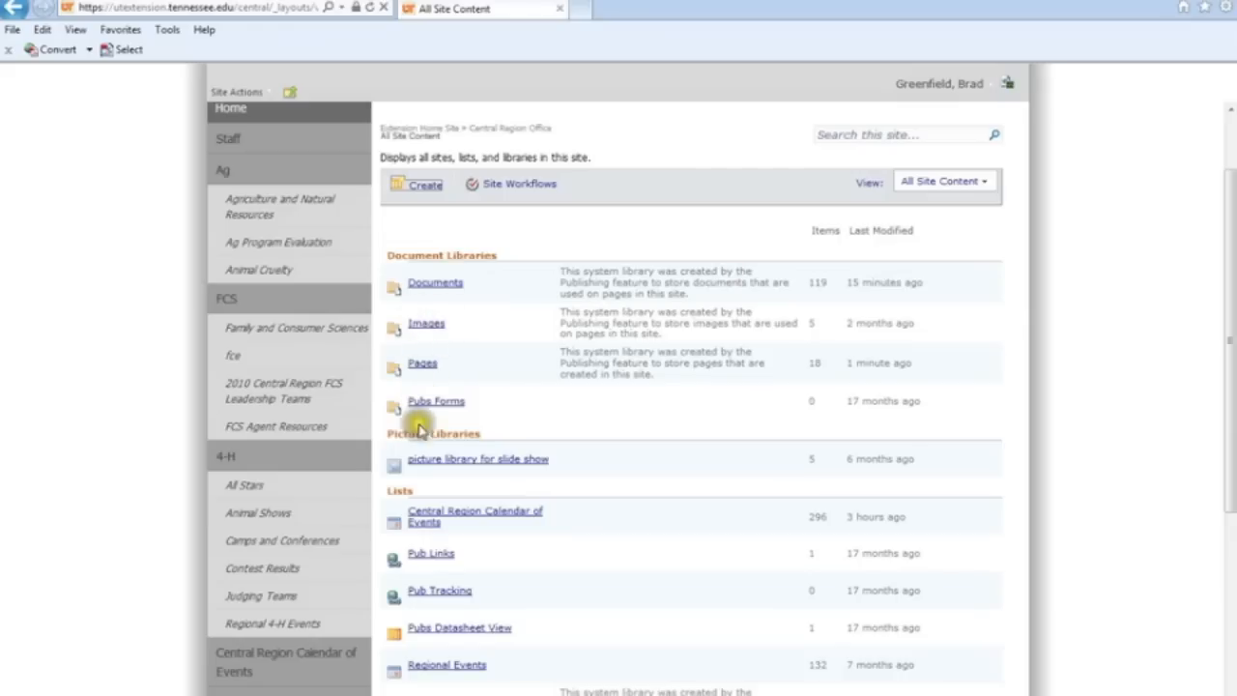
mouse_move(396, 460)
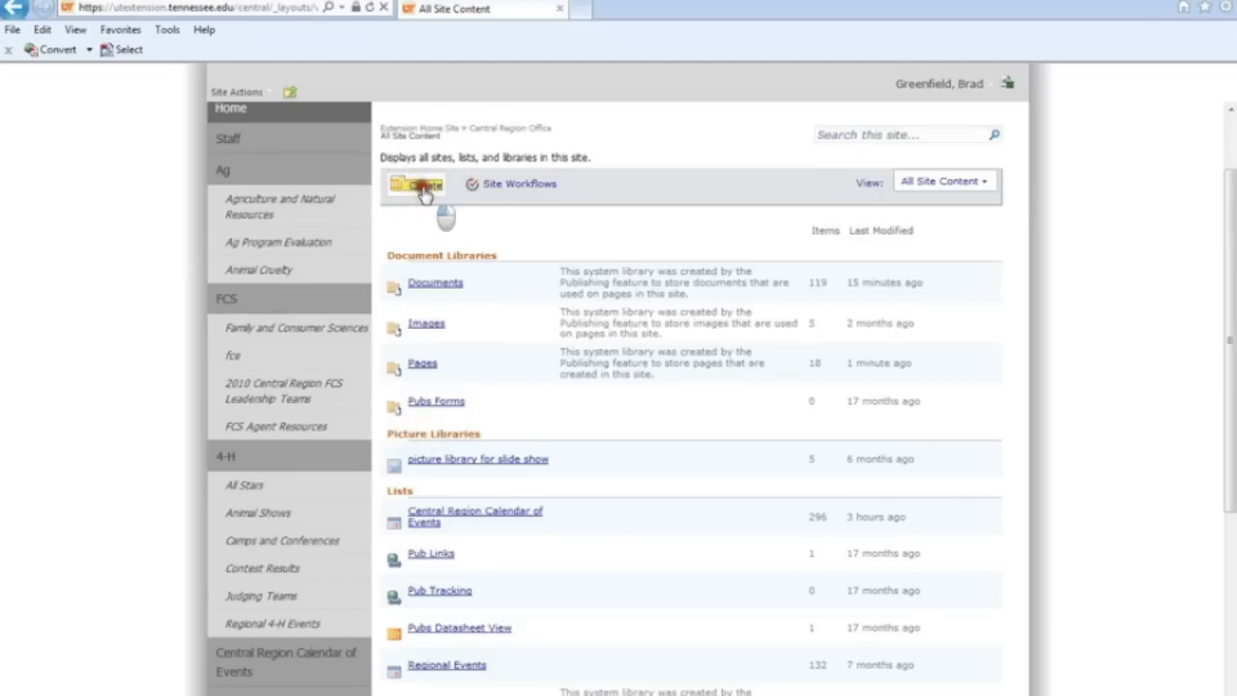
Create a new Picture Library named Garden Slideshow, landing in its empty All Pictures view
click(417, 185)
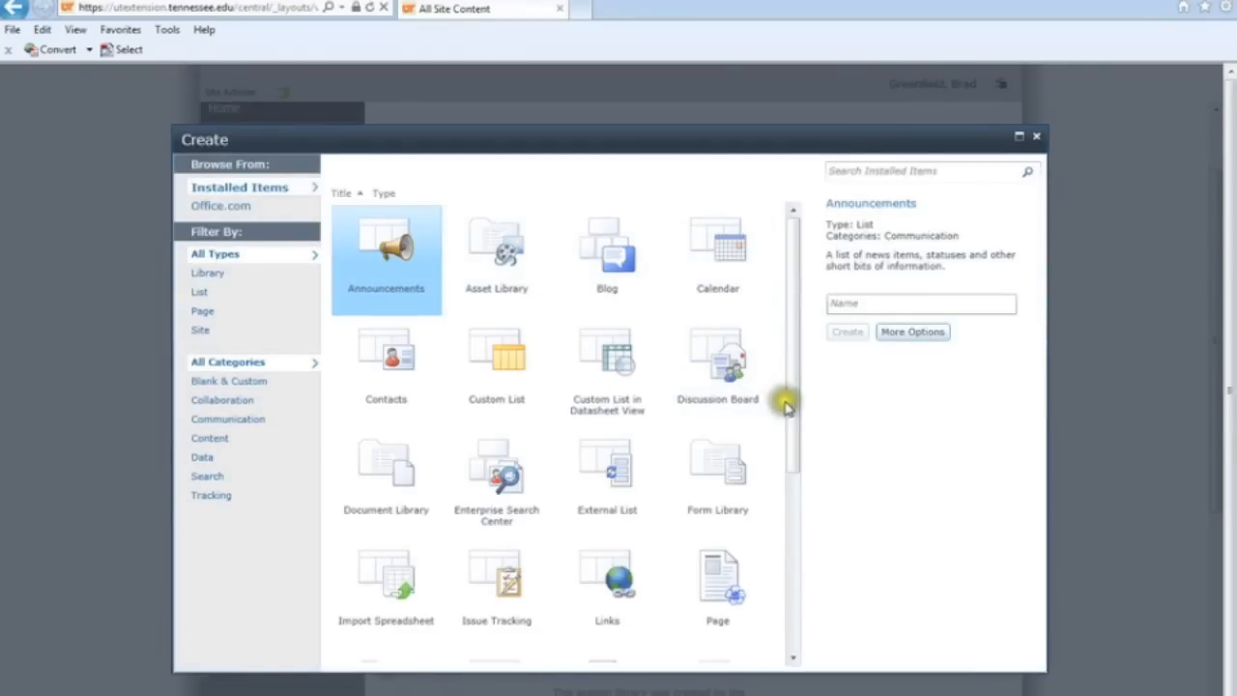
scroll(down, 3)
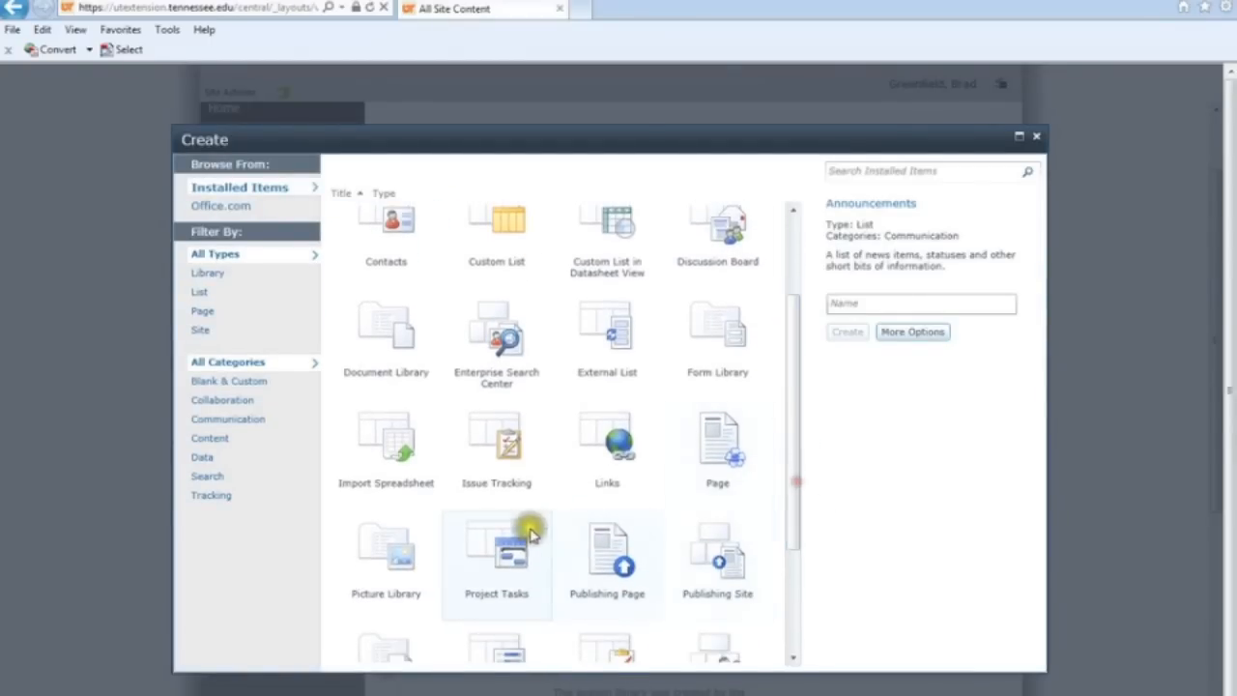
click(386, 557)
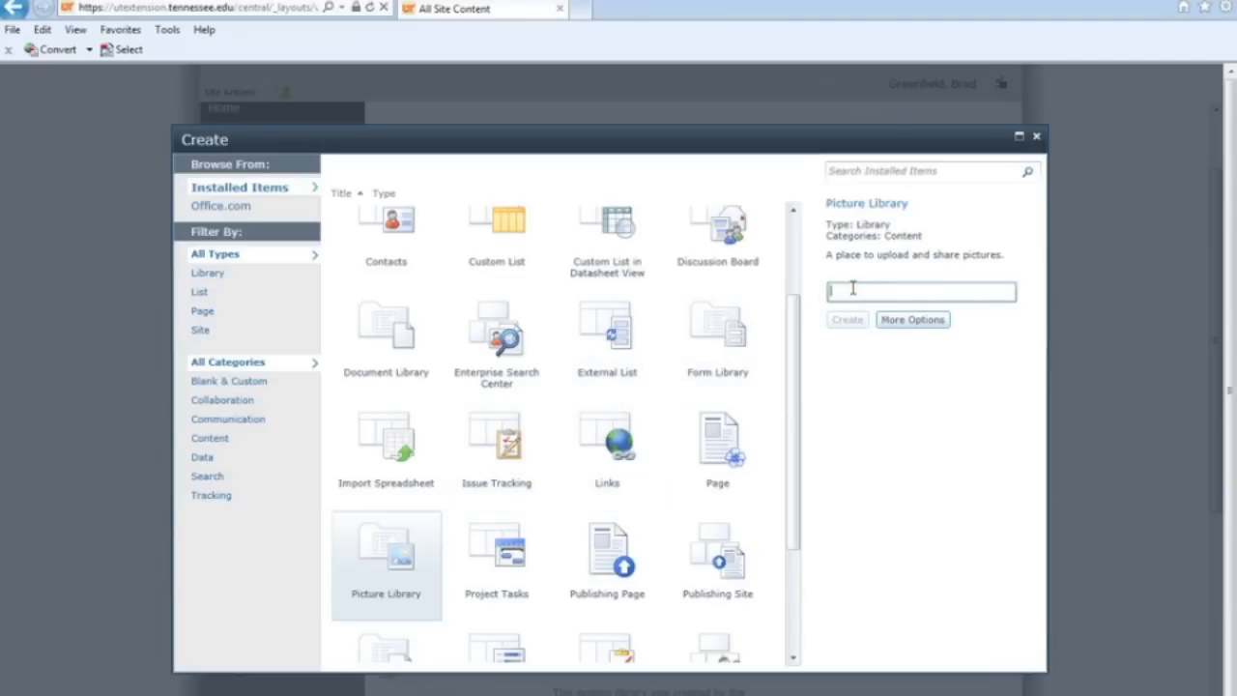
text(Garden Slide)
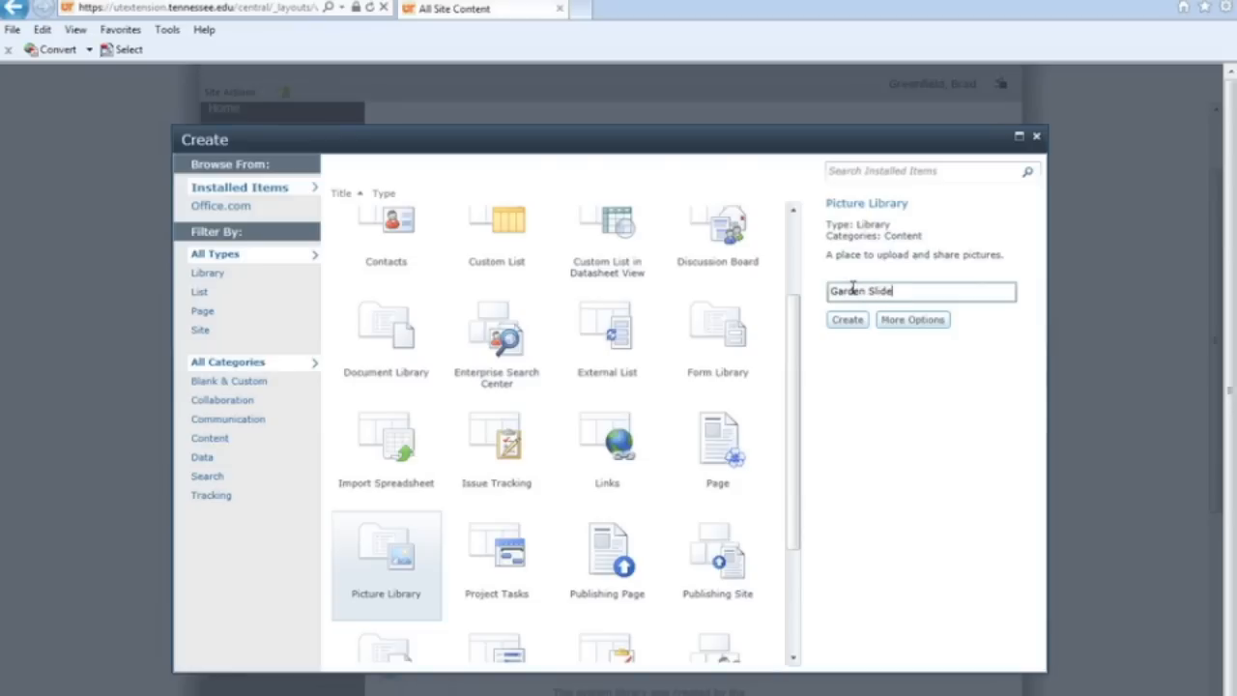
text(show)
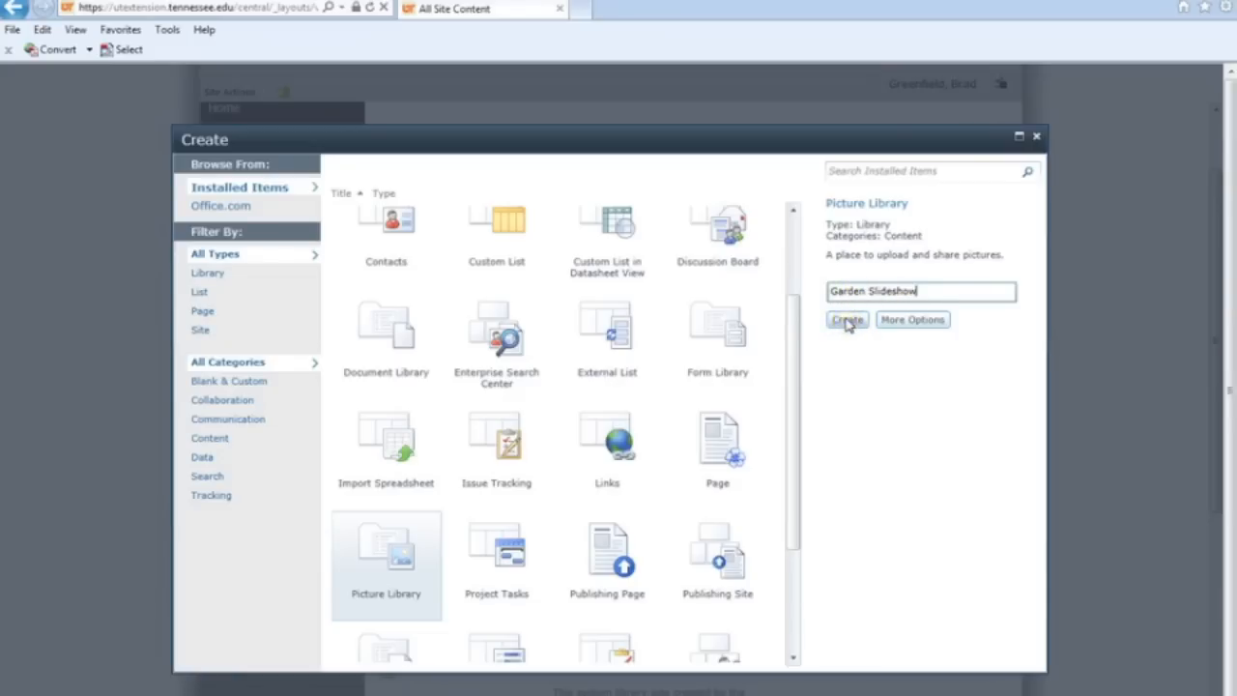
click(846, 321)
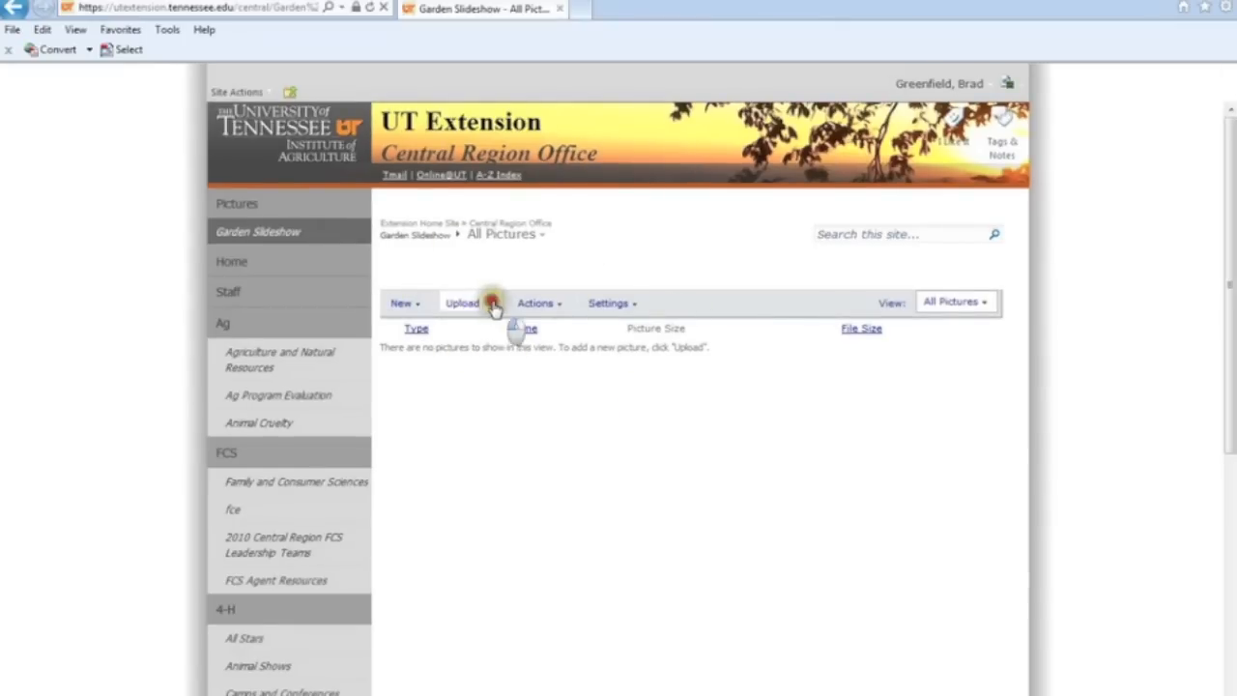
Start a single-picture upload and pick a photo from the Test Slide Show folder on the computer
click(464, 302)
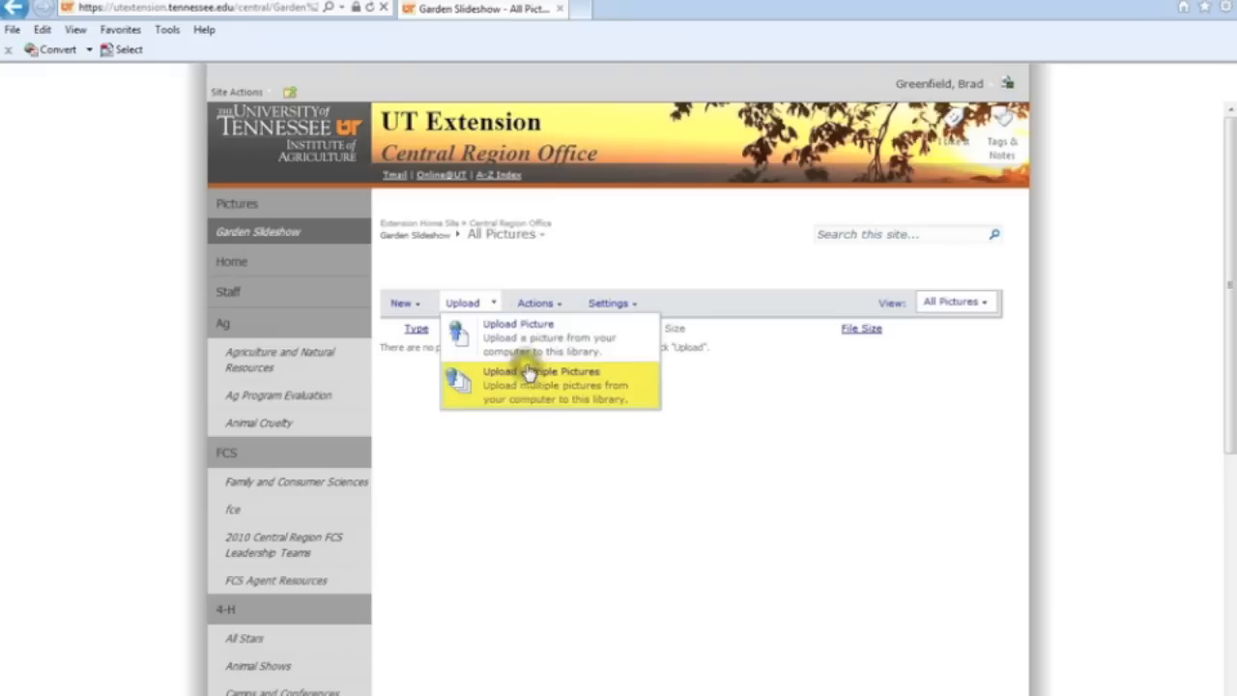
mouse_move(507, 340)
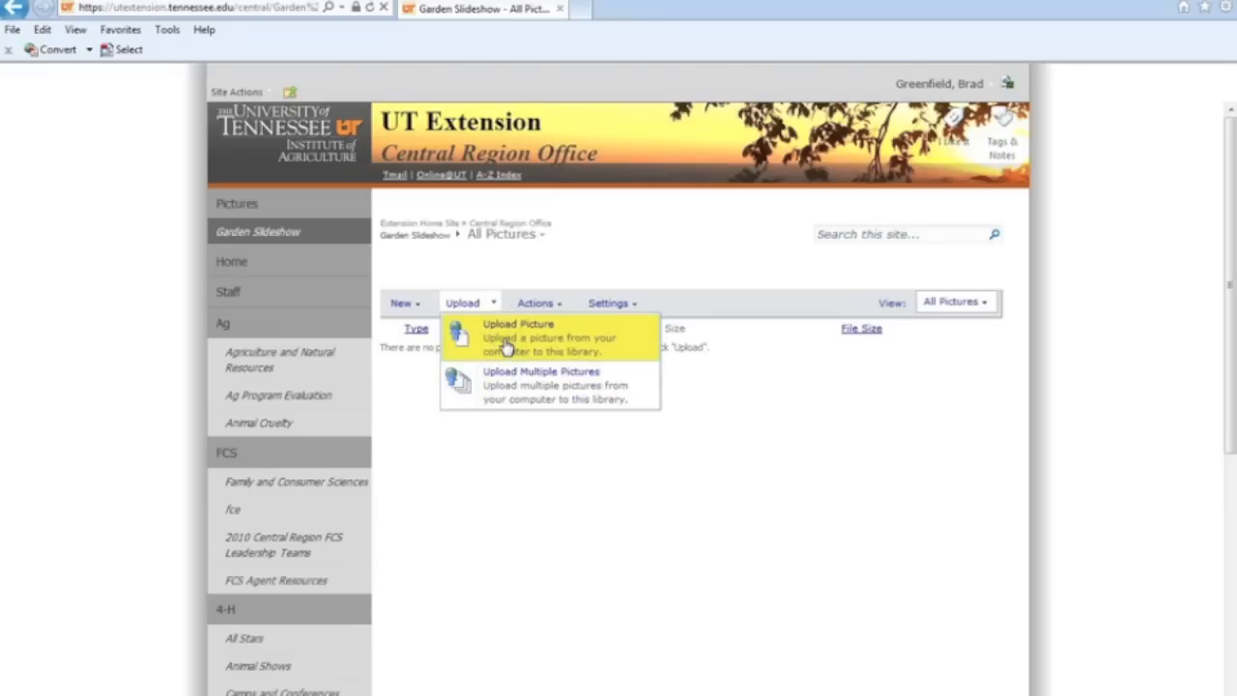
mouse_move(510, 381)
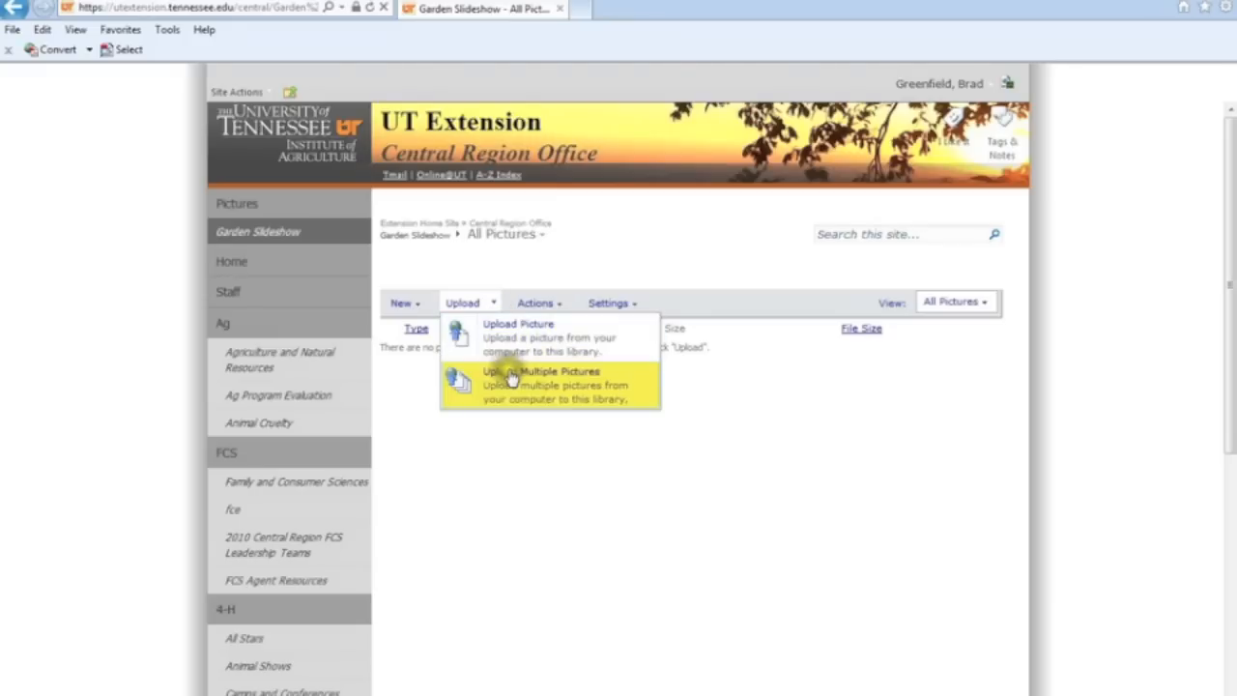
mouse_move(513, 346)
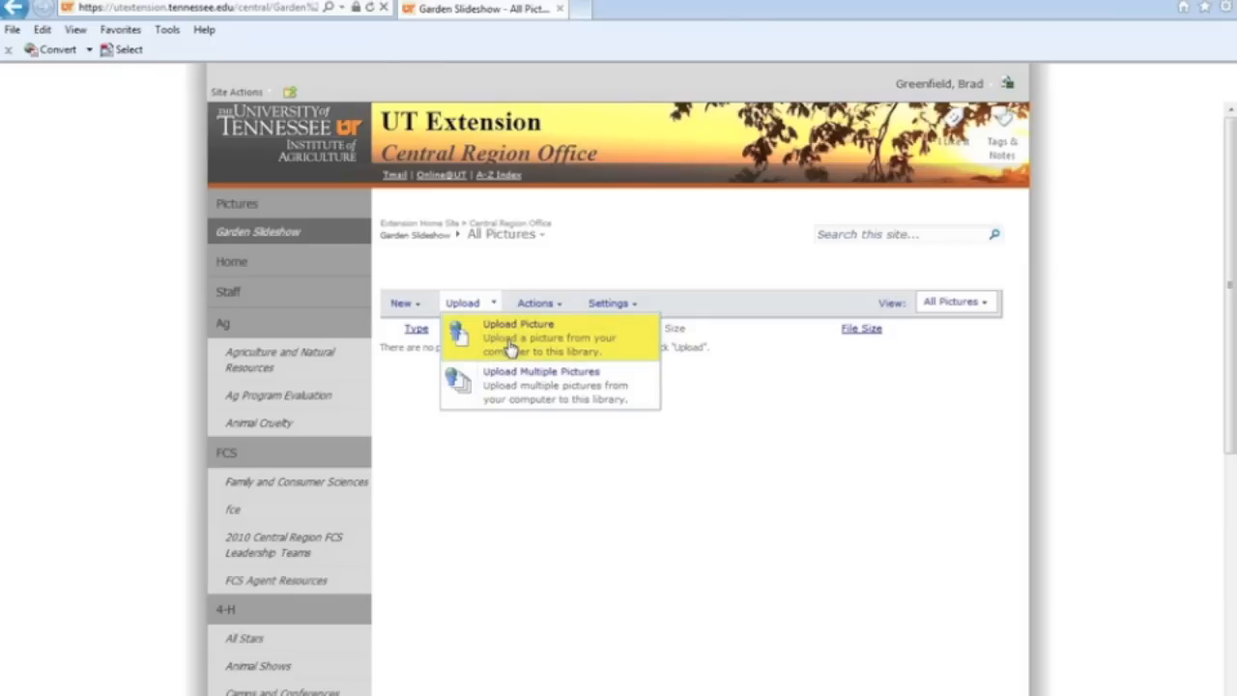
click(514, 336)
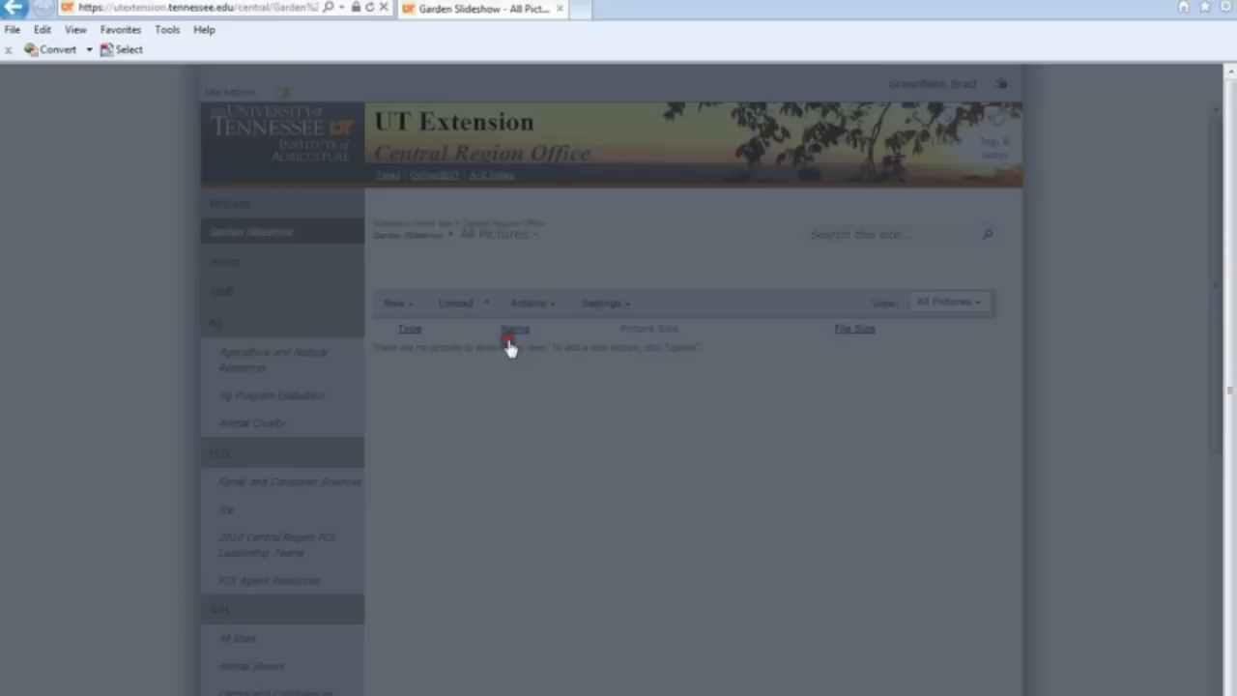
click(453, 302)
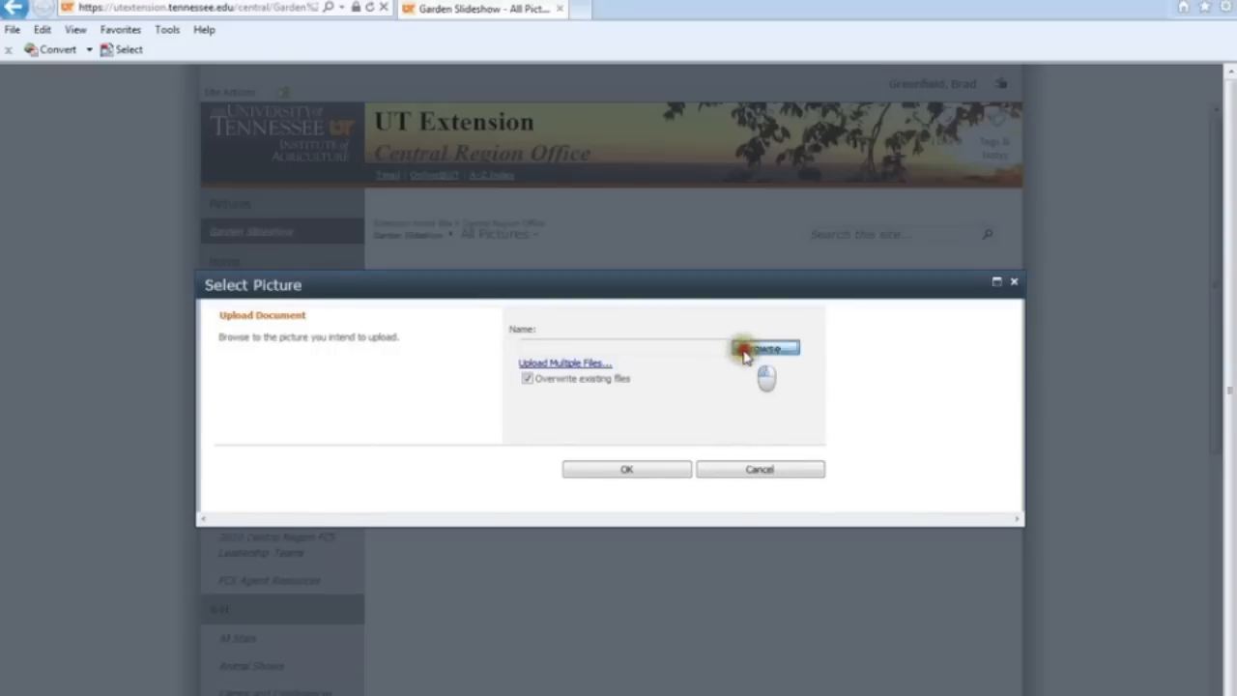
click(758, 347)
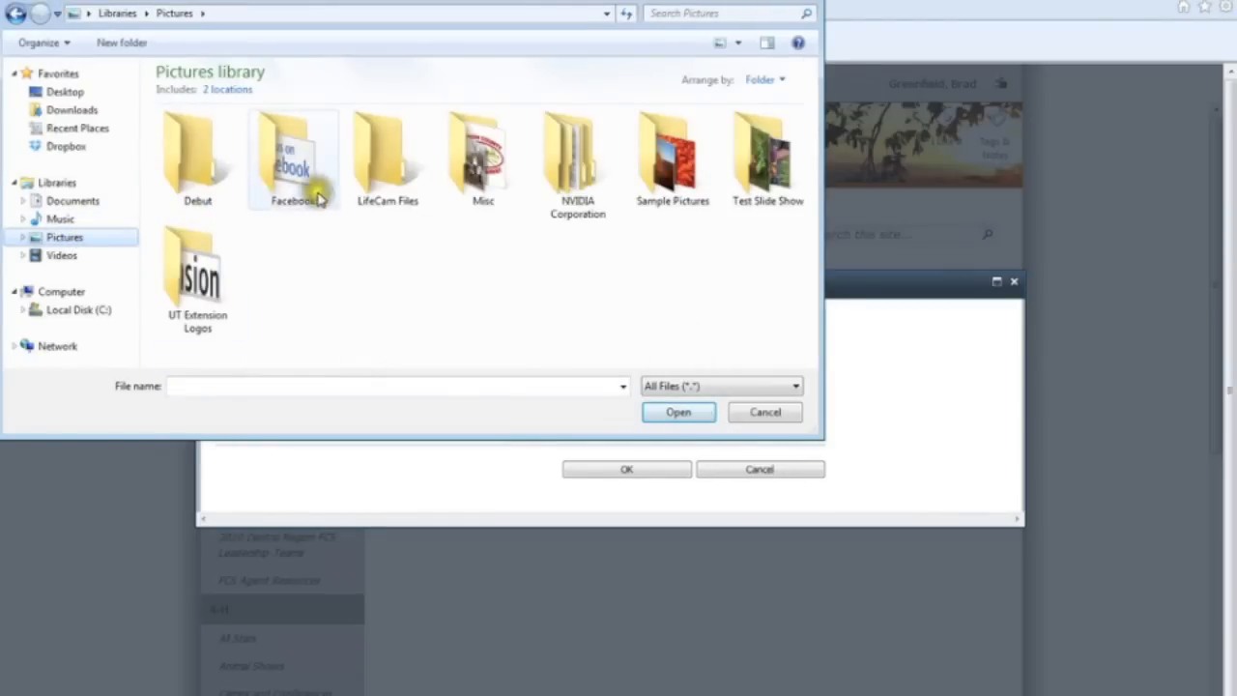
double_click(765, 151)
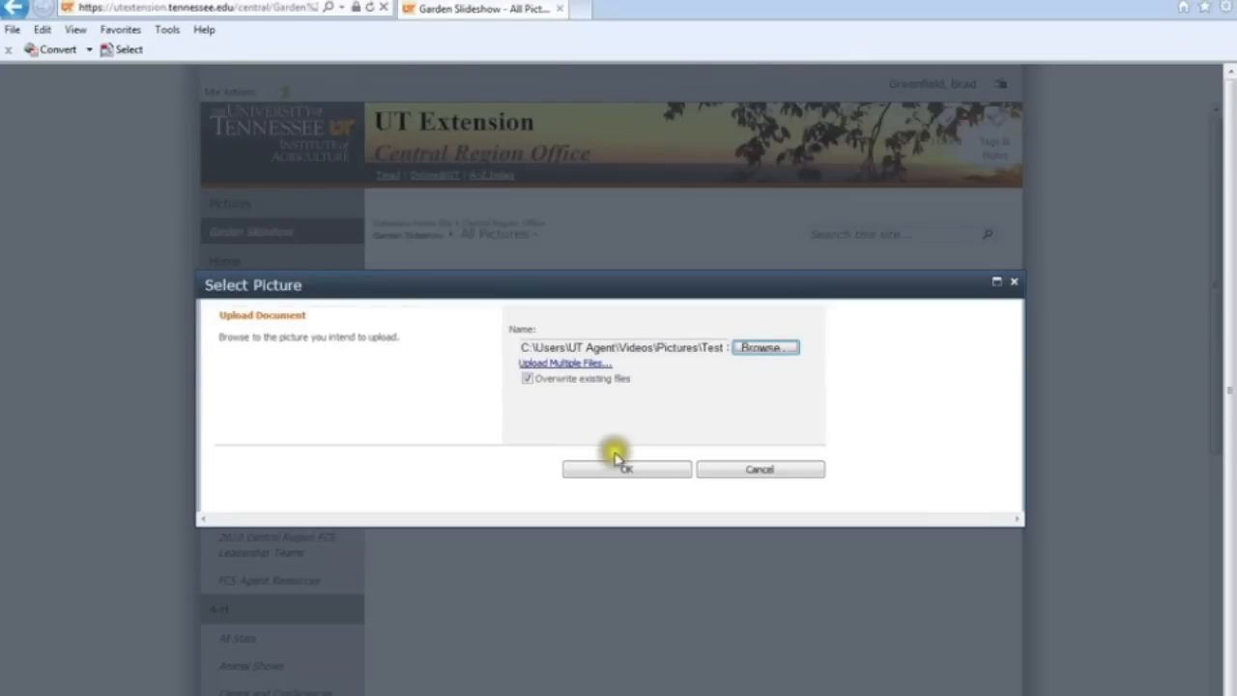
Upload basics.jpg, review its picture properties and save it as the library's first photo
click(626, 470)
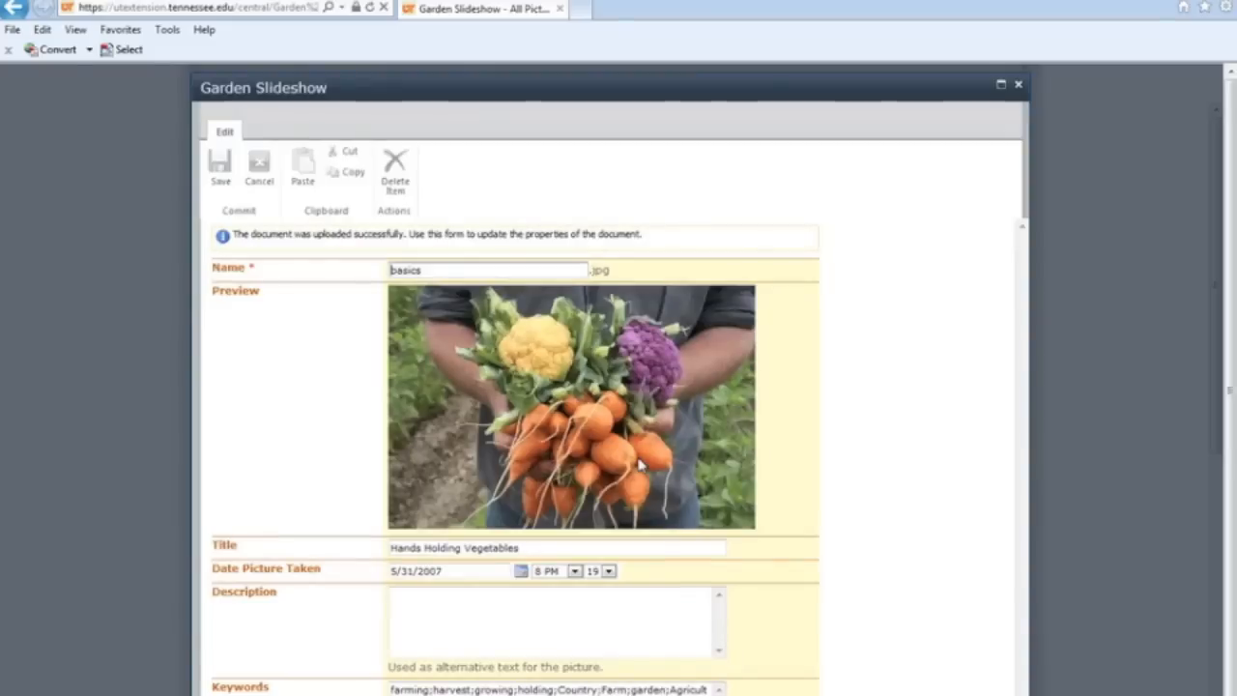
mouse_move(454, 271)
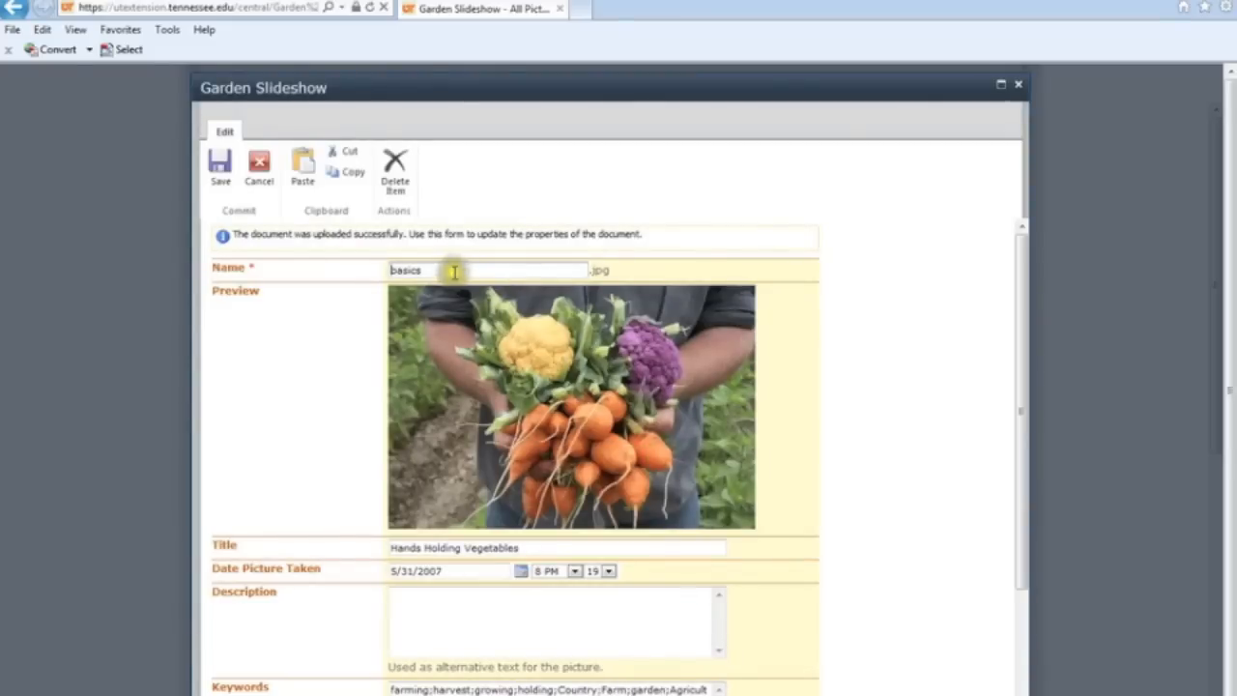
scroll(down, 3)
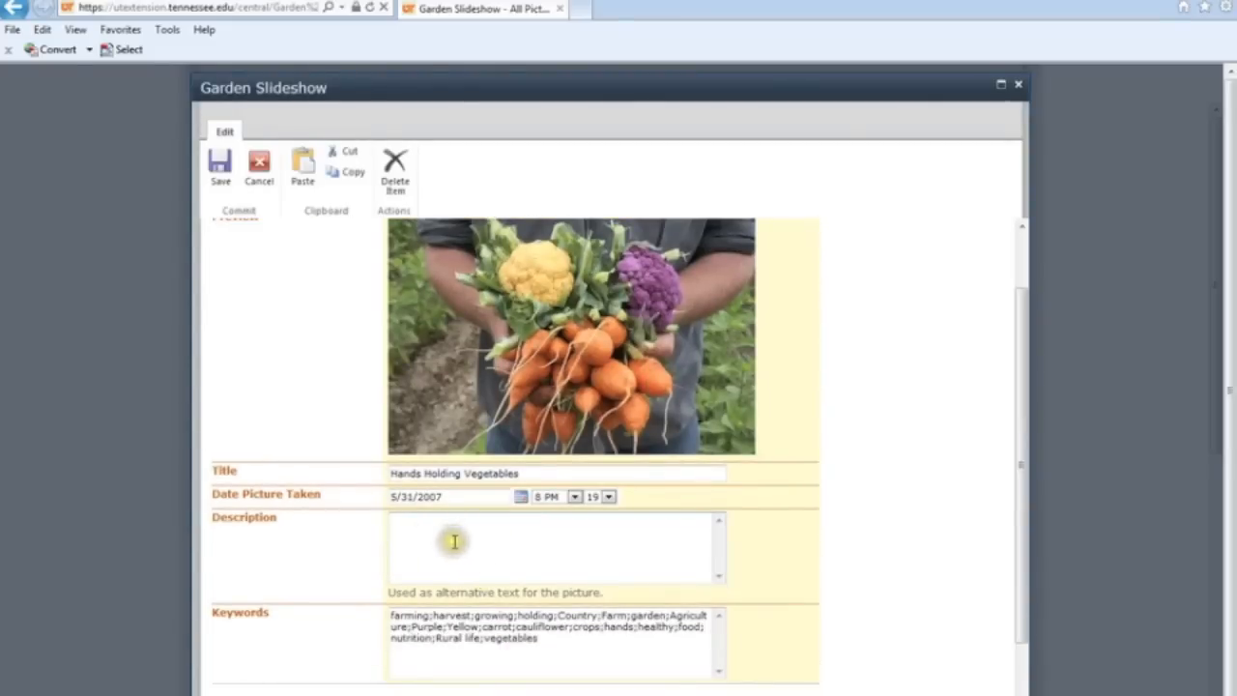
scroll(down, 3)
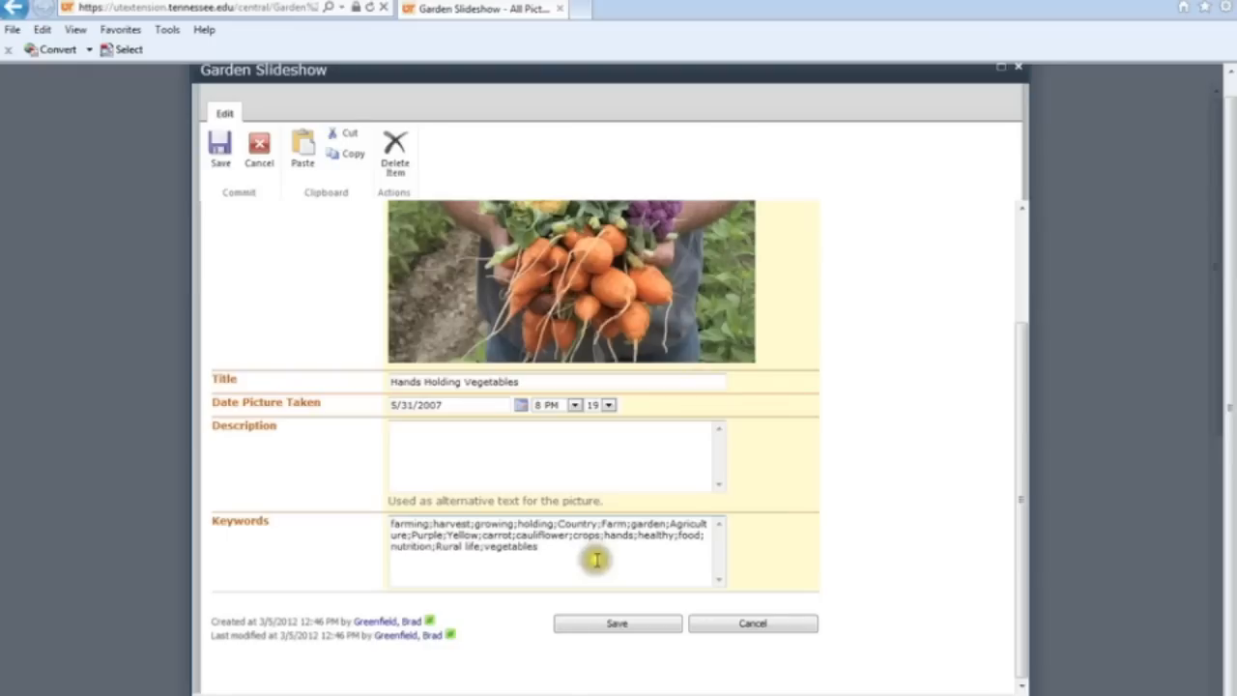
mouse_move(510, 553)
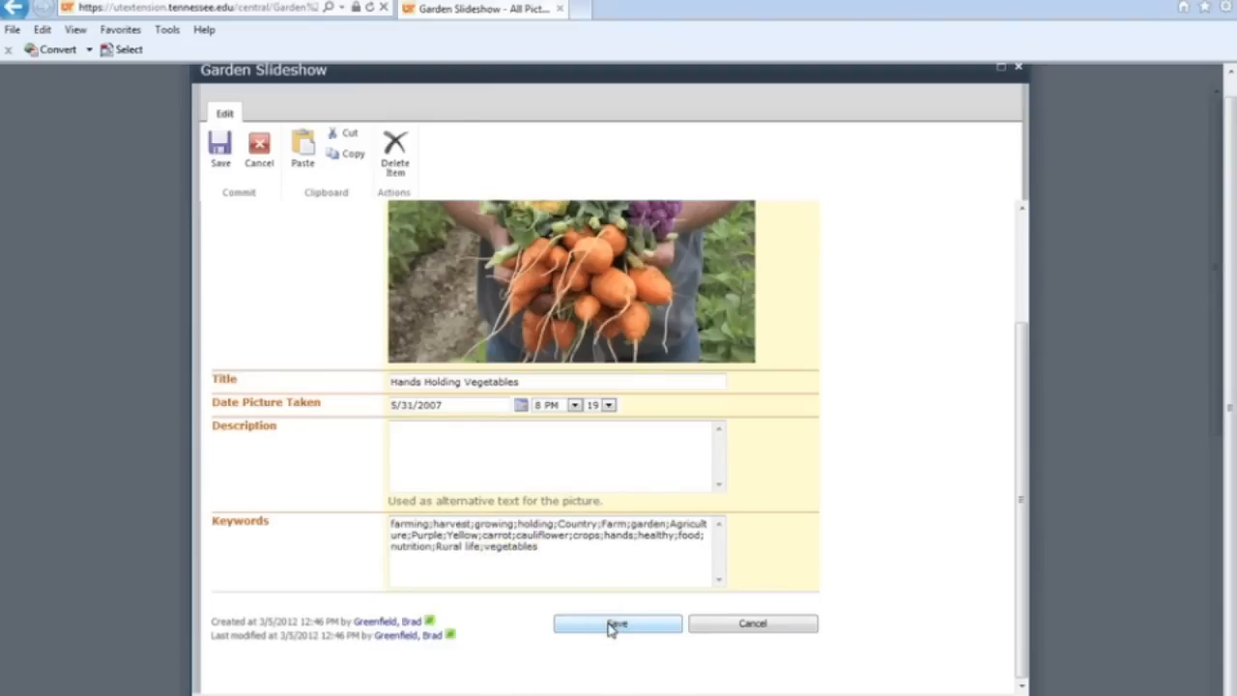
click(615, 623)
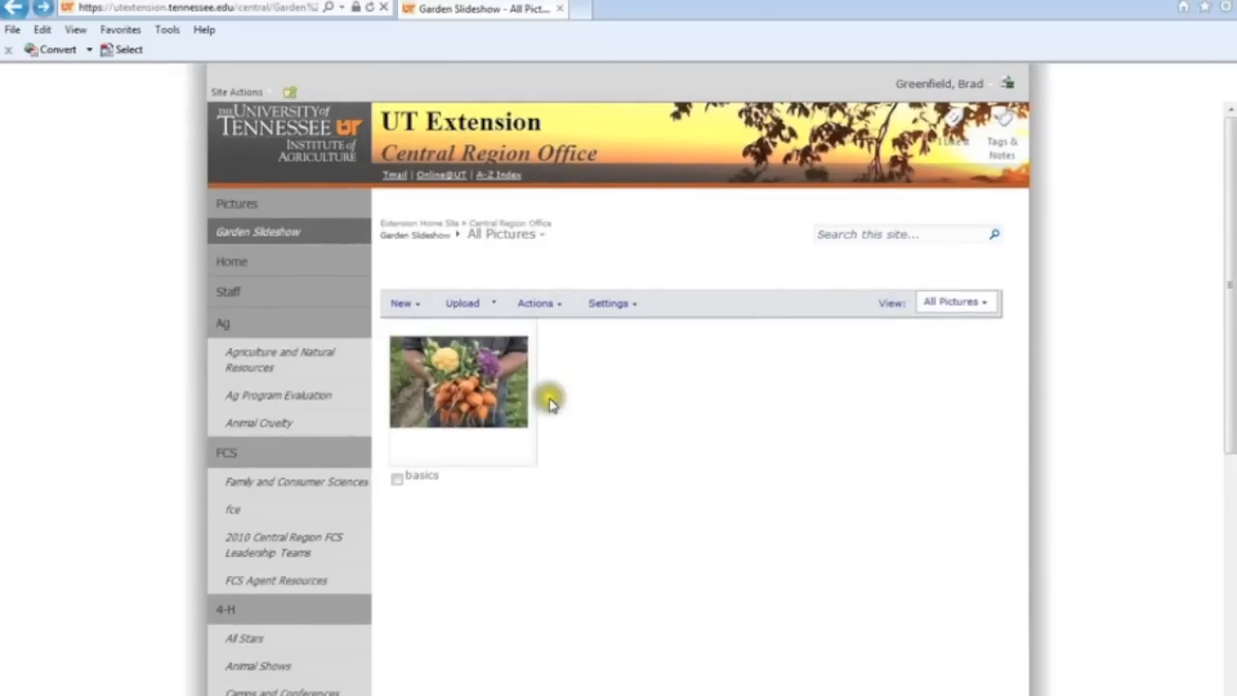
Upload the tomato photo imagesCAAH0M7Z and the istock raised-bed vegetable garden photo to Garden Slideshow
click(462, 302)
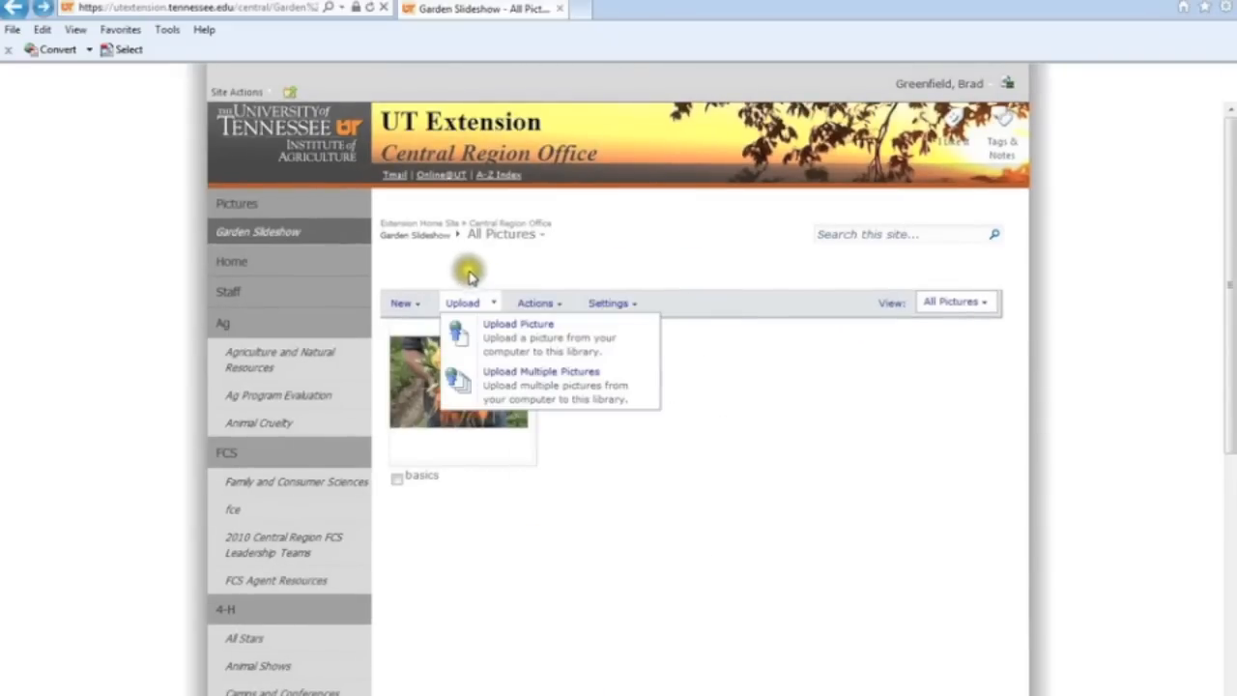
click(518, 323)
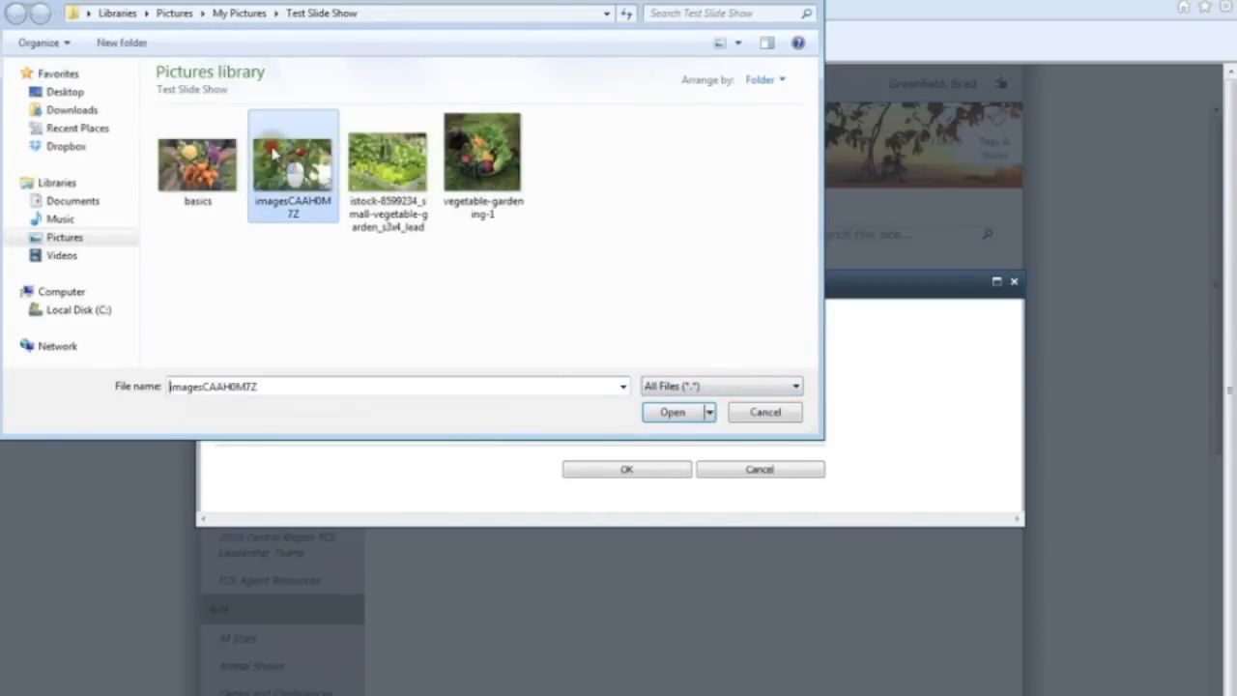
click(670, 412)
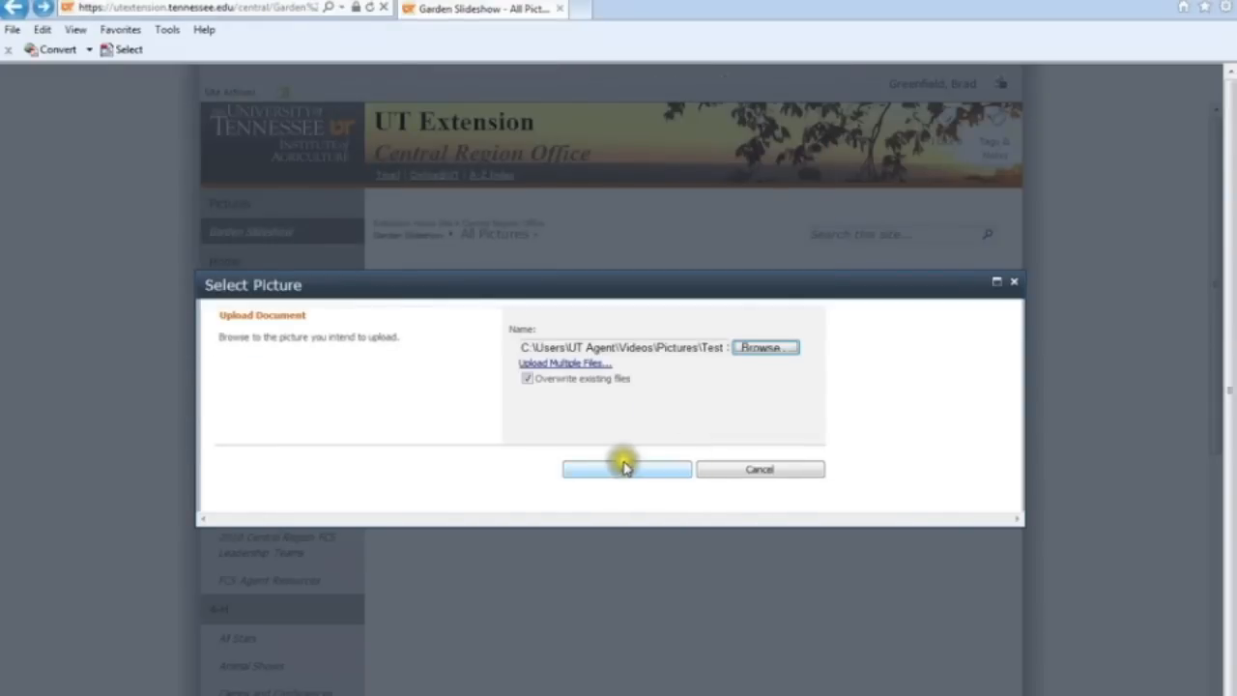
click(626, 470)
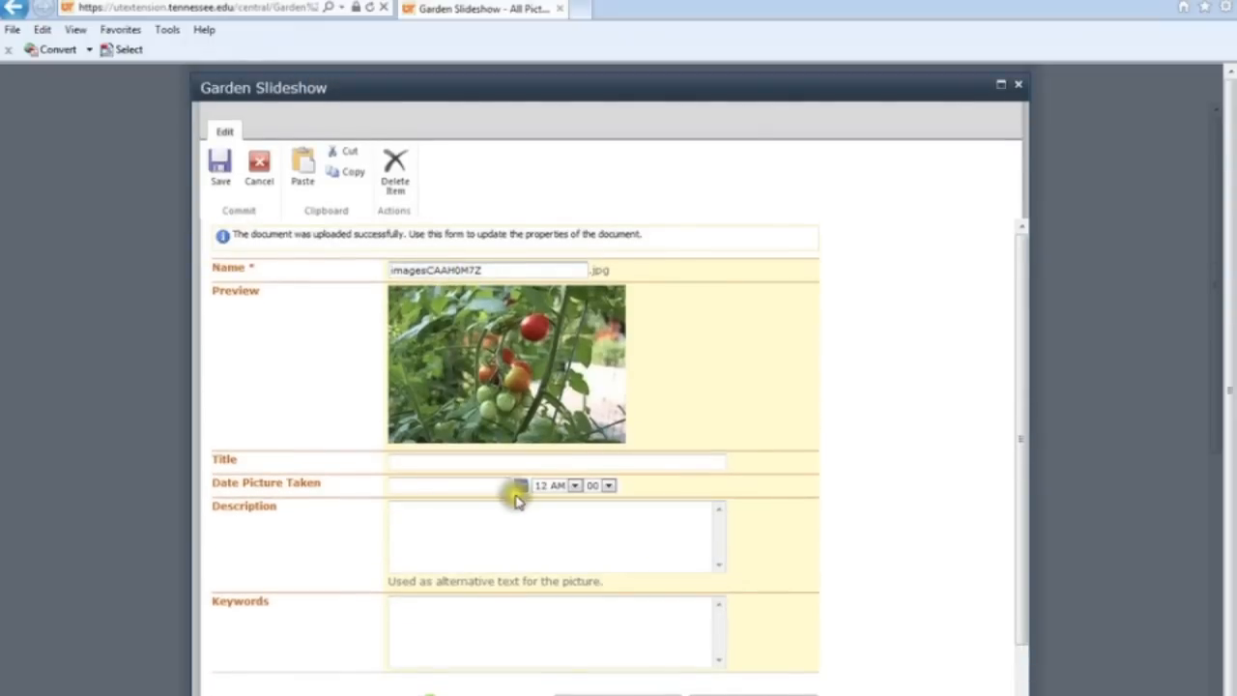
mouse_move(456, 528)
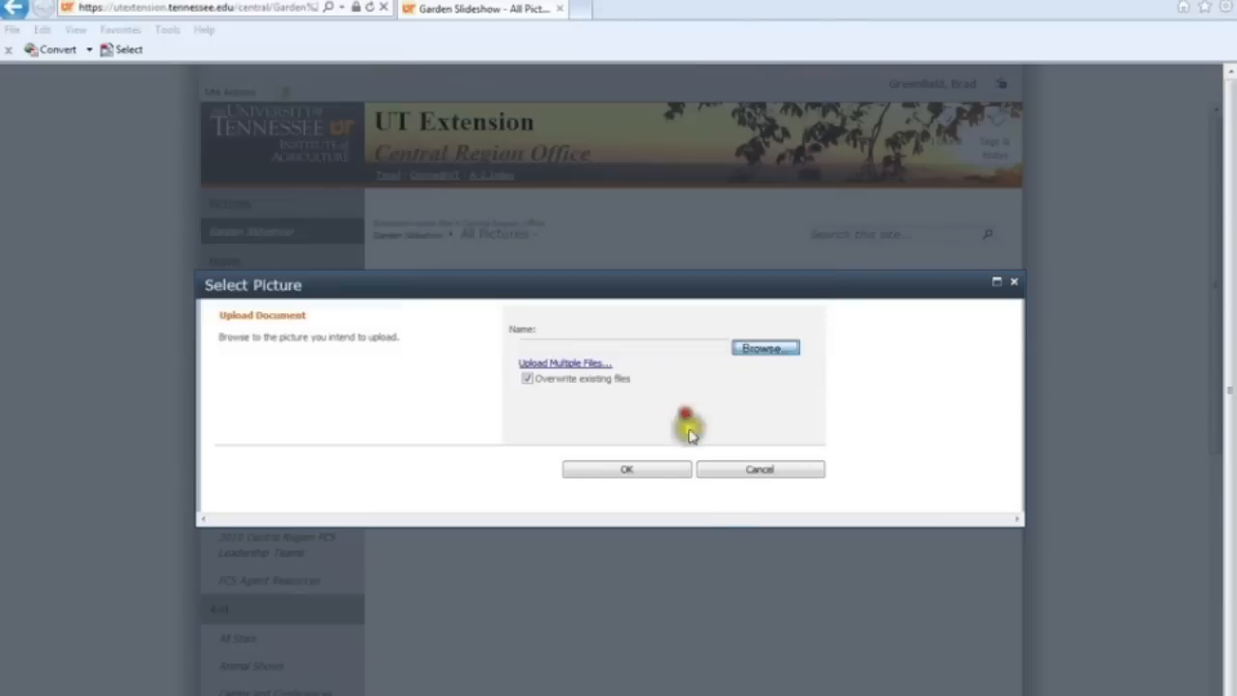
click(626, 470)
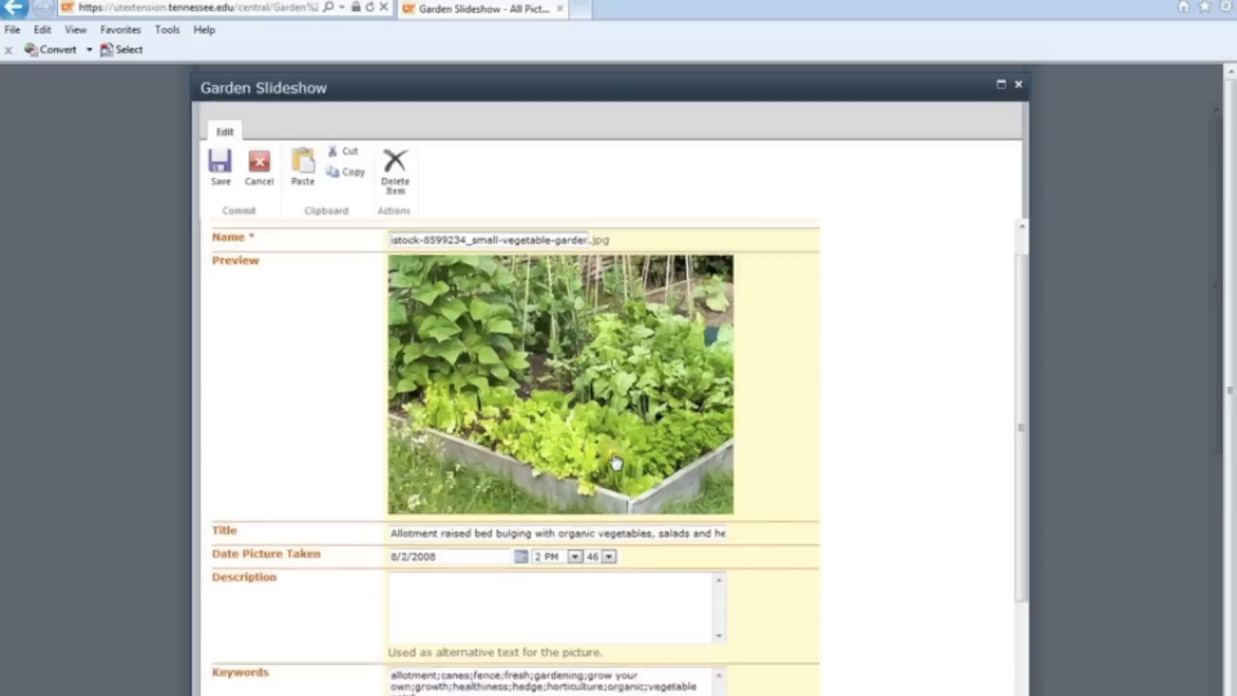
scroll(down, 3)
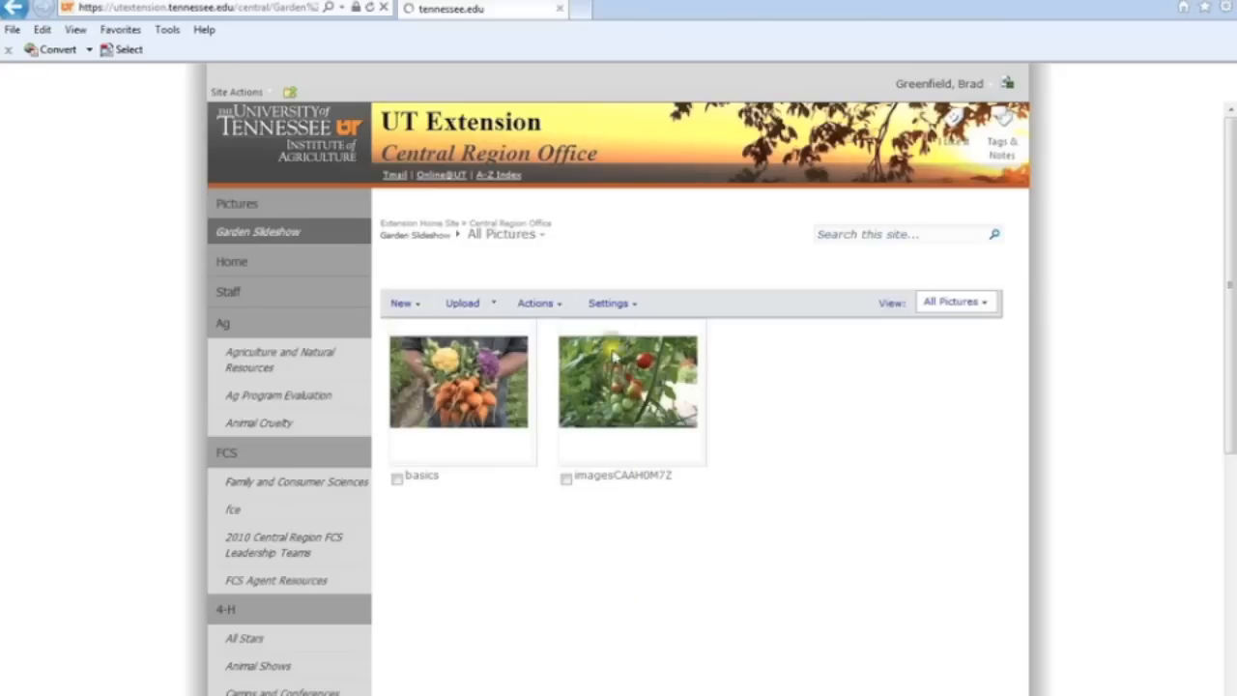
Upload vegetable-gardening-1 and select its Keywords text exceeding 255 characters to shorten it
click(462, 301)
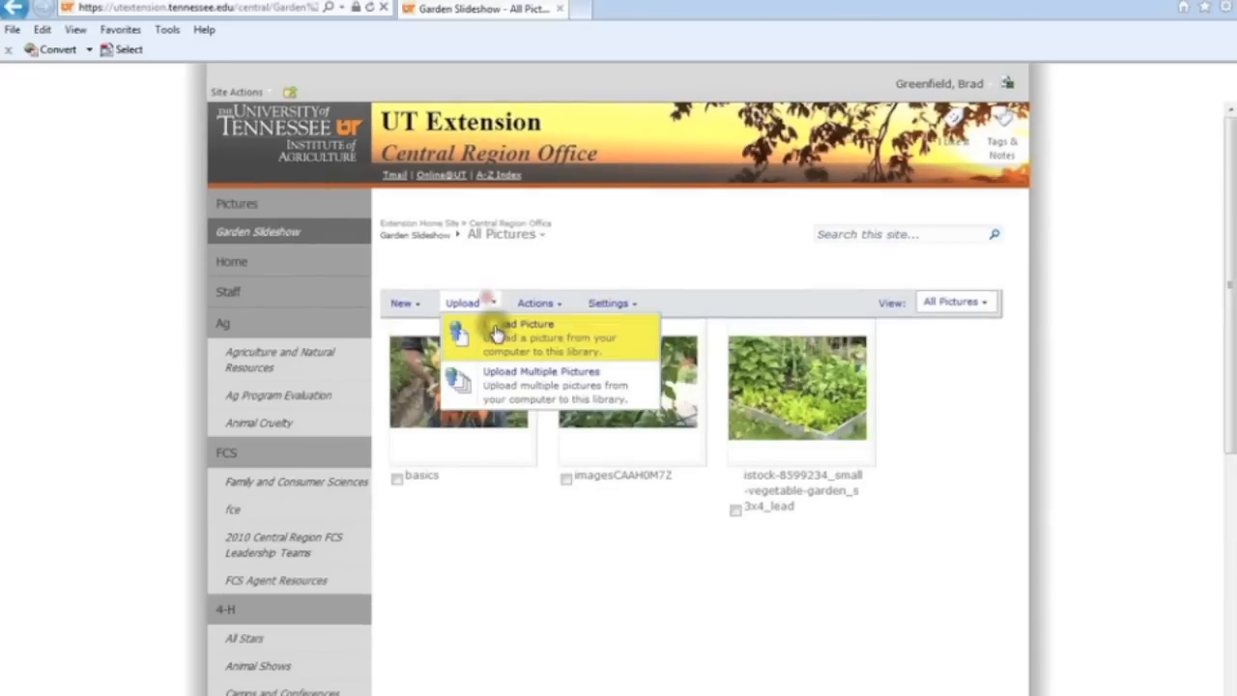
click(522, 329)
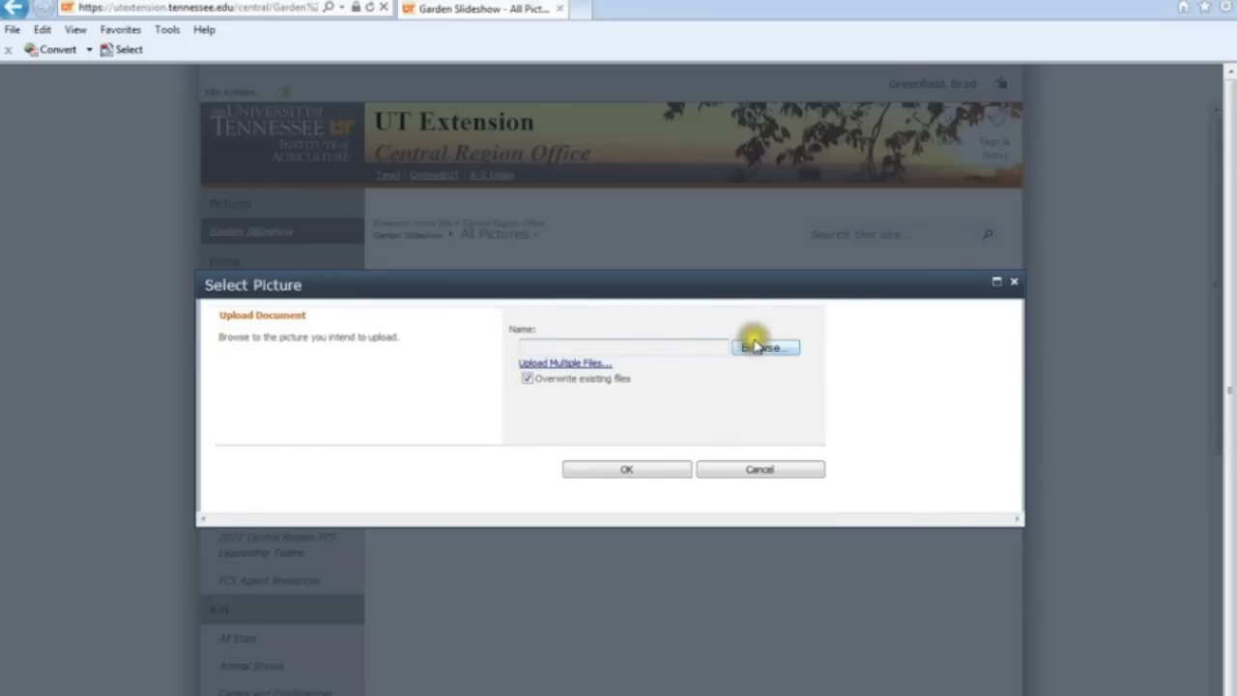
click(765, 348)
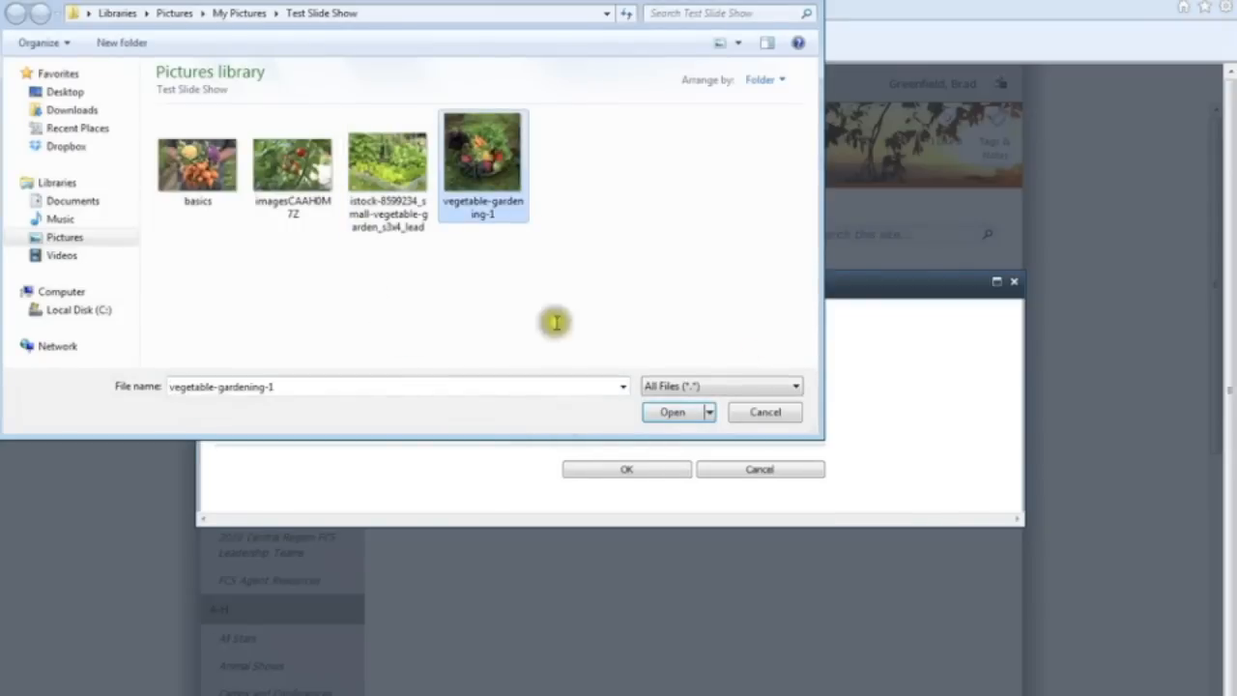
click(671, 411)
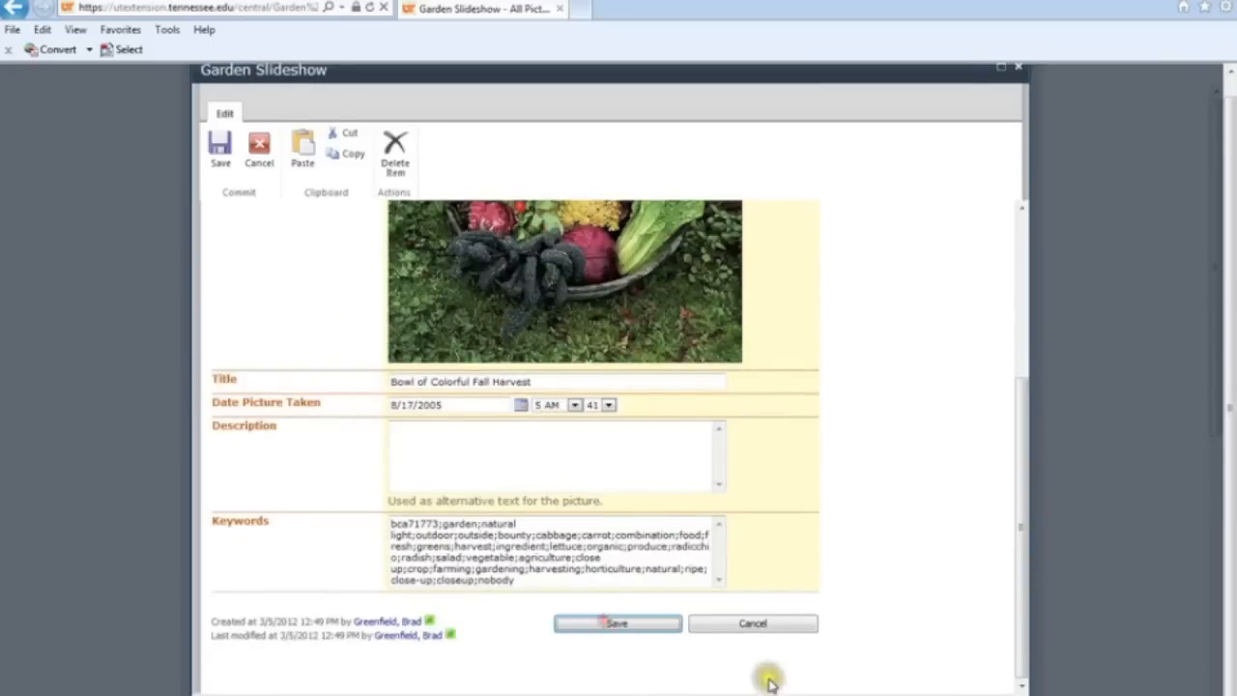
click(614, 622)
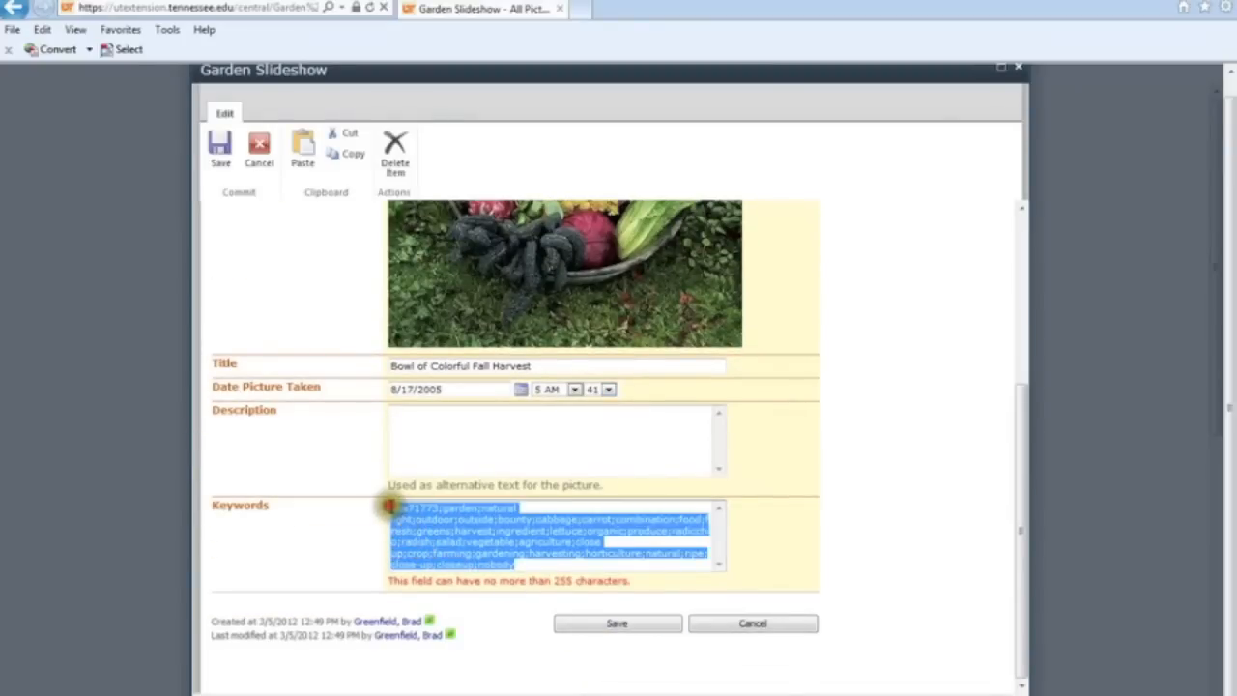
click(618, 622)
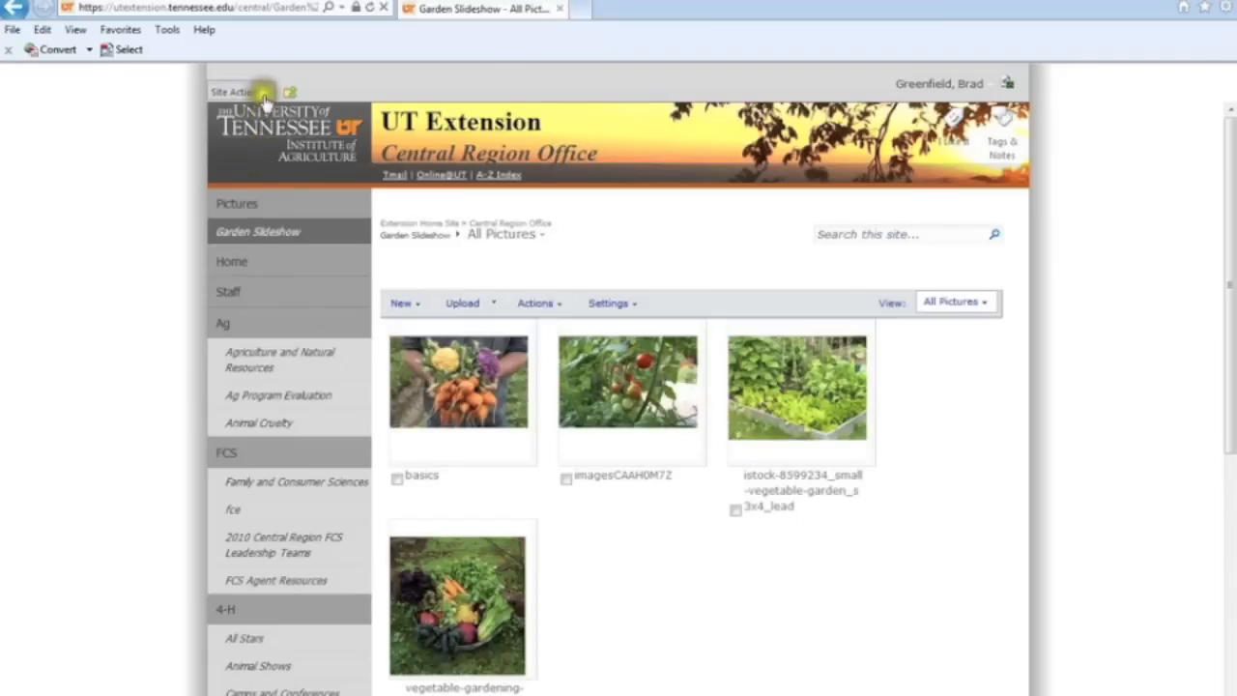
Go through All Site Content into the Pages library and open the Test Survey page
click(240, 91)
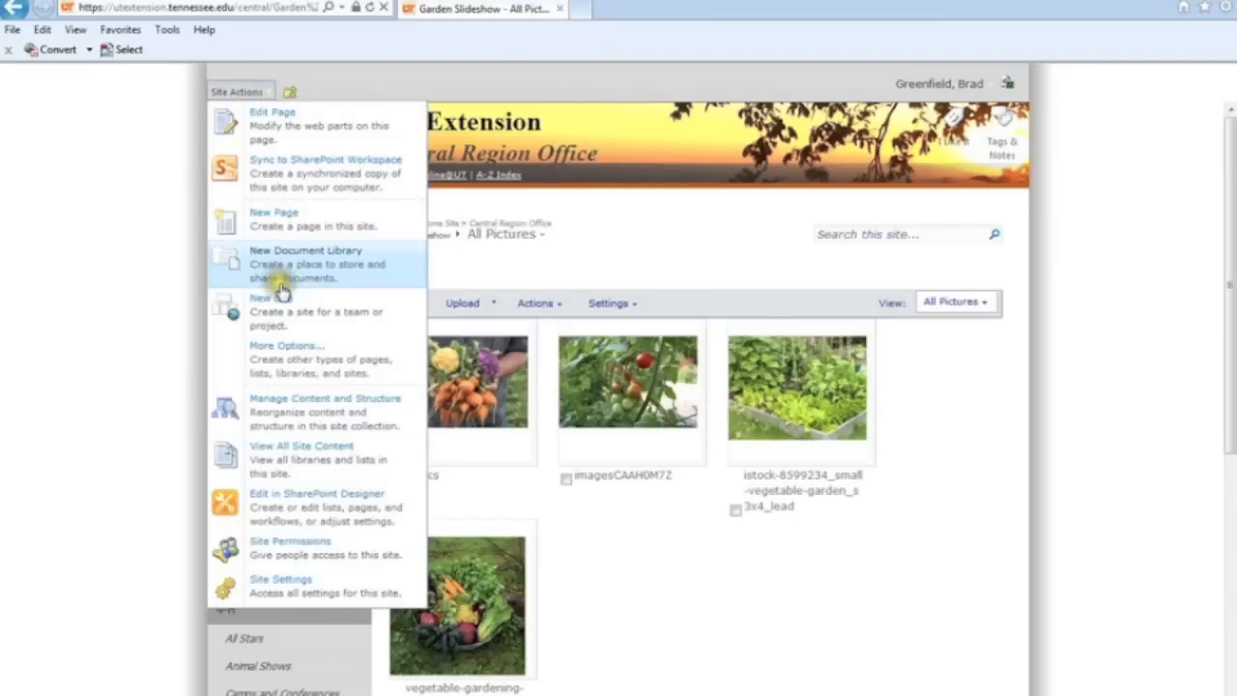
mouse_move(301, 446)
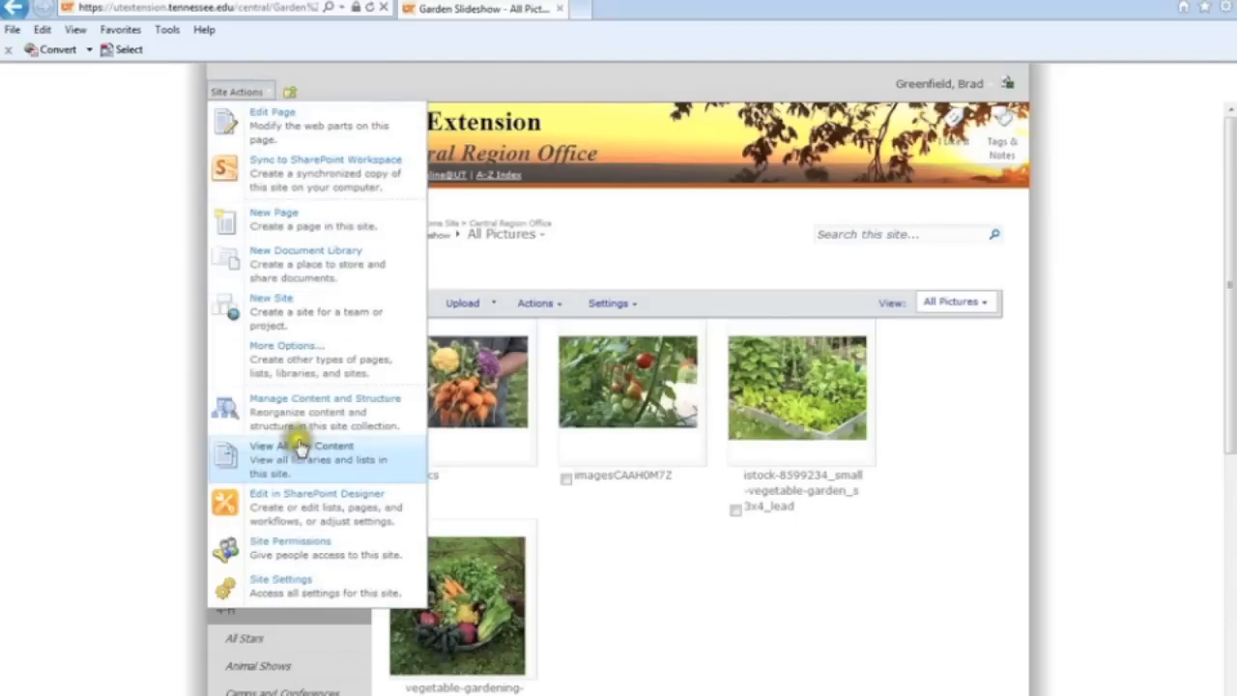
click(302, 445)
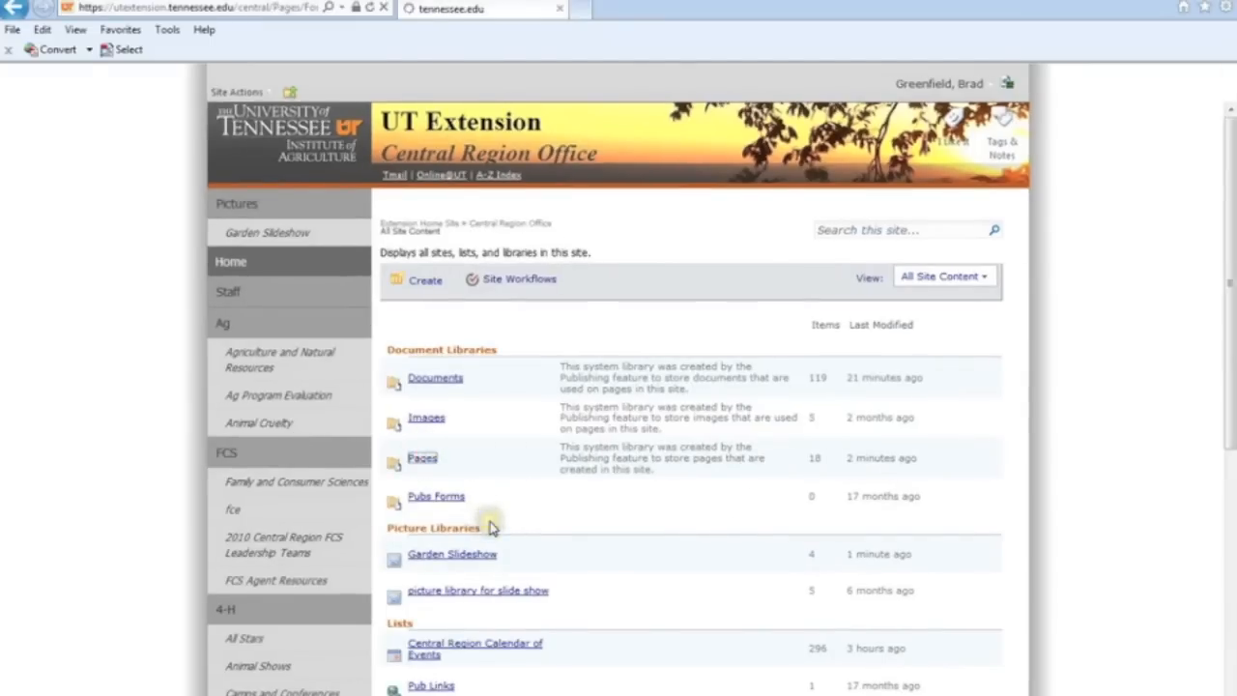
click(421, 458)
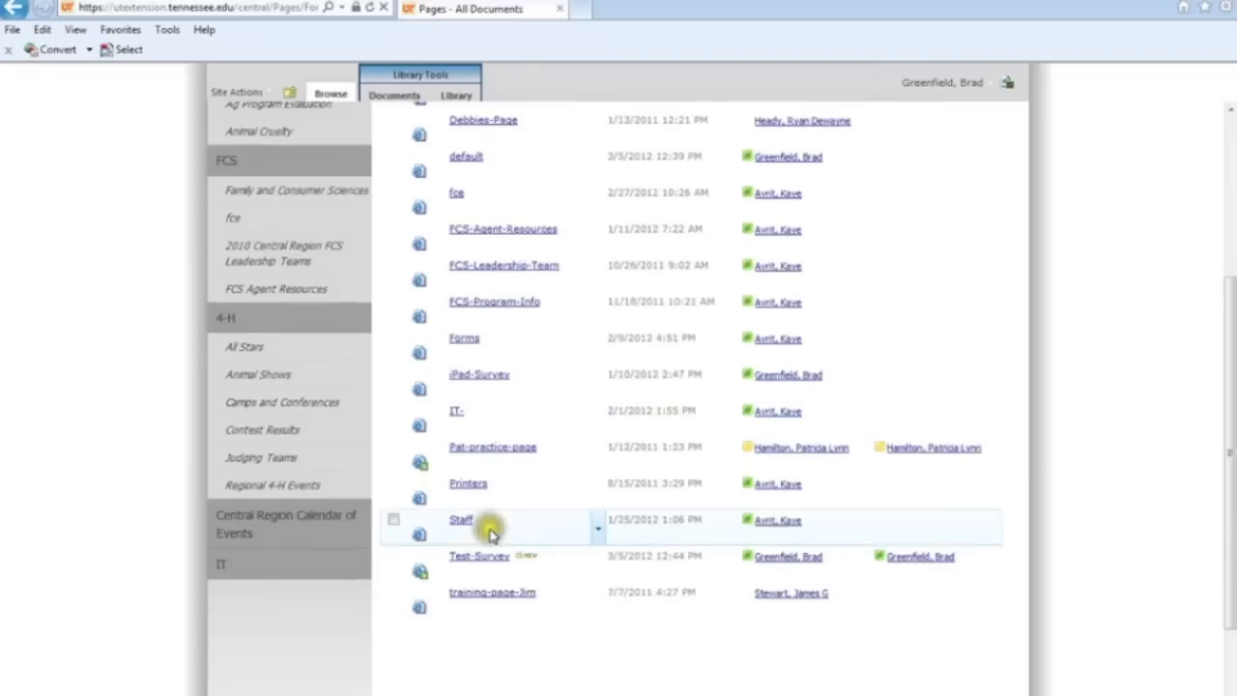
mouse_move(483, 564)
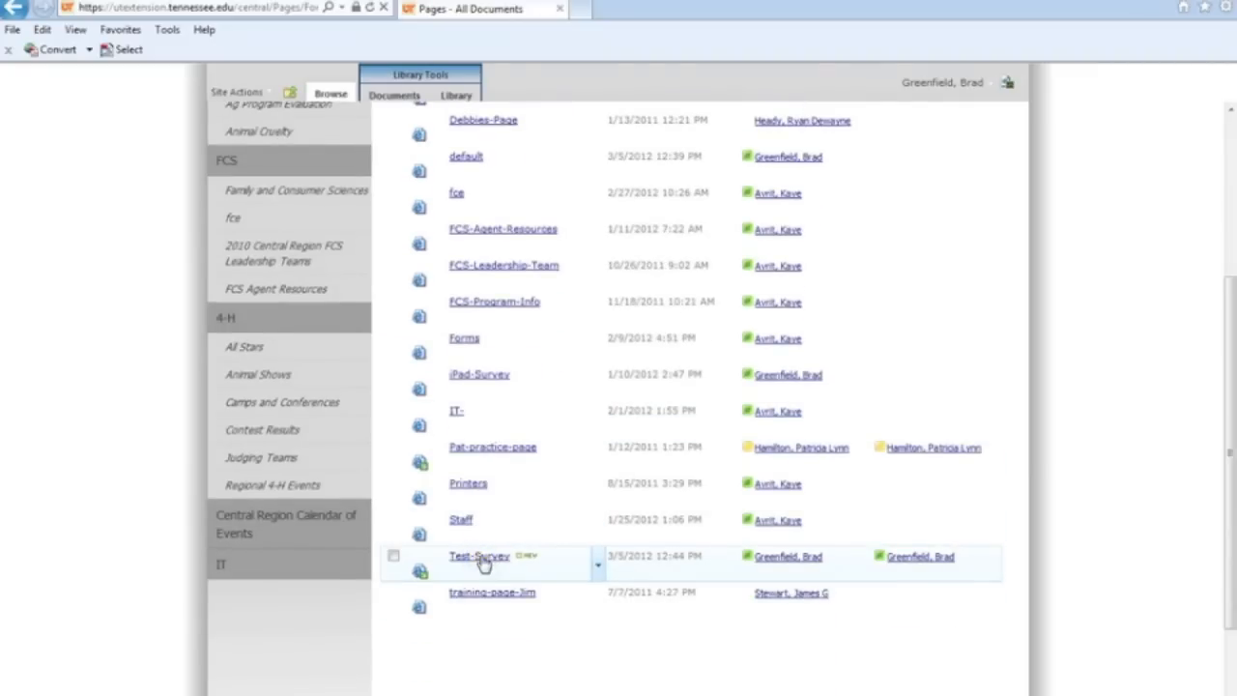
click(476, 556)
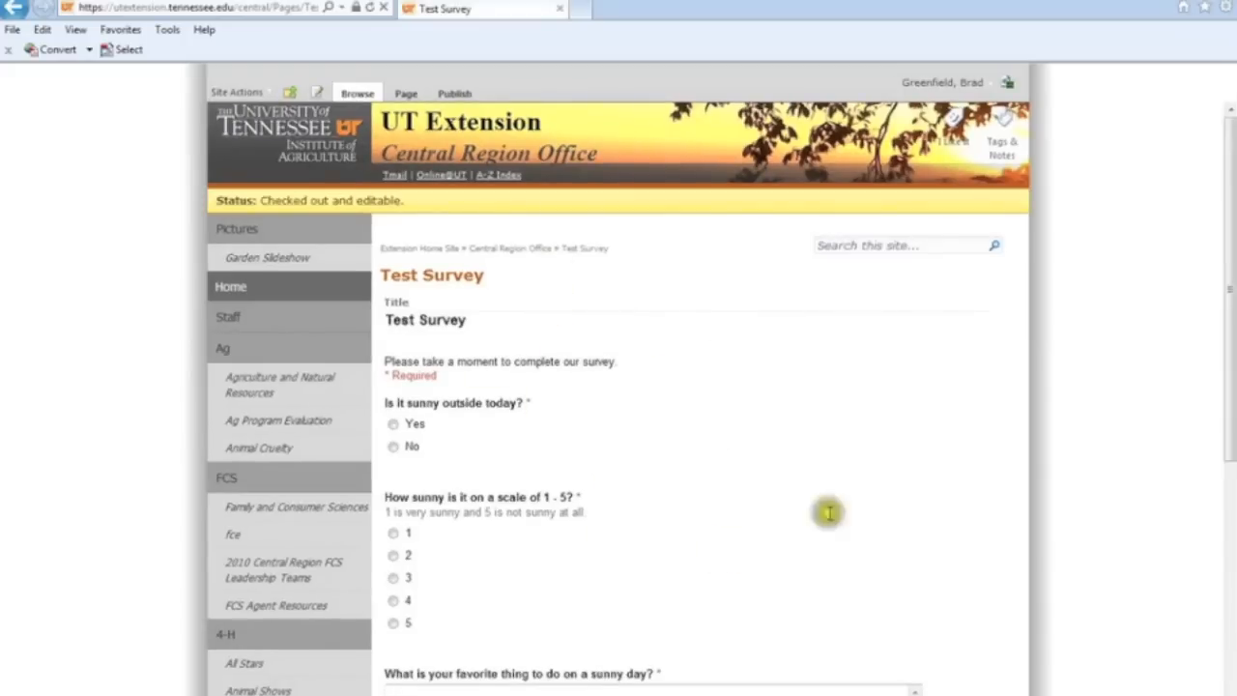
mouse_move(570, 333)
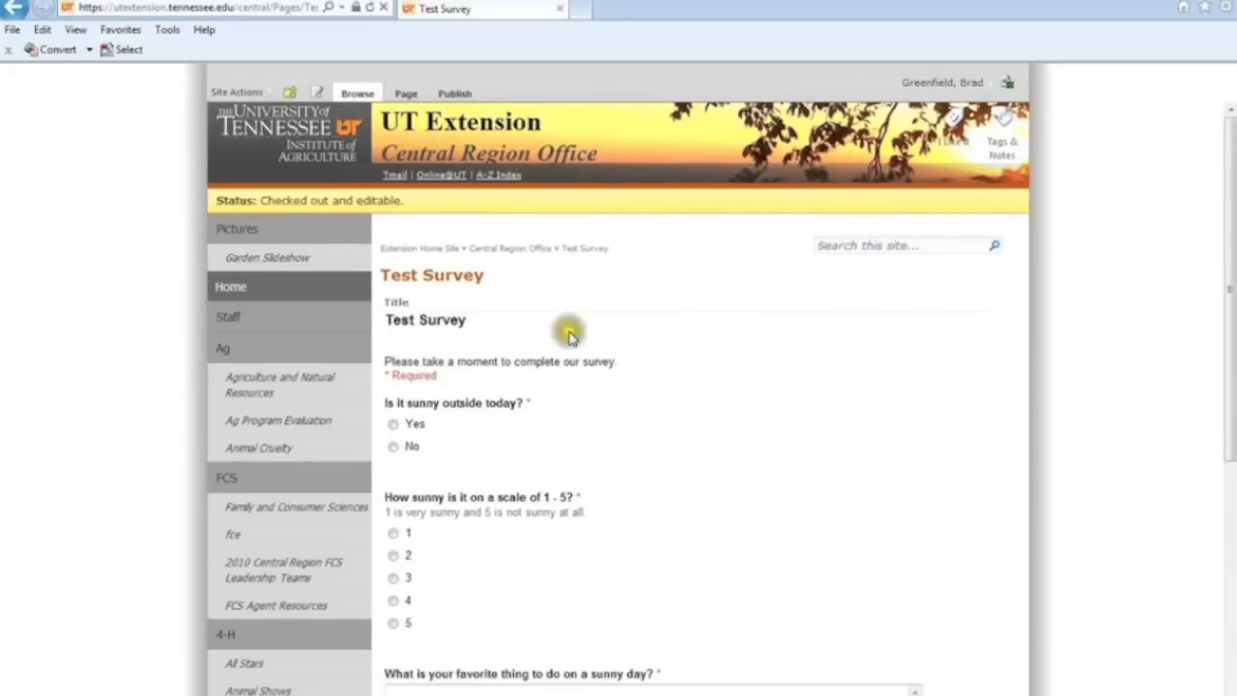
mouse_move(552, 471)
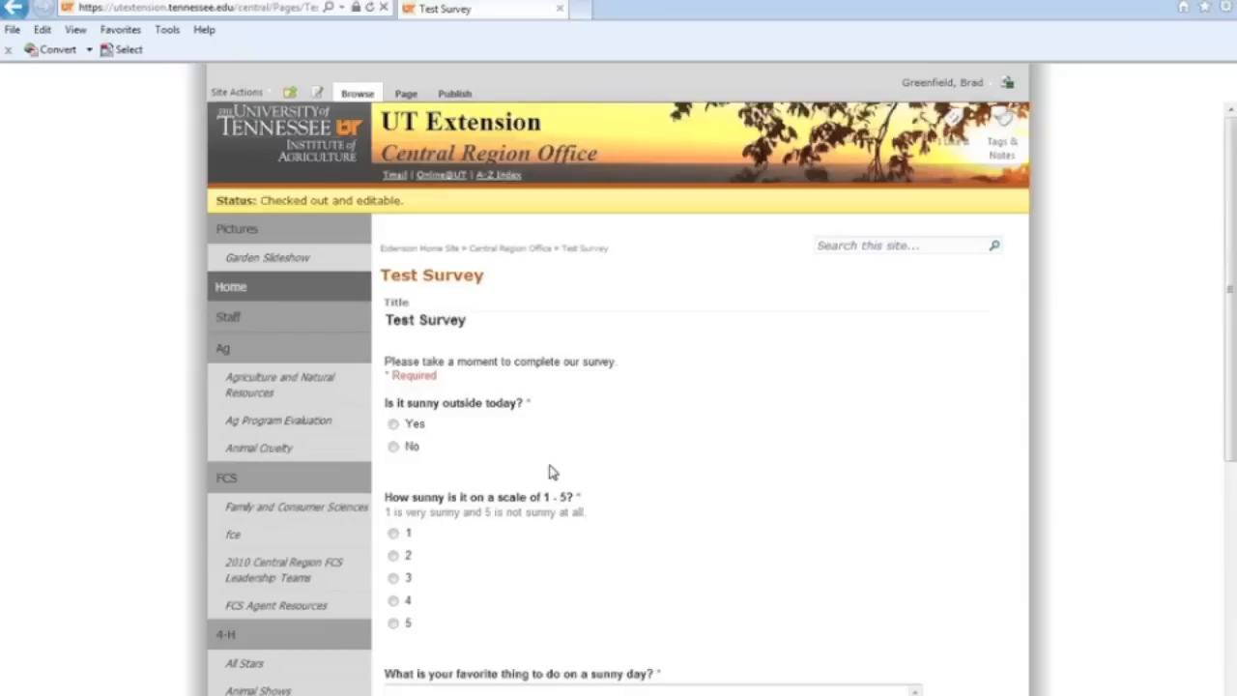
Put the Test Survey page into edit mode and start inserting a web part
click(240, 93)
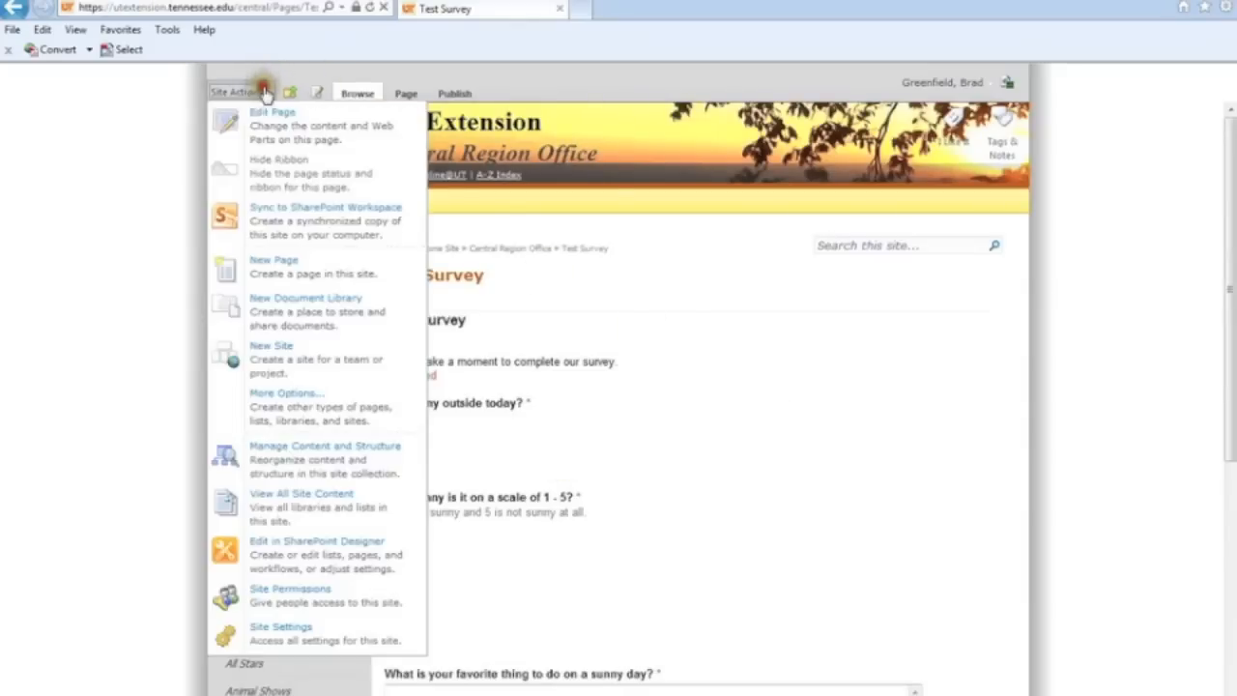
click(270, 114)
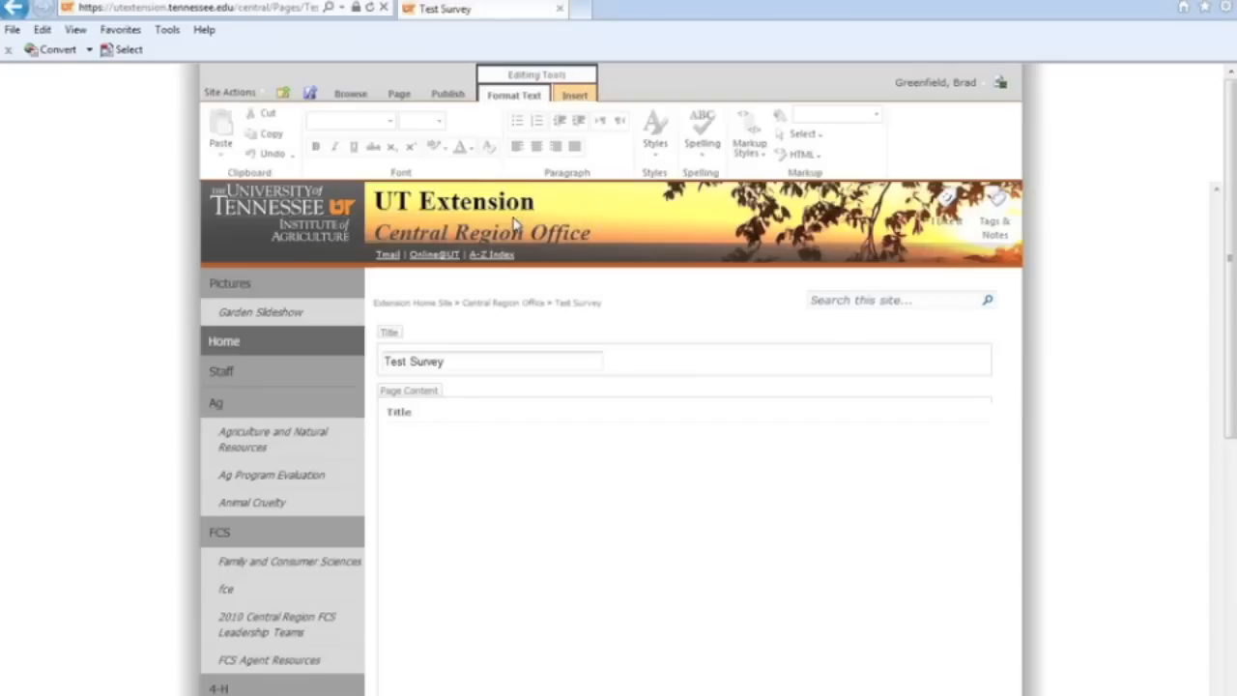
click(576, 95)
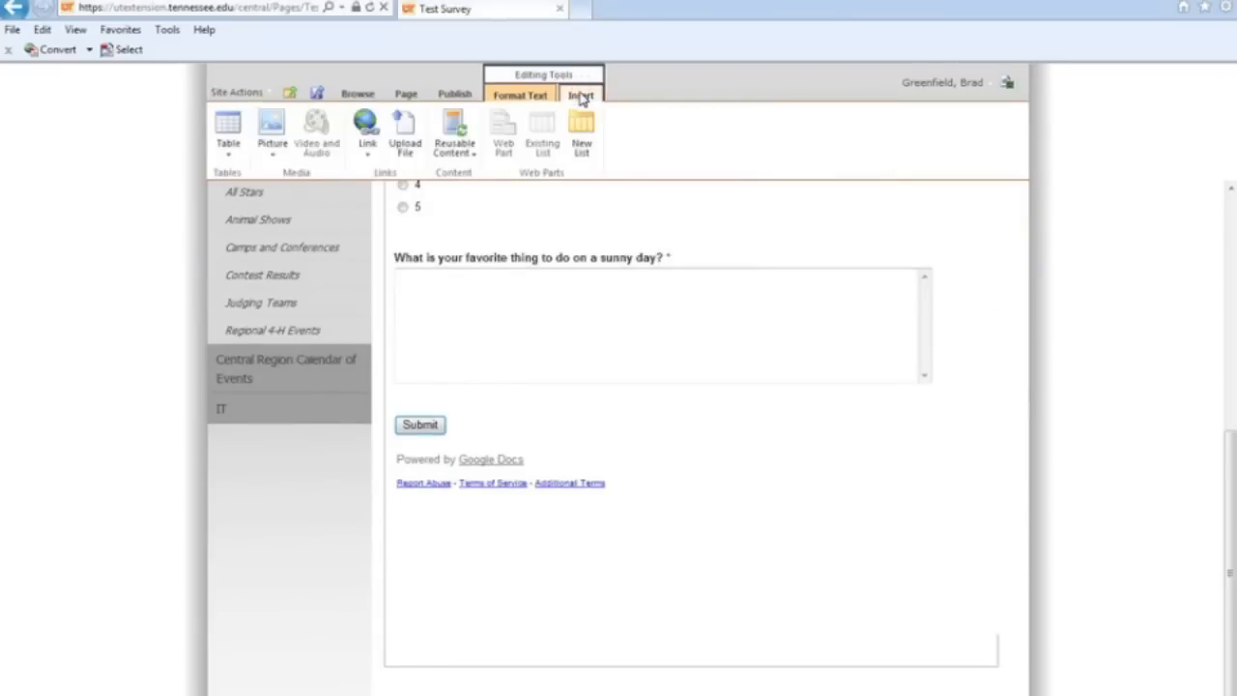
mouse_move(495, 139)
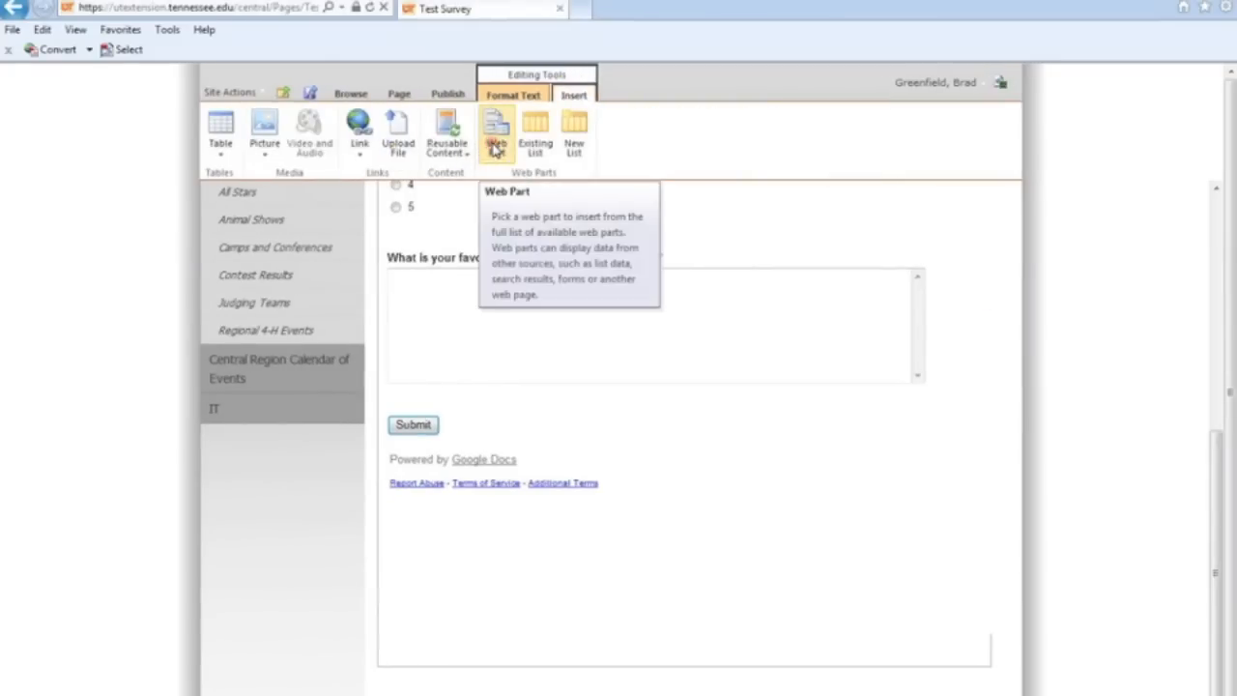
click(495, 131)
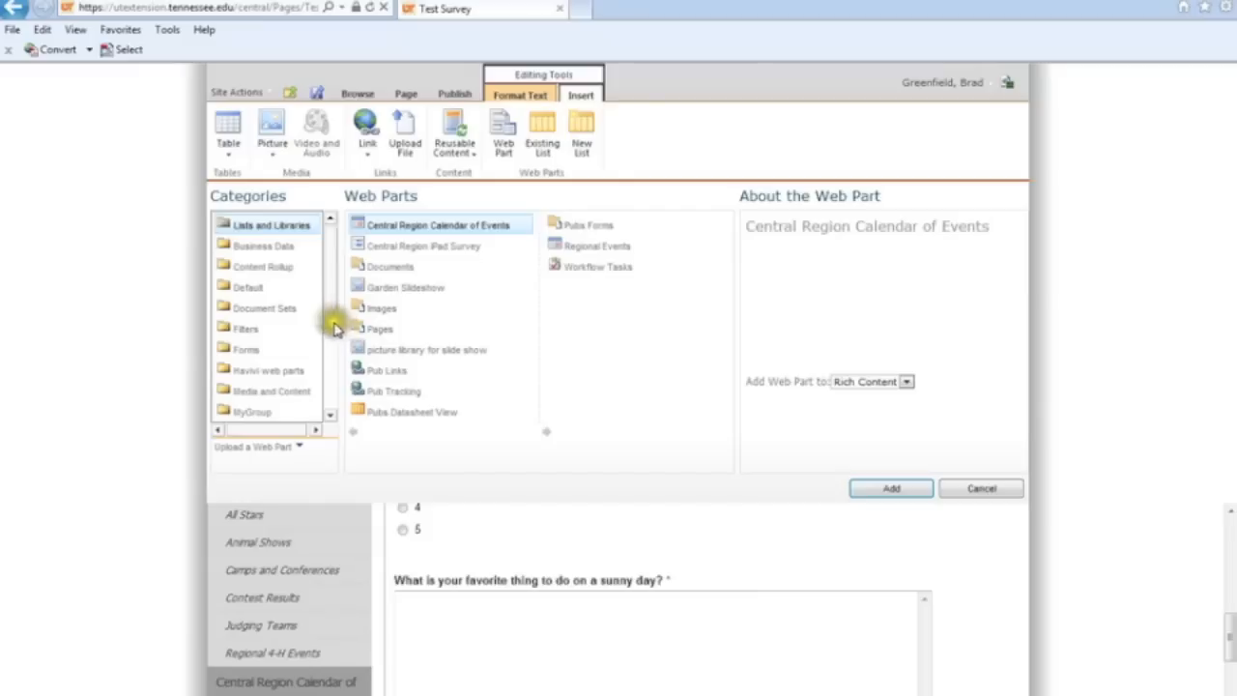
Add the Picture Library Slideshow Web Part from the Media and Content category to the page
click(271, 357)
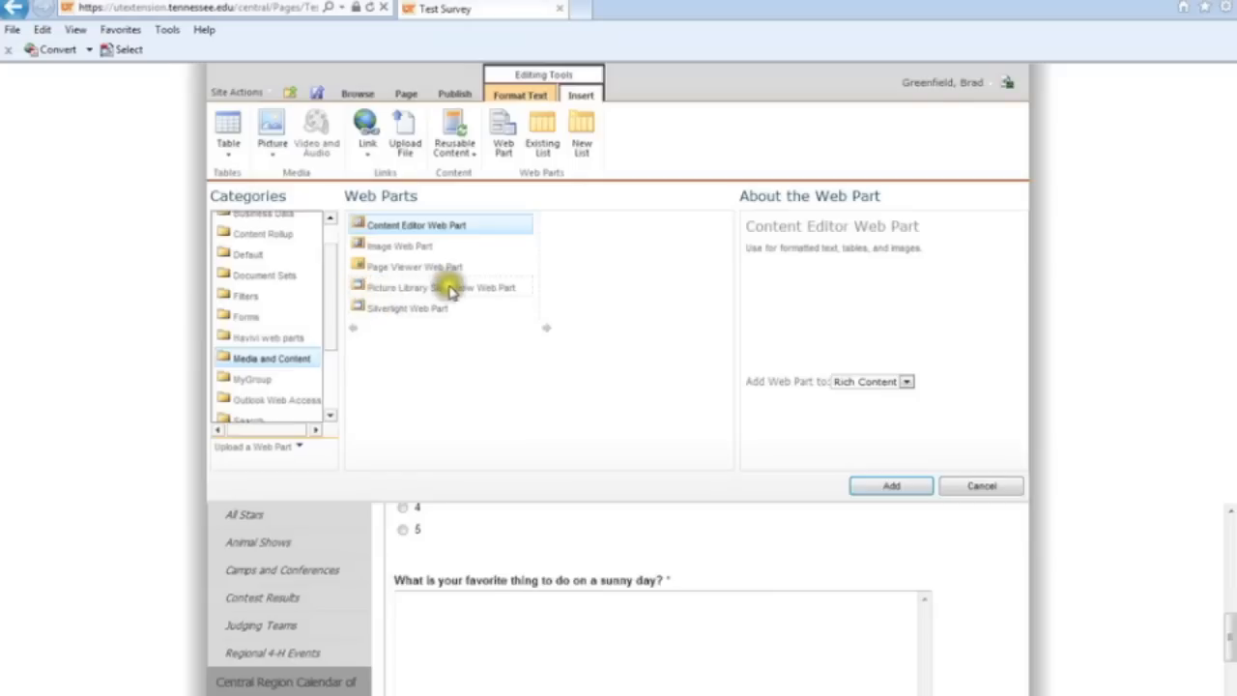
click(441, 286)
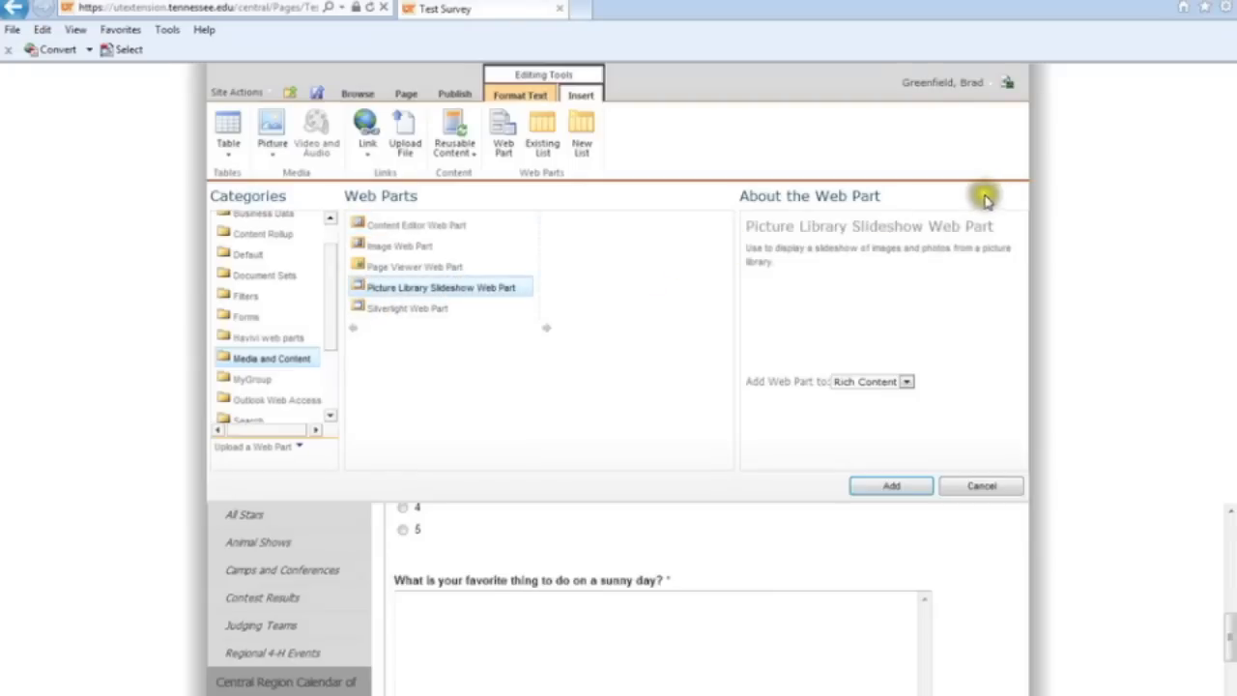
click(889, 487)
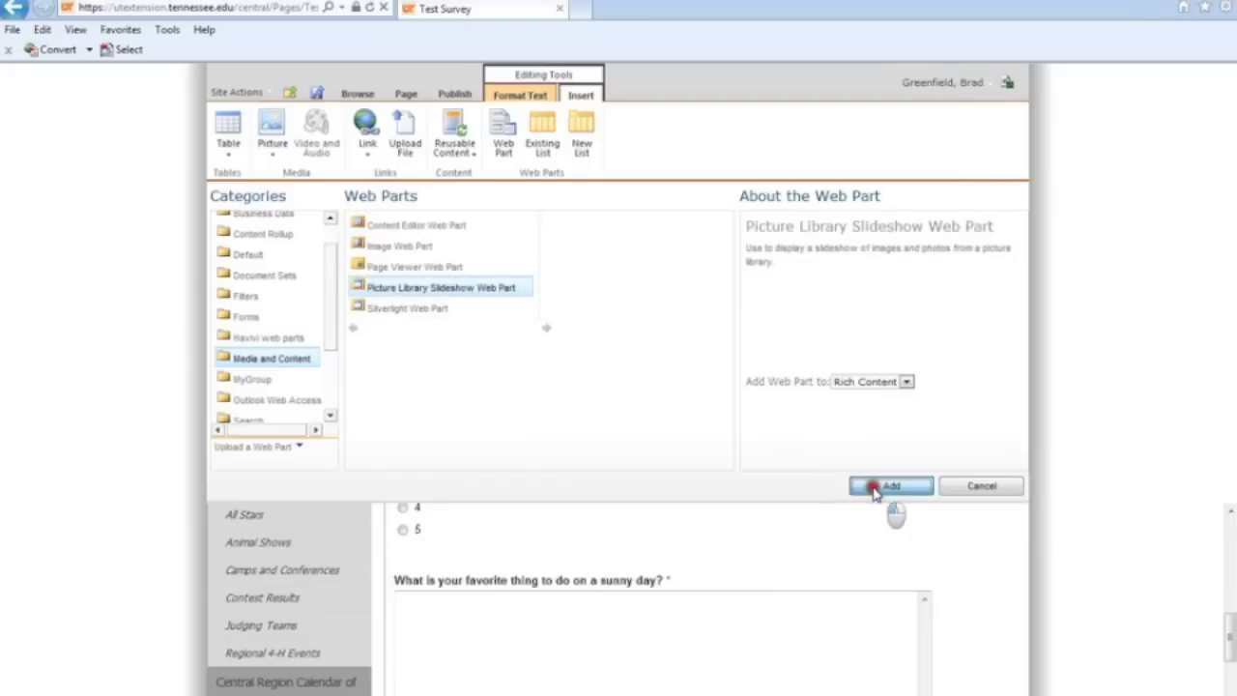
click(892, 485)
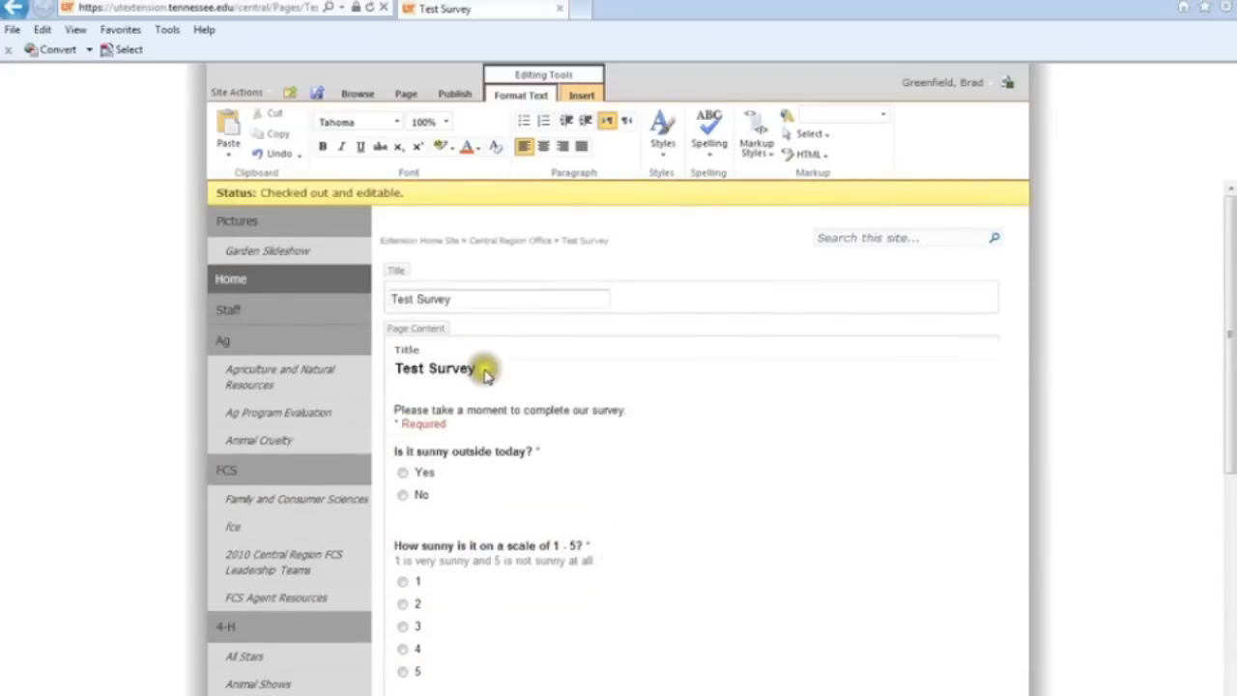
scroll(down, 3)
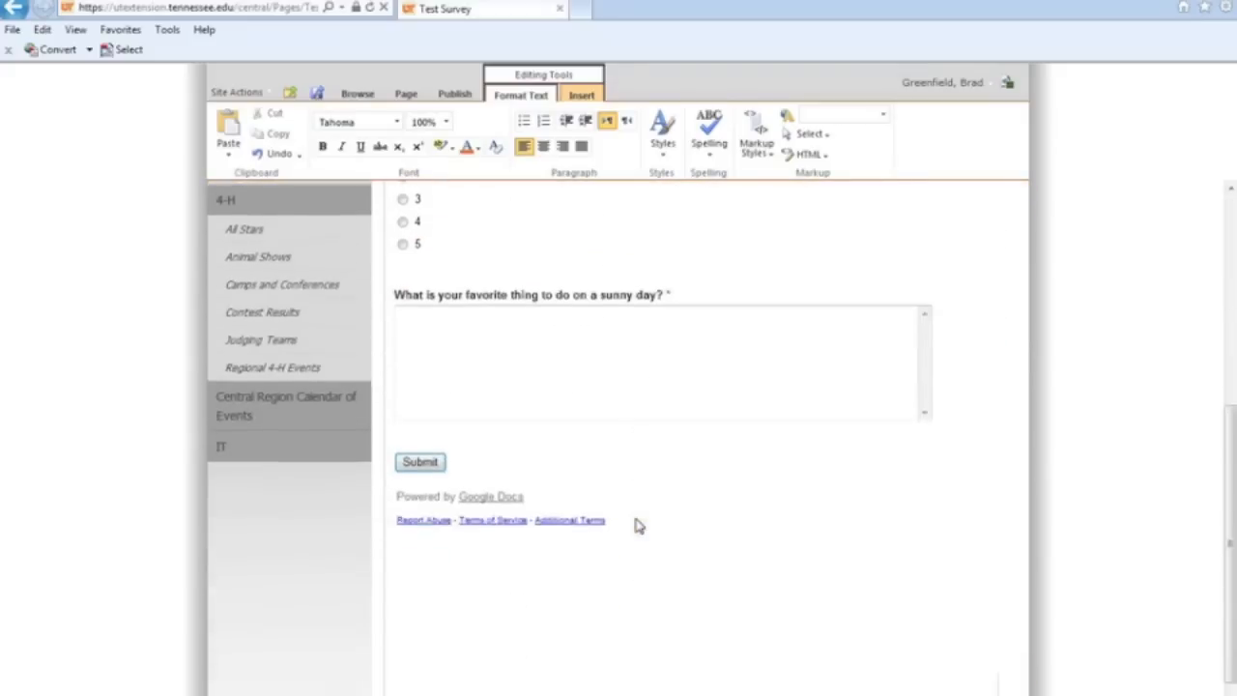
scroll(down, 3)
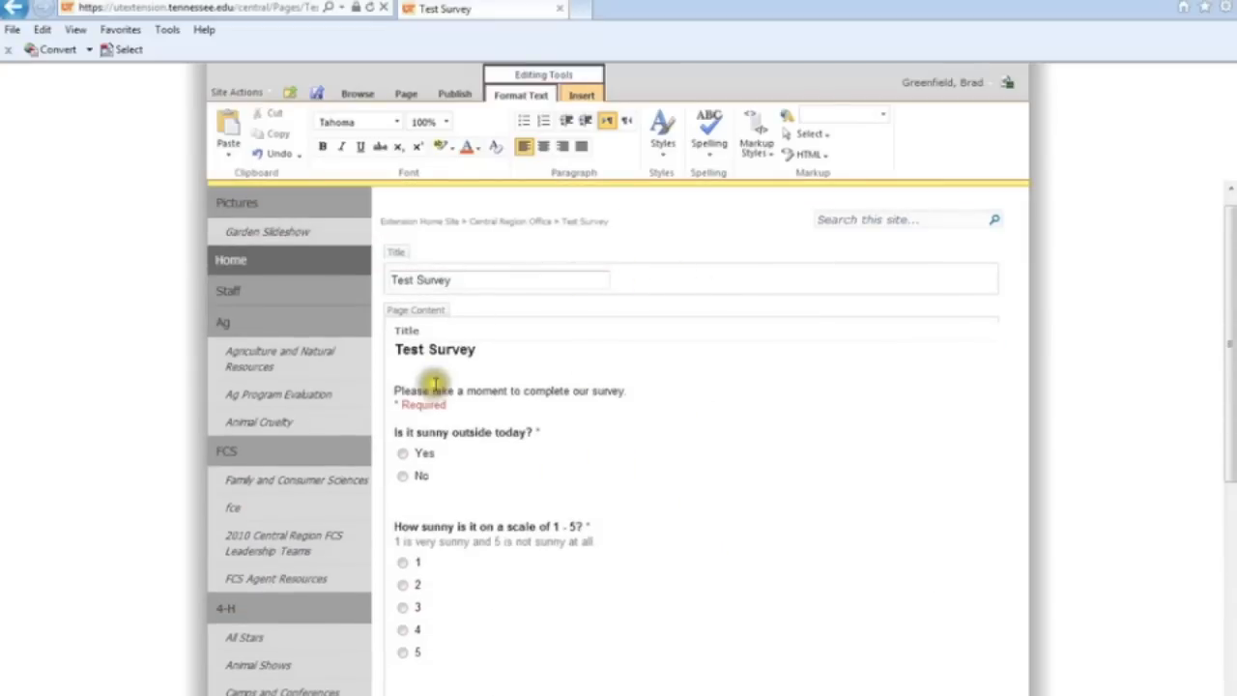
scroll(down, 3)
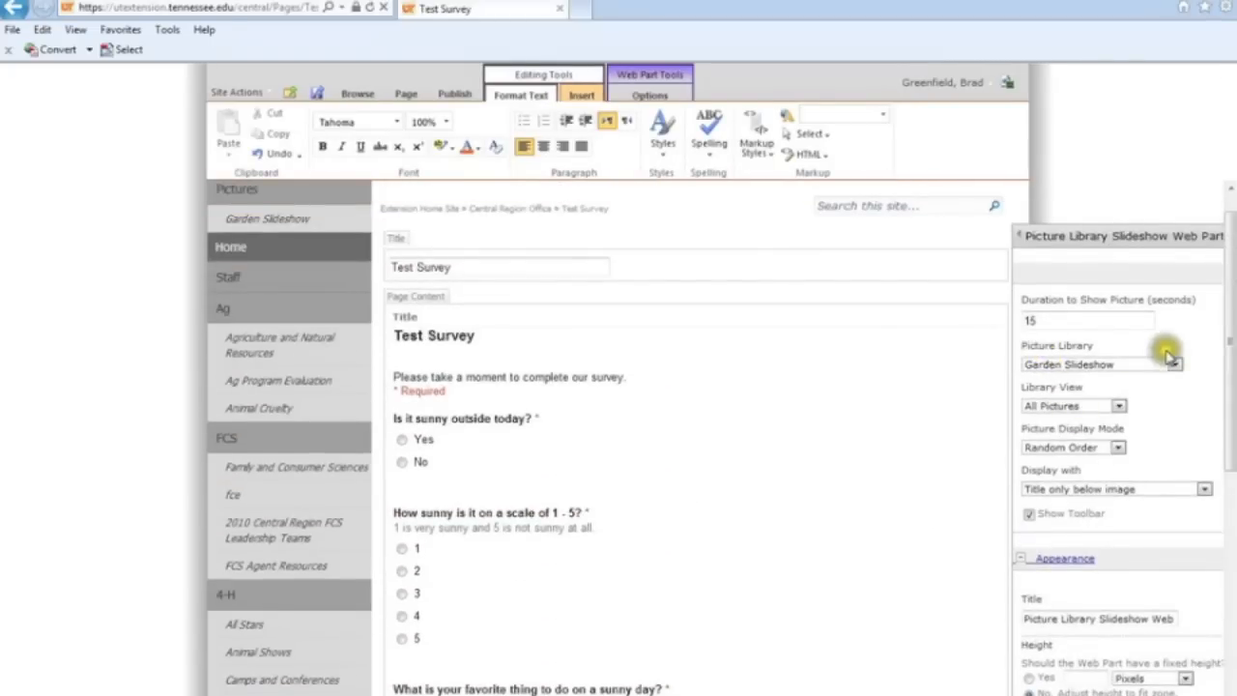
Choose Garden Slideshow as the slideshow web part's Picture Library in the tool pane
click(1187, 363)
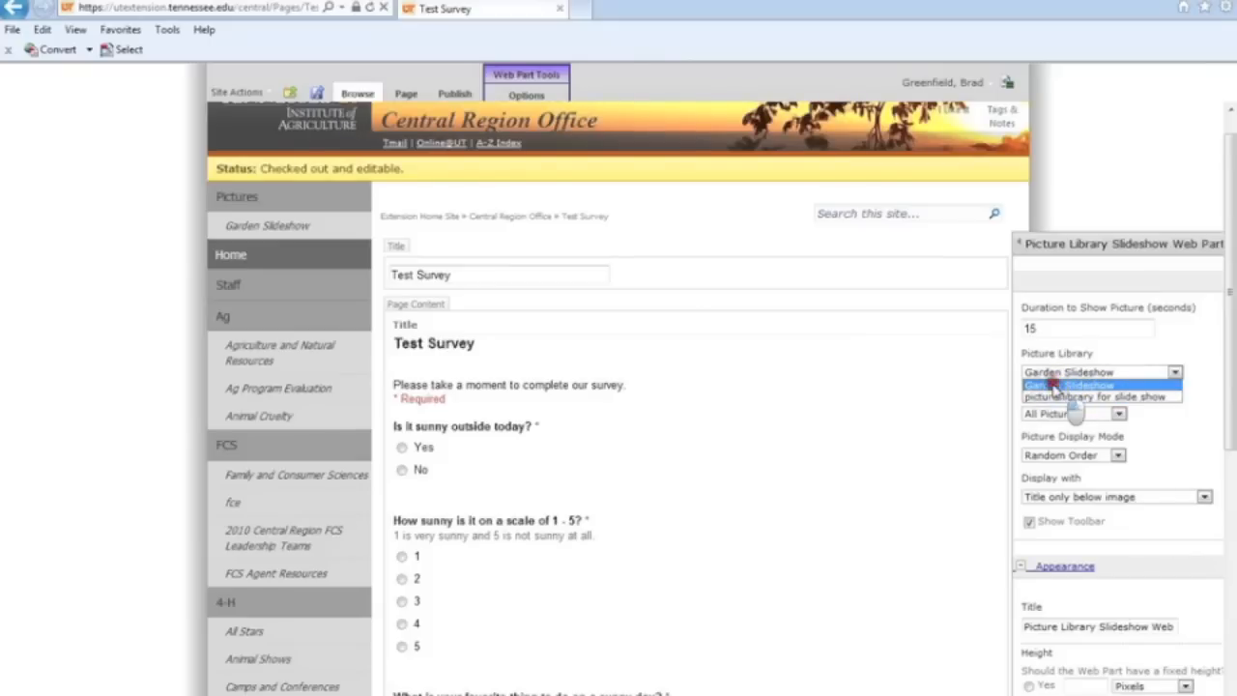
click(1057, 384)
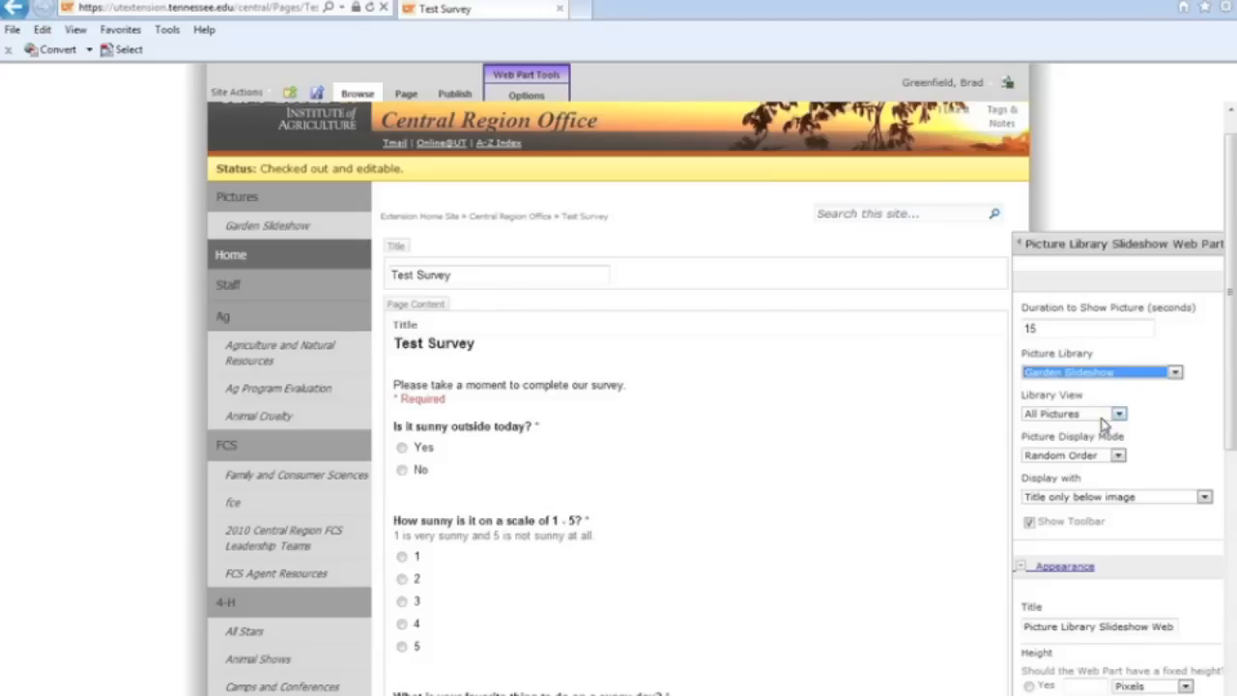
mouse_move(1097, 429)
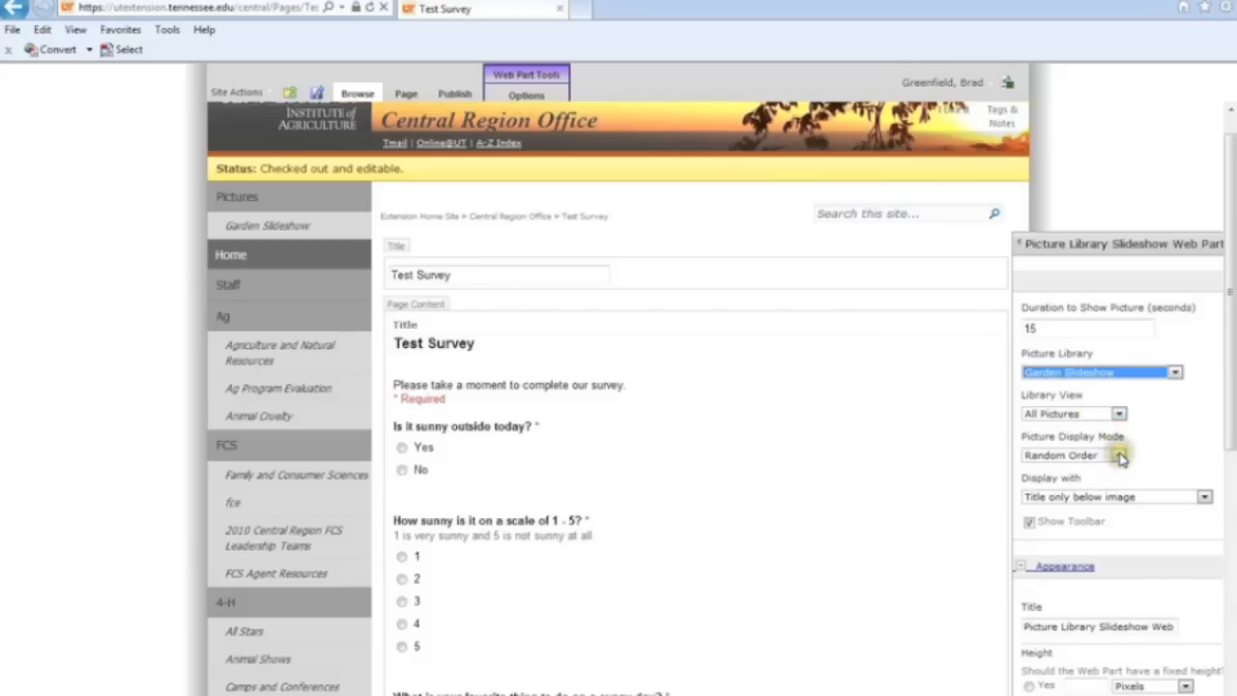
mouse_move(1138, 493)
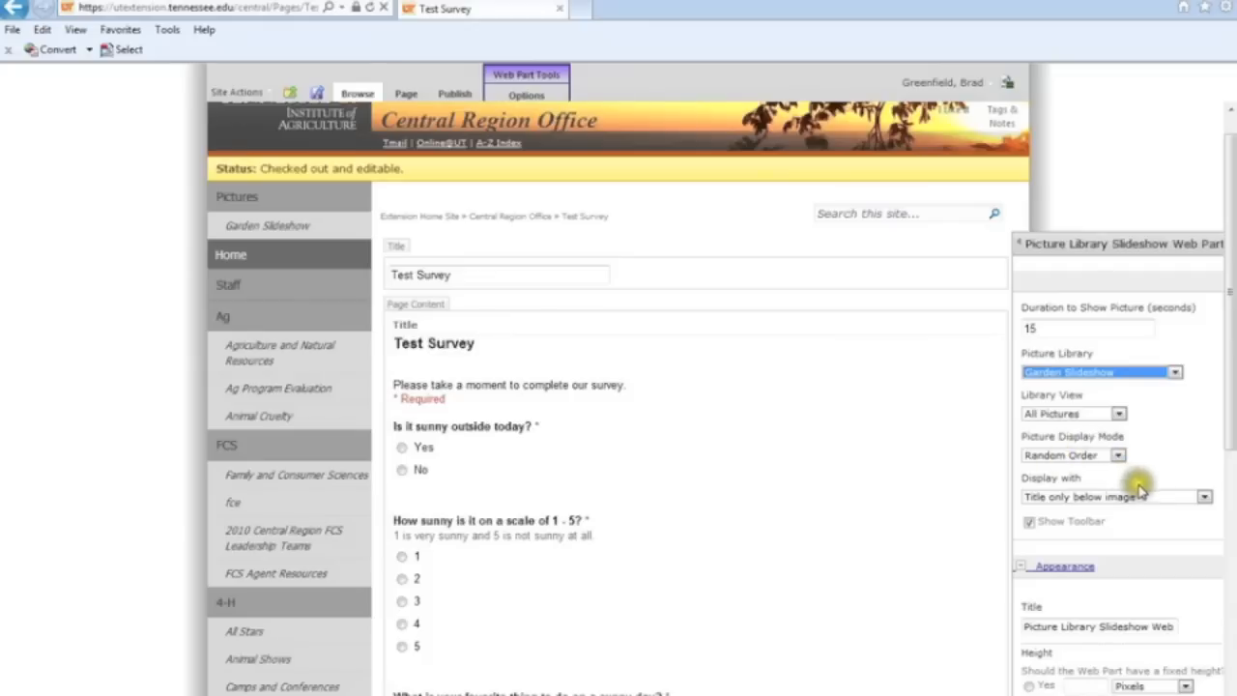
mouse_move(1178, 506)
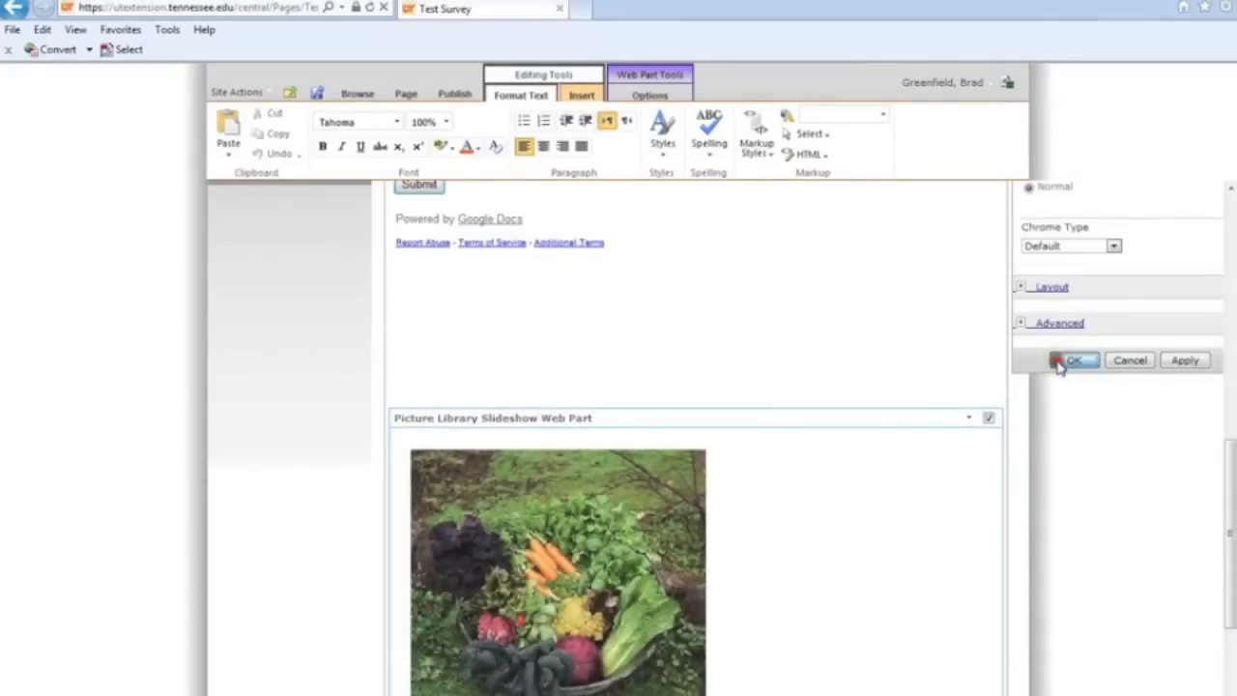
Confirm the tool pane with OK so the page reloads showing Garden Slideshow photos, then reopen the settings
click(1072, 360)
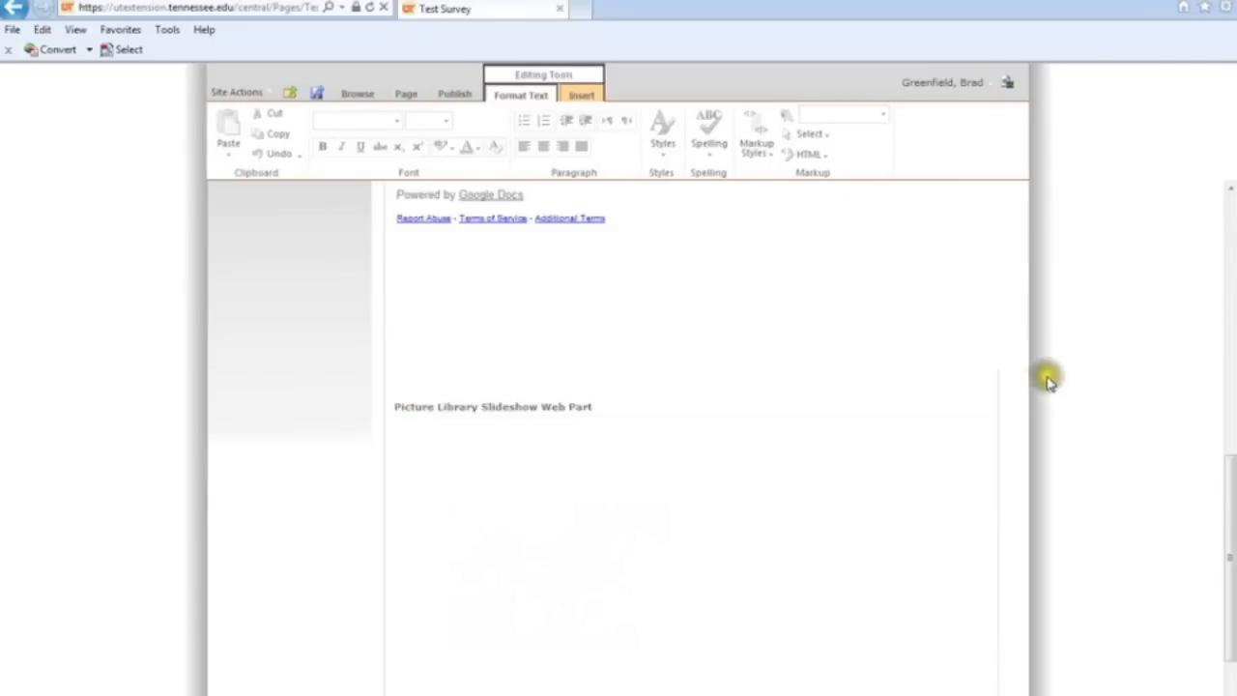
click(493, 406)
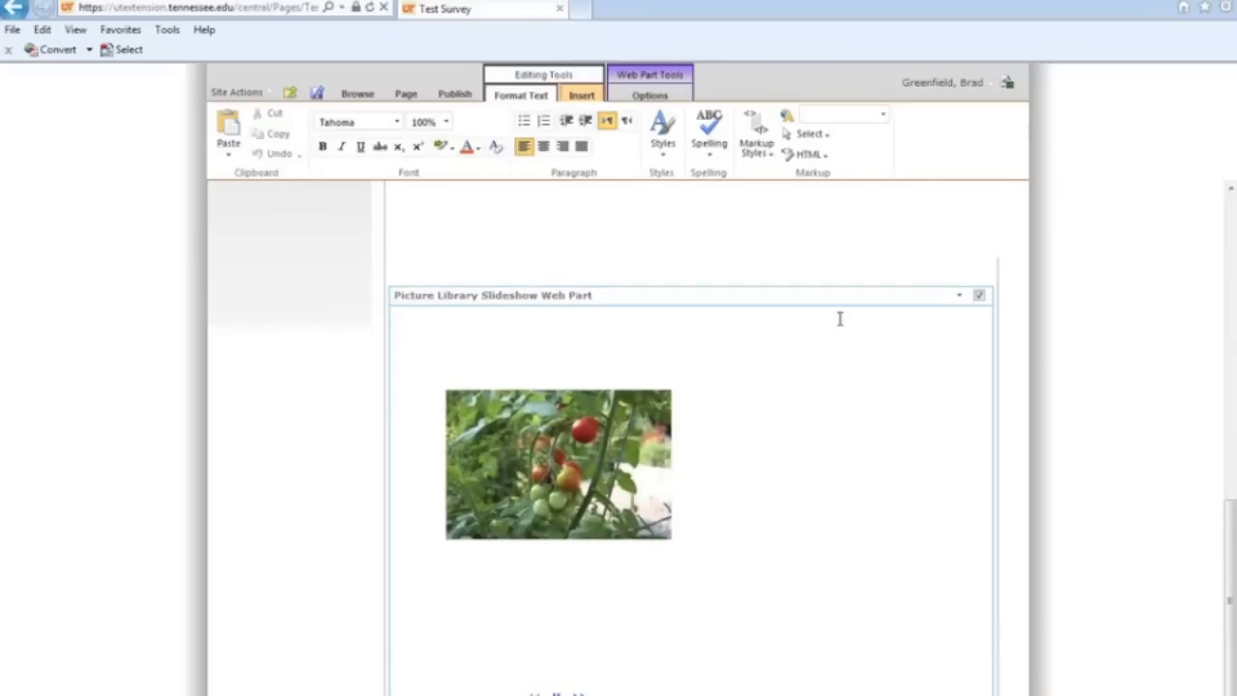
mouse_move(819, 364)
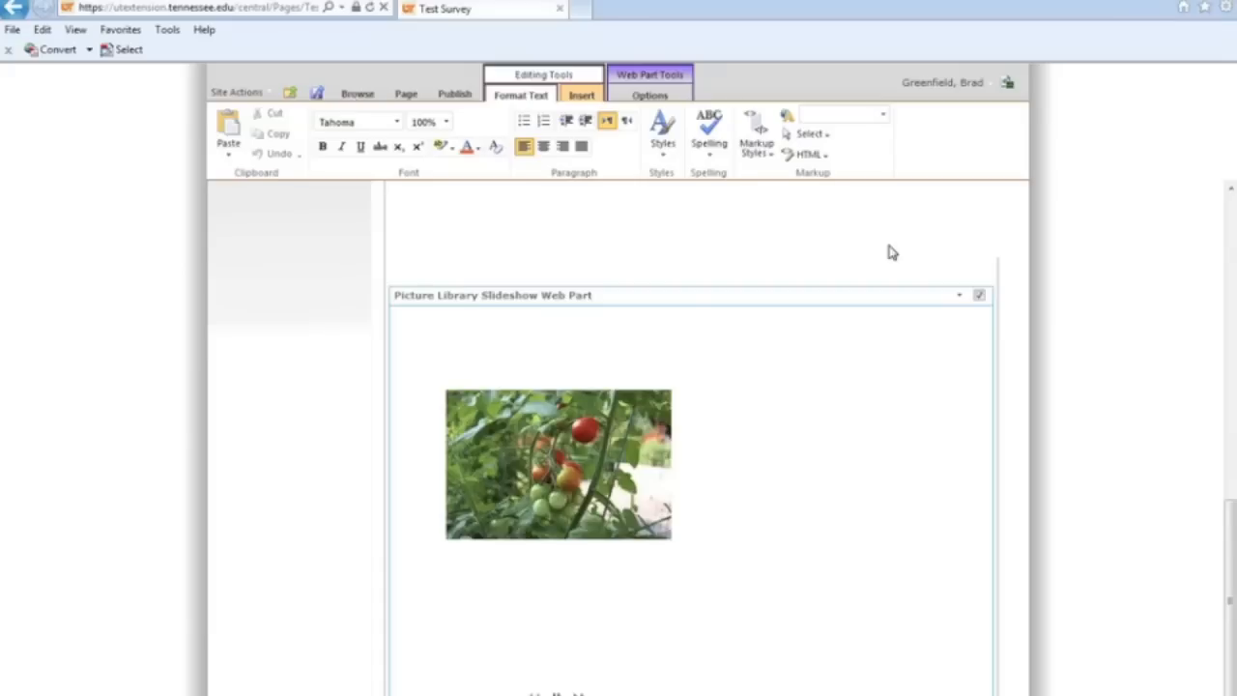
click(956, 297)
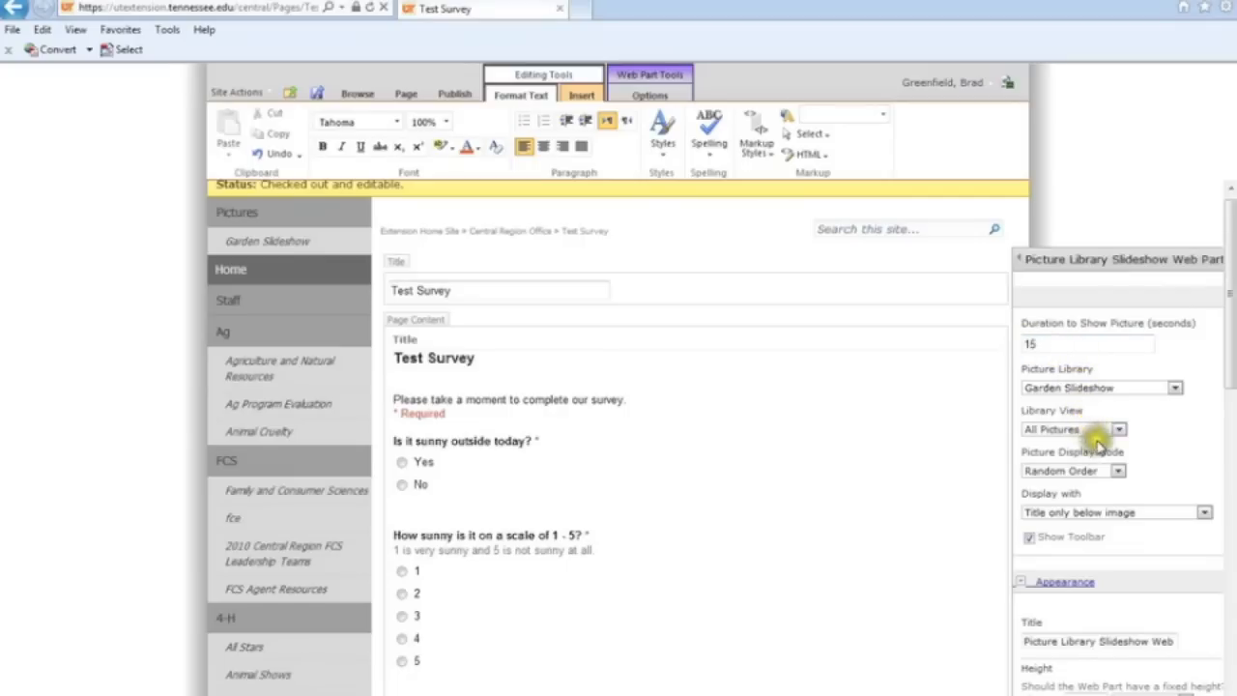
Apply the settings and preview the titled garden photos advancing to Bowl of Colorful Fall Harvest
scroll(down, 3)
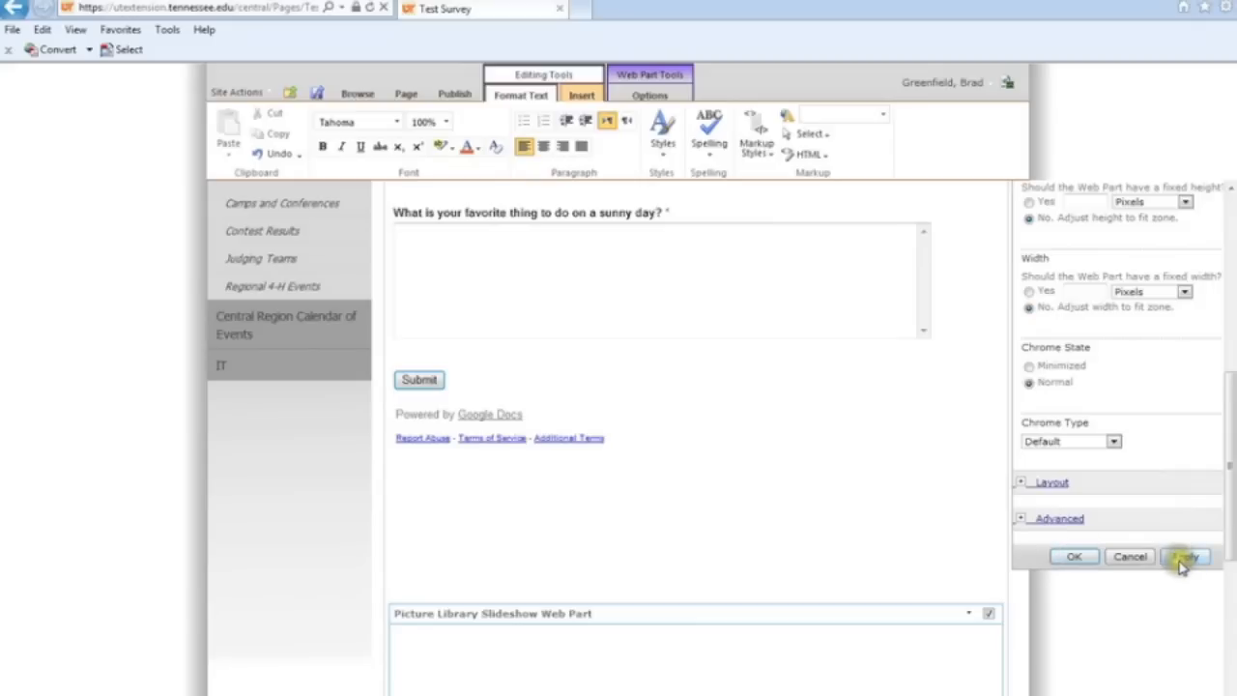
click(1202, 556)
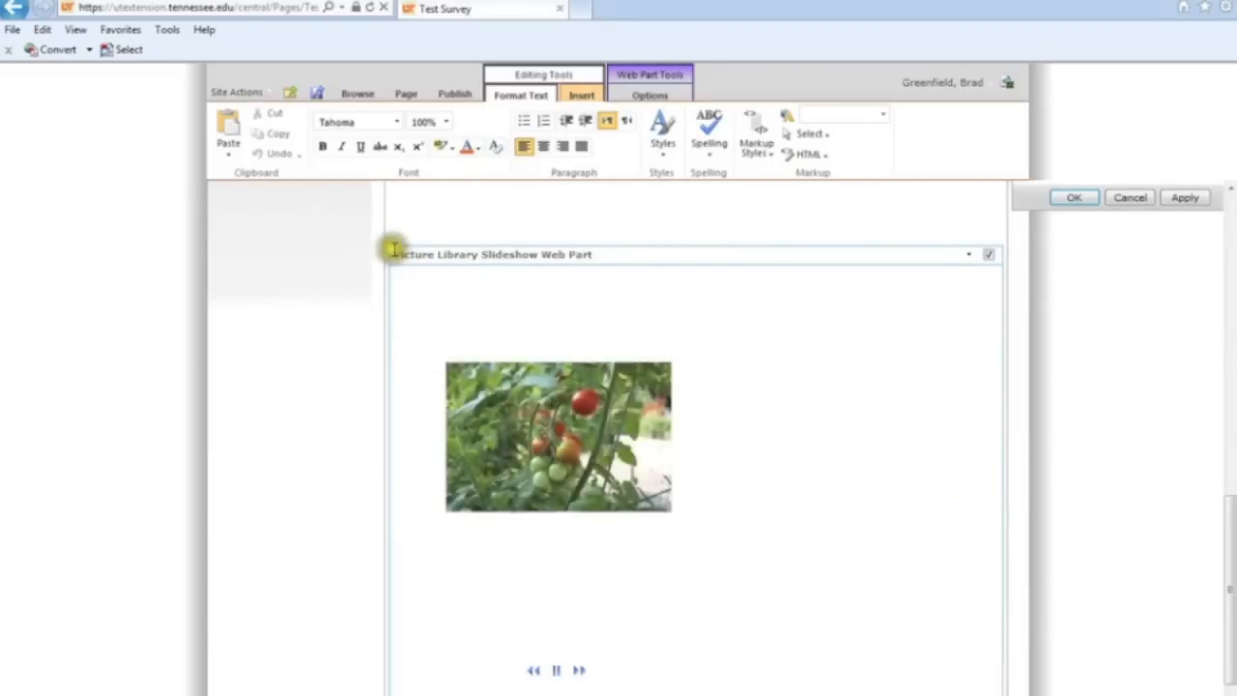
mouse_move(1021, 367)
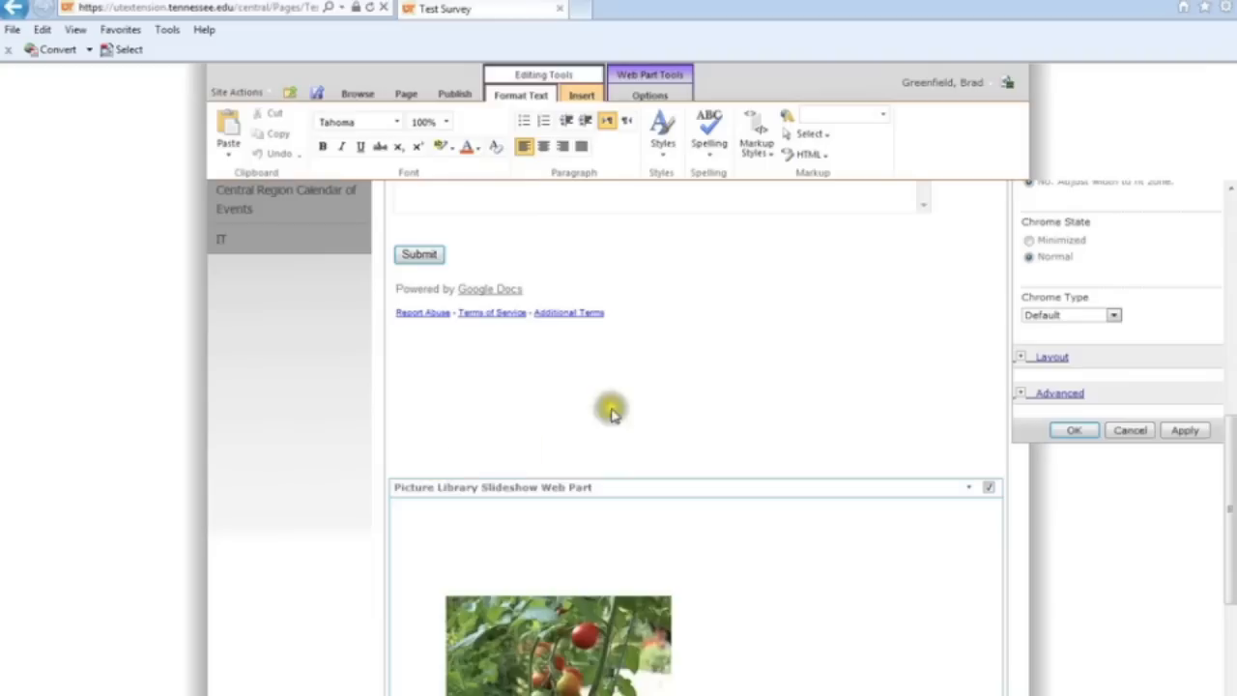
mouse_move(429, 433)
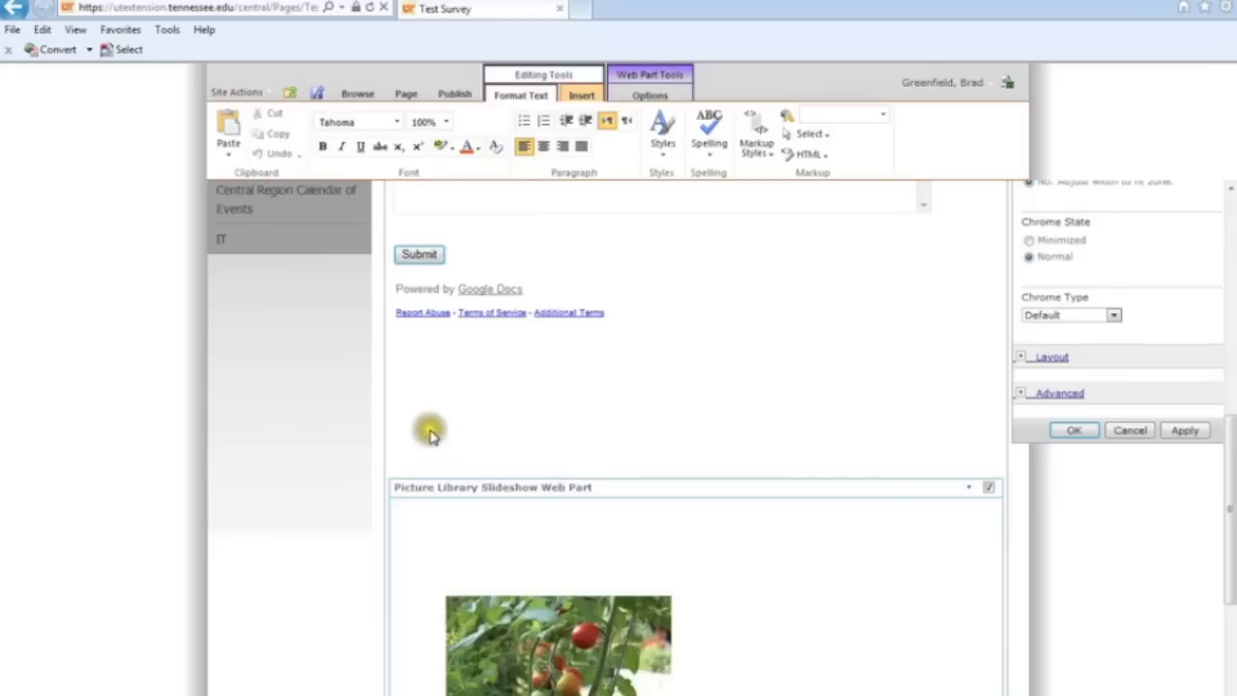
mouse_move(428, 549)
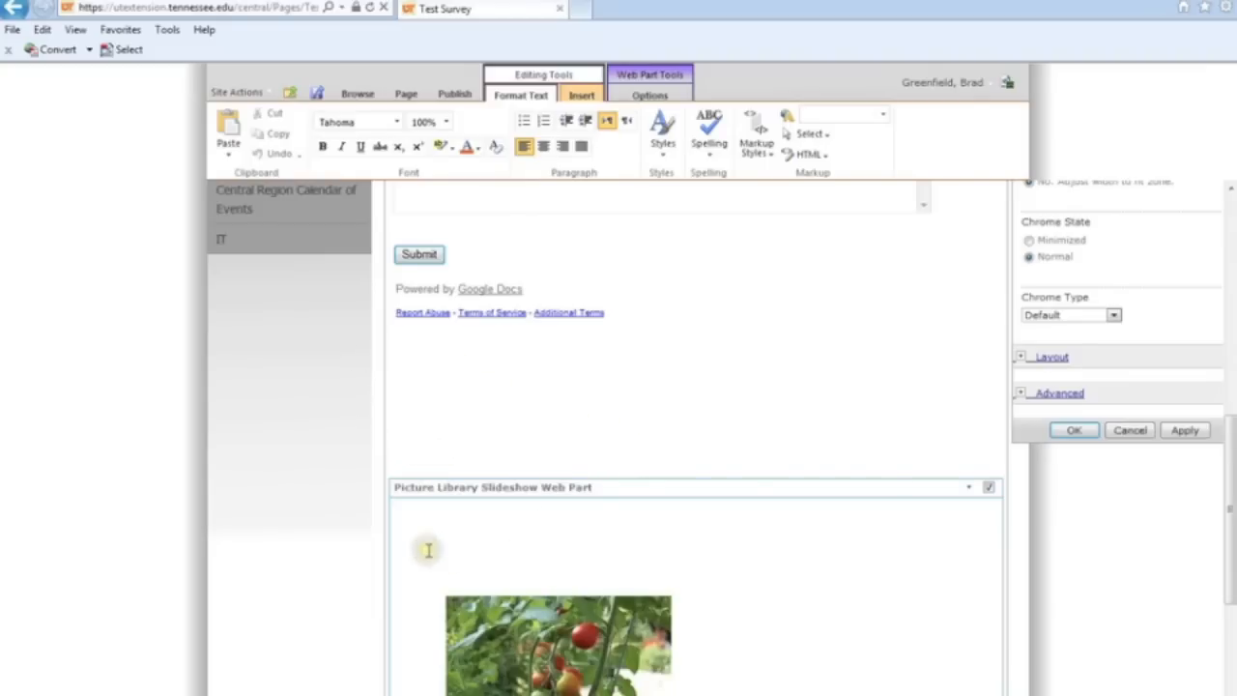
scroll(down, 3)
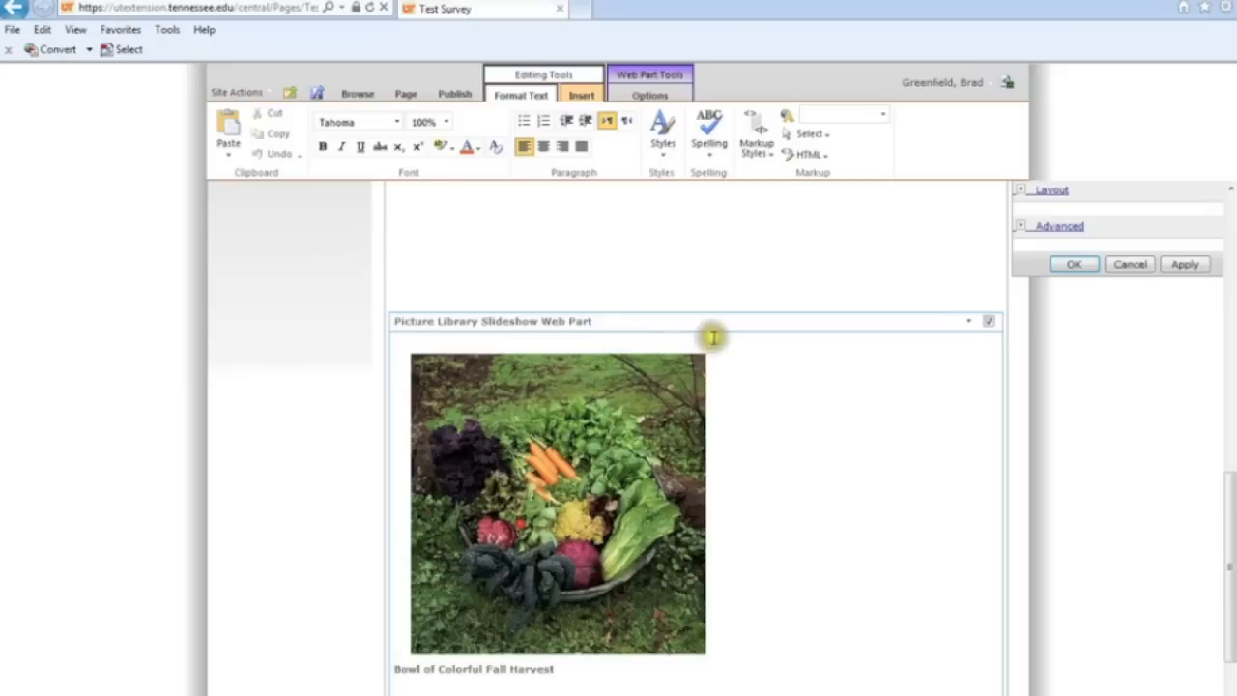
mouse_move(653, 321)
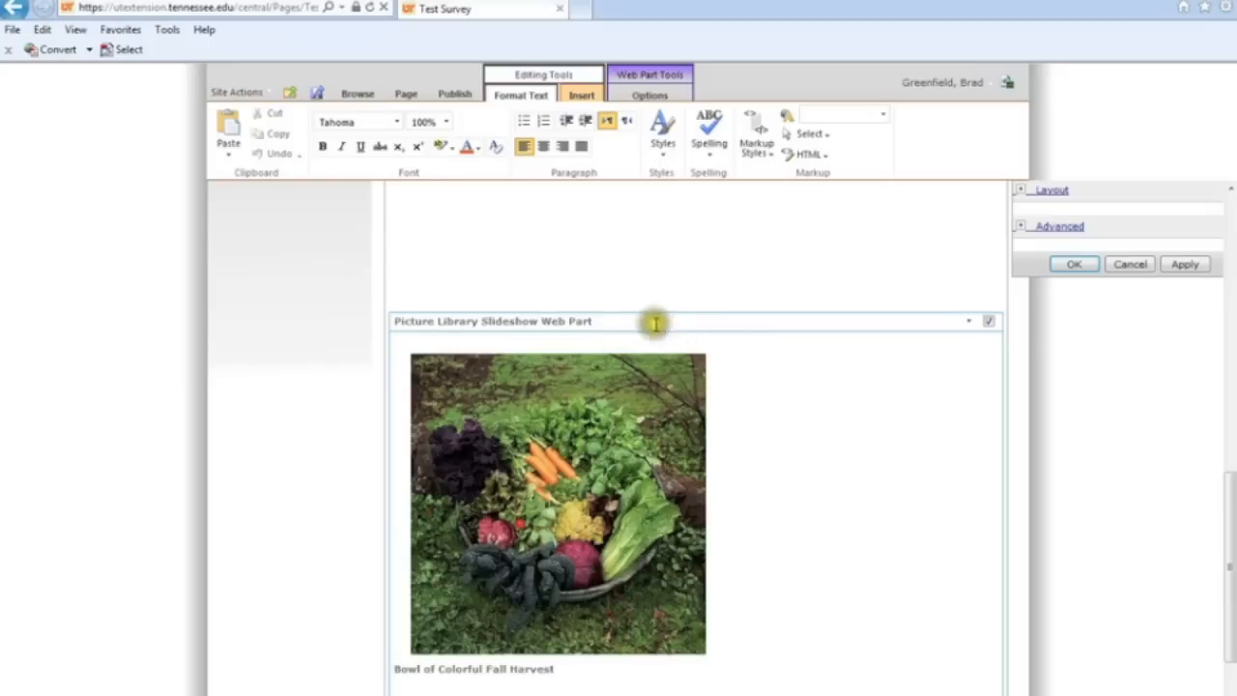
mouse_move(596, 661)
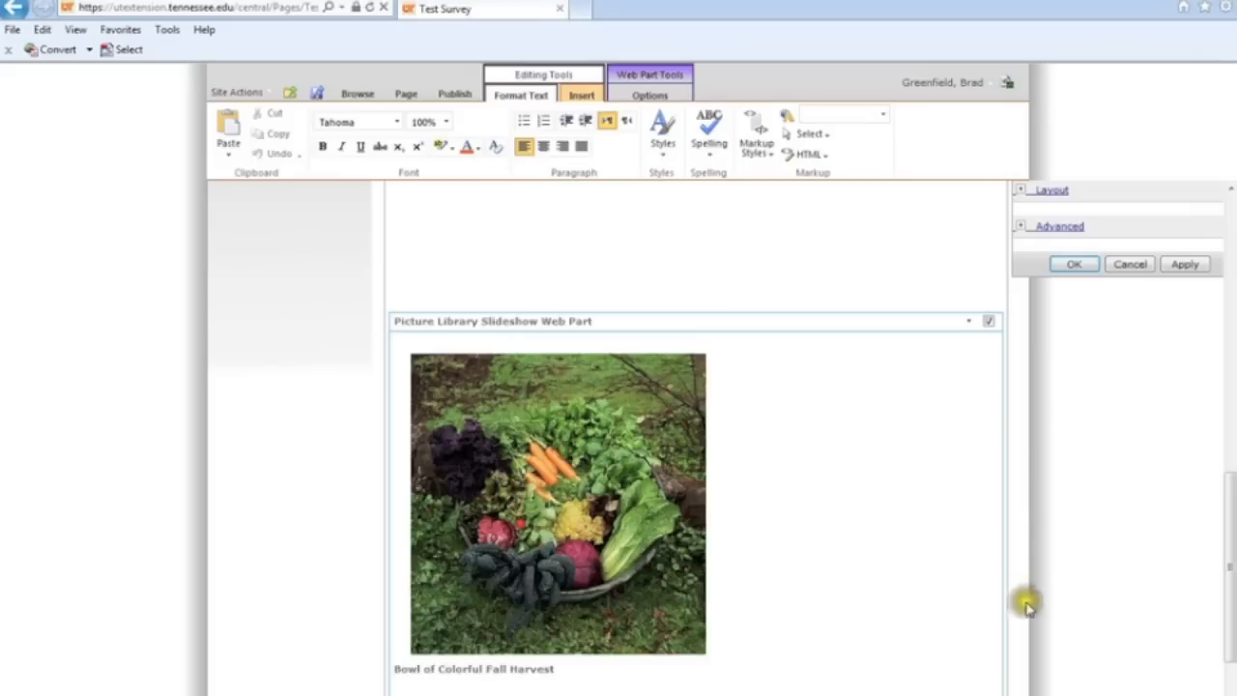
mouse_move(821, 551)
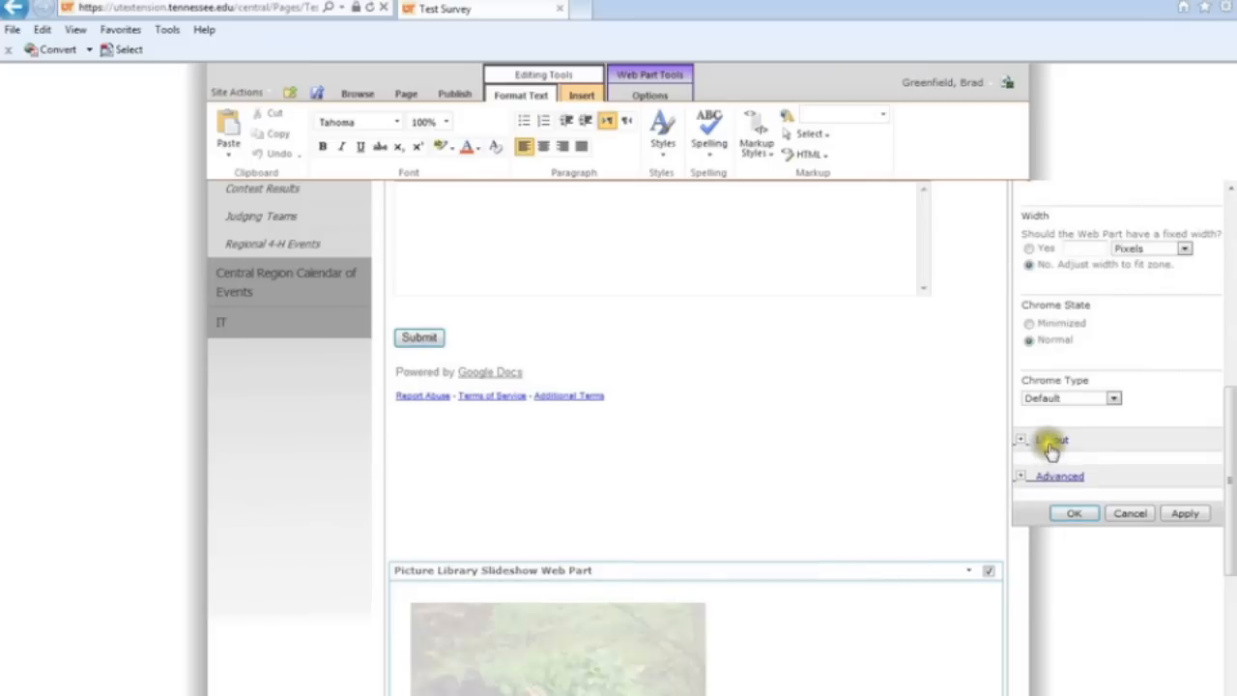
Set the web part's Chrome Type to None in the Appearance section
click(1045, 441)
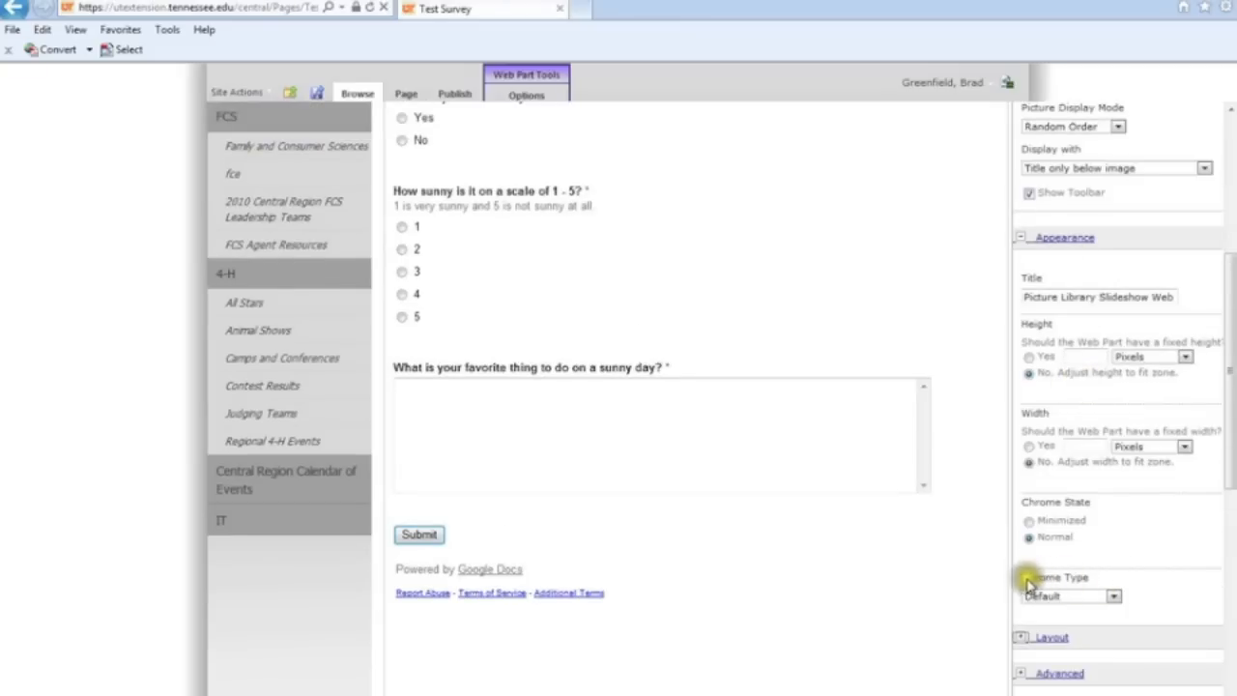
click(1114, 595)
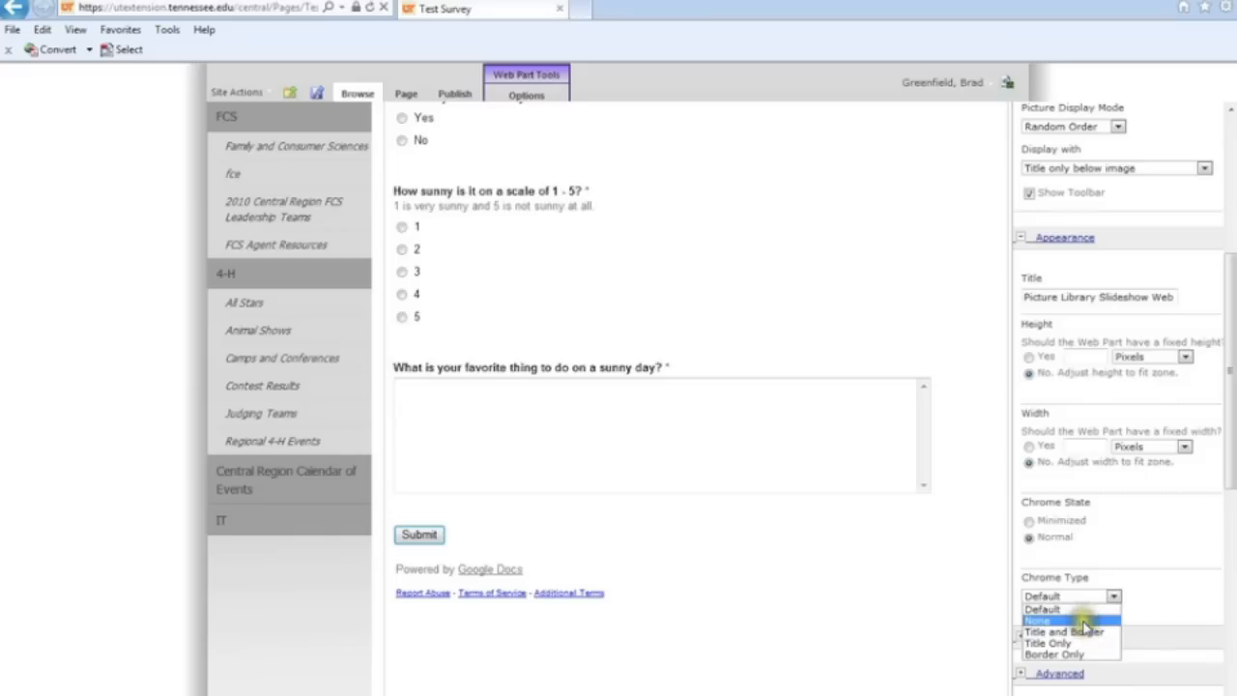
click(1036, 616)
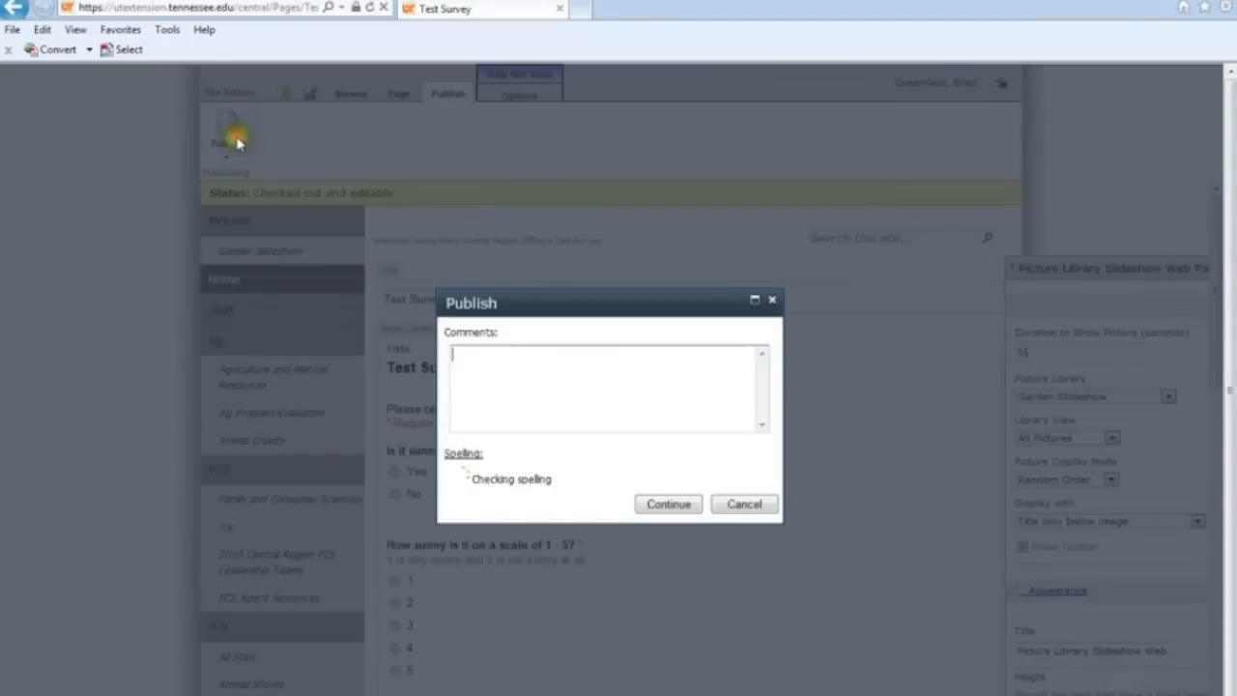
Publish the Test Survey page with the borderless garden slideshow live
click(669, 503)
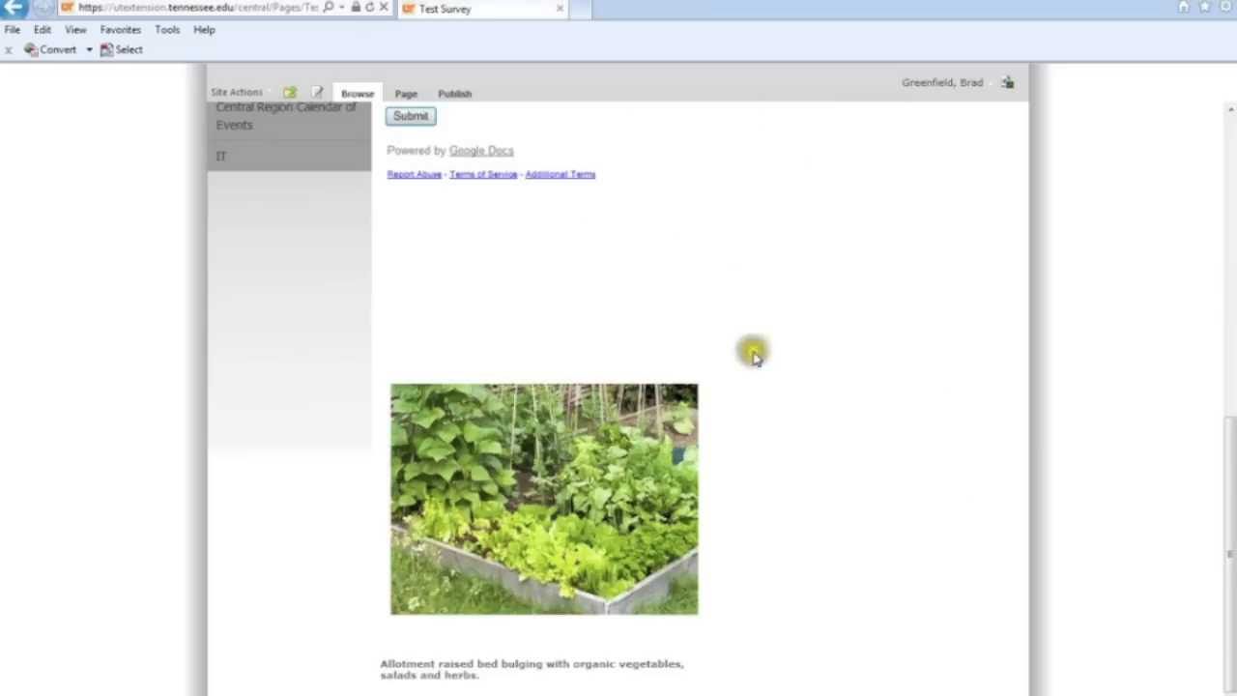
mouse_move(902, 354)
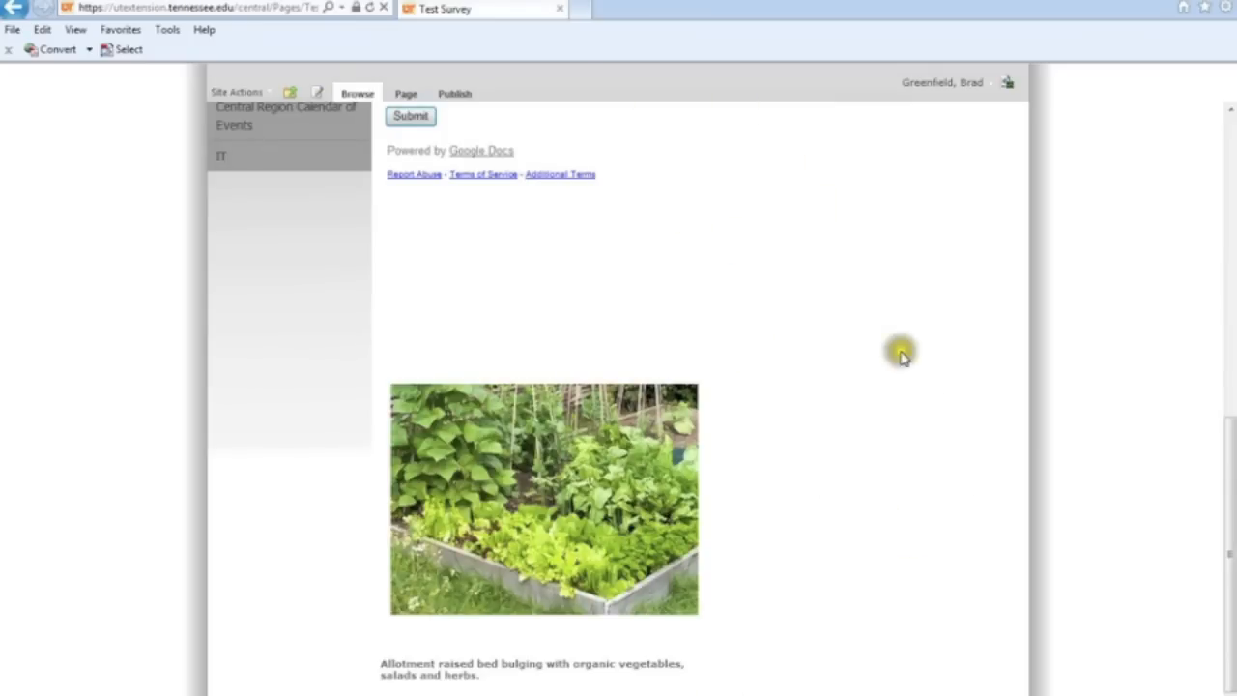
mouse_move(954, 344)
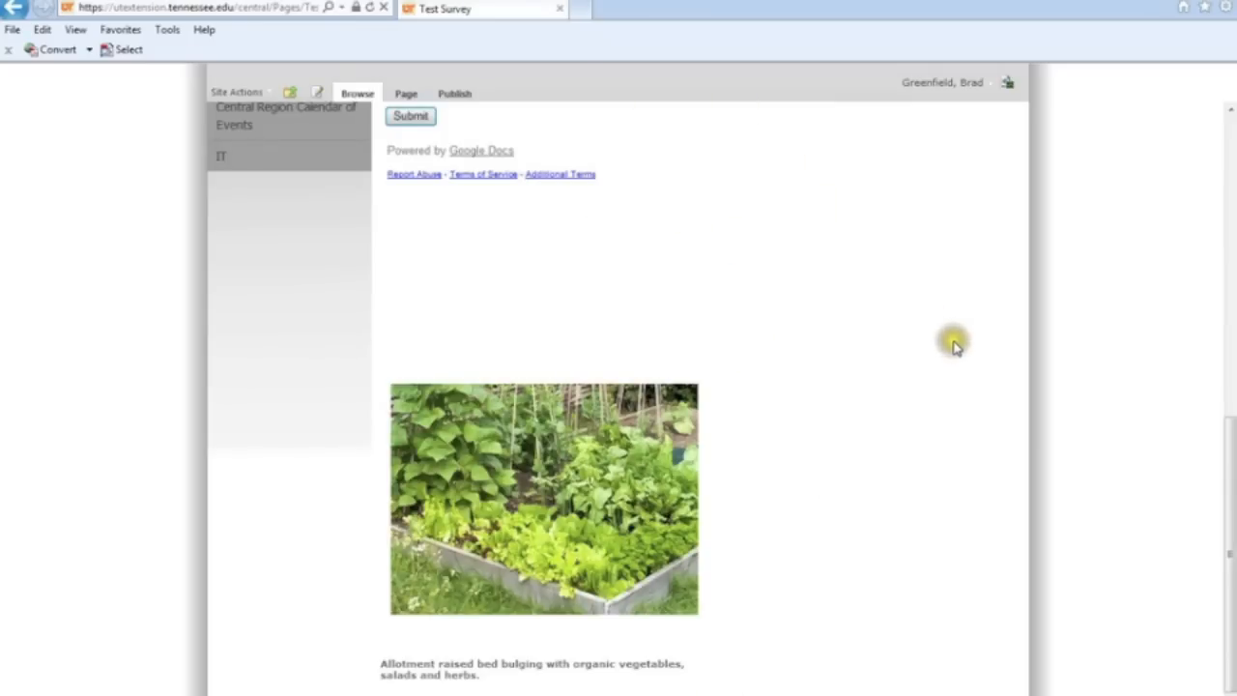
mouse_move(956, 347)
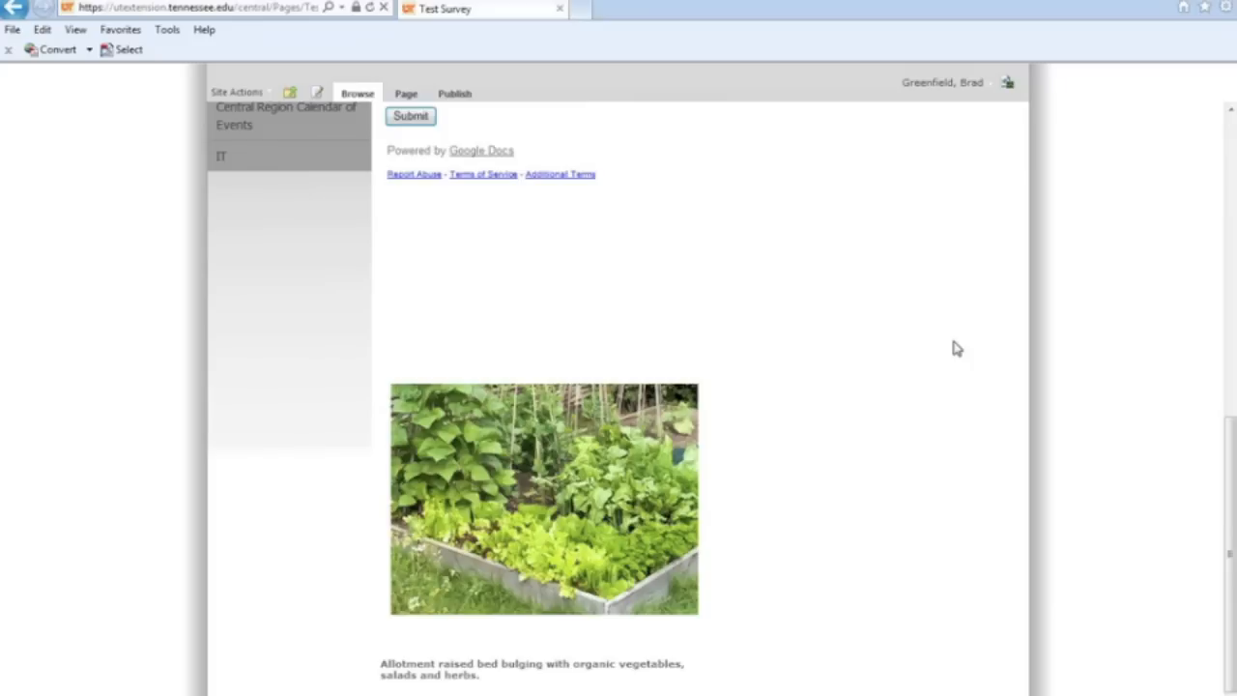